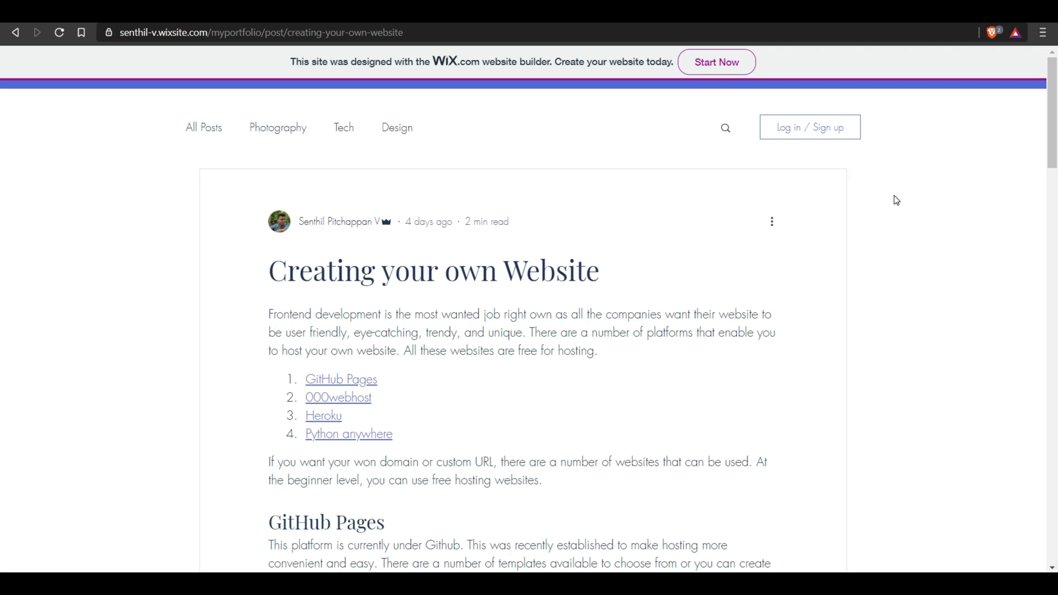
Open the 000webhost site from the blog post's list of hosting providers.
scroll(down, 3)
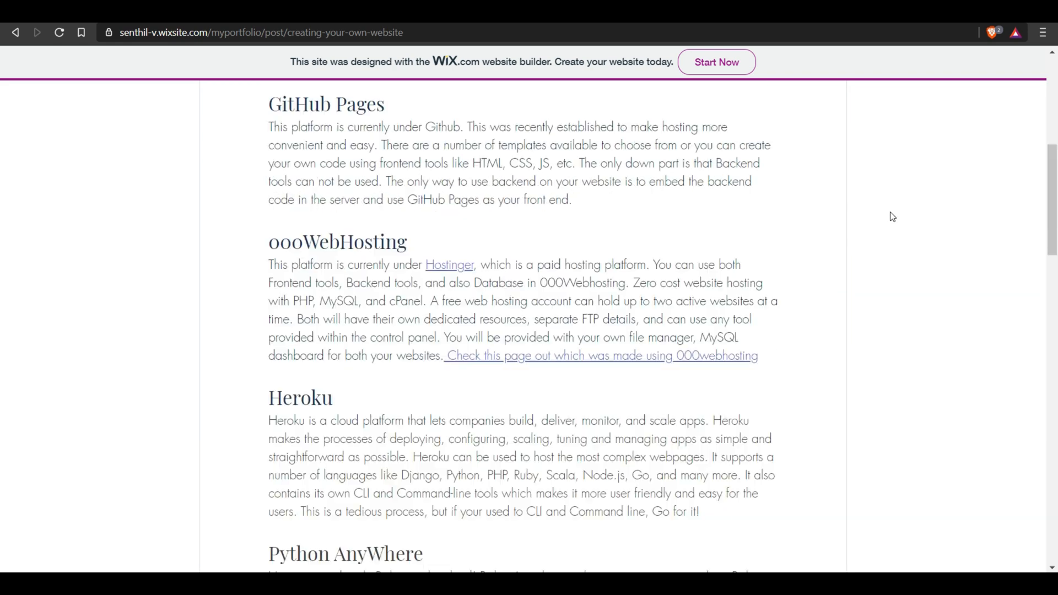
scroll(up, 3)
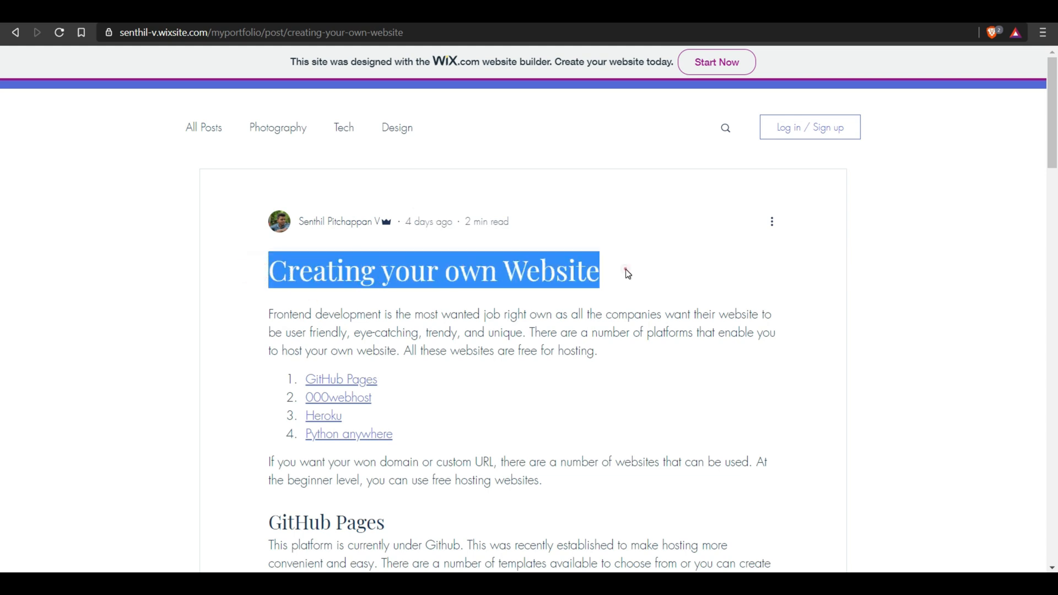
scroll(down, 3)
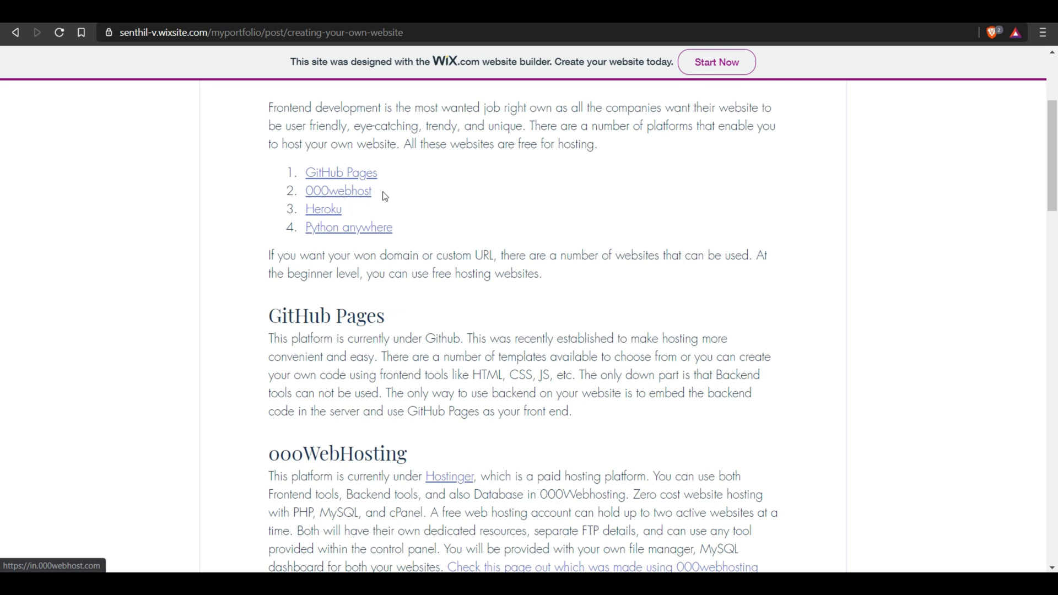
mouse_move(344, 197)
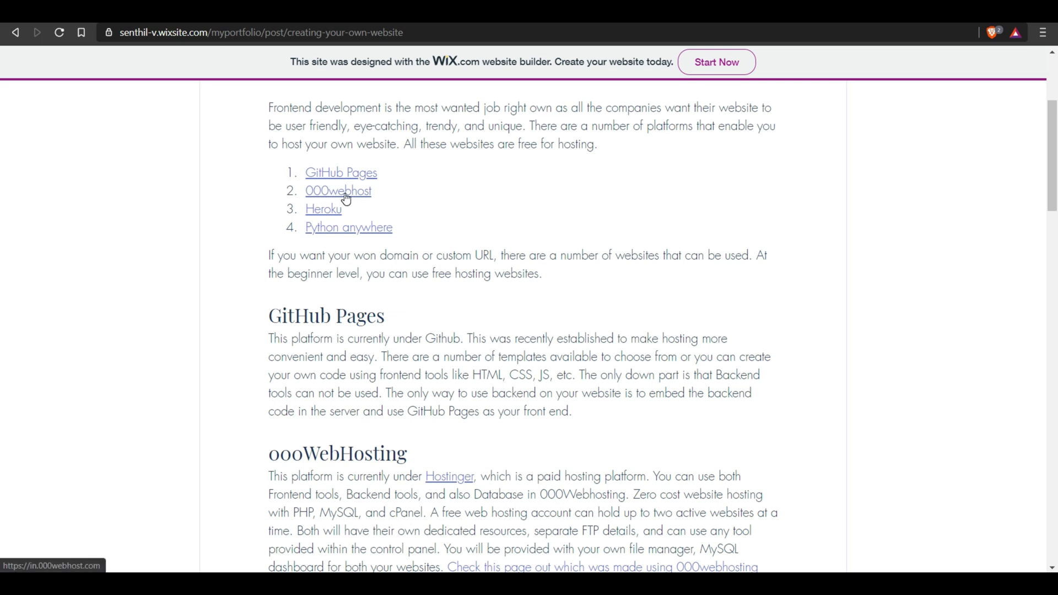
click(338, 191)
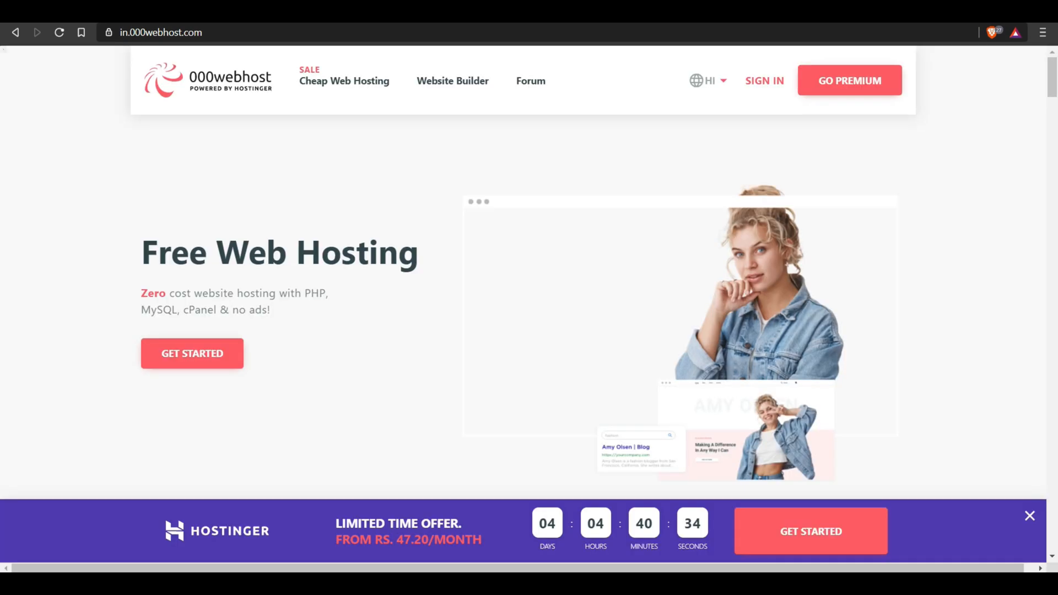
click(15, 32)
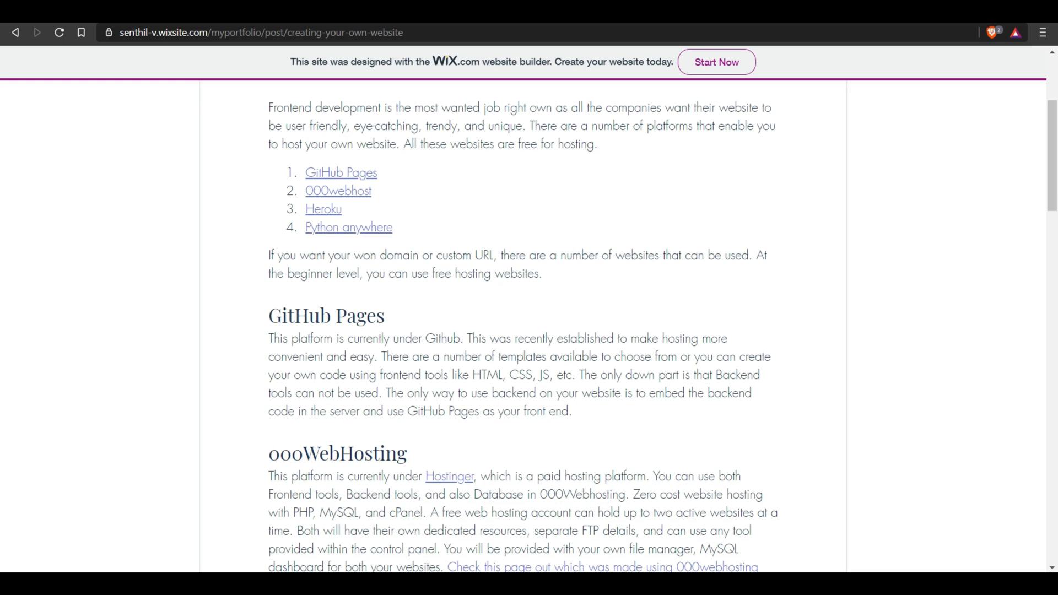
click(338, 190)
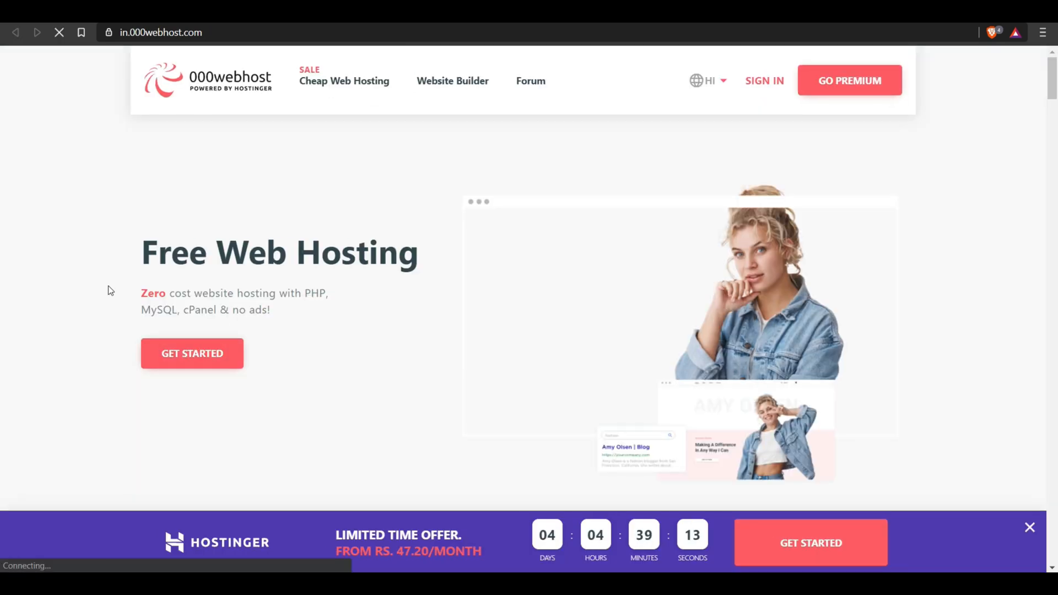
mouse_move(82, 173)
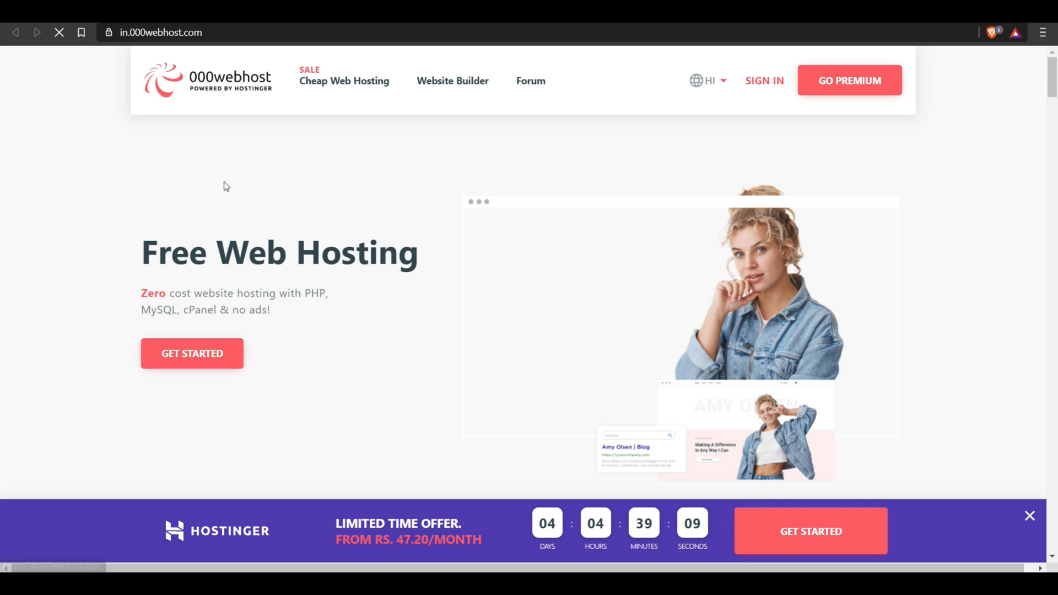
Browse 000webhost's free and premium hosting plans, then choose Sign In.
scroll(down, 3)
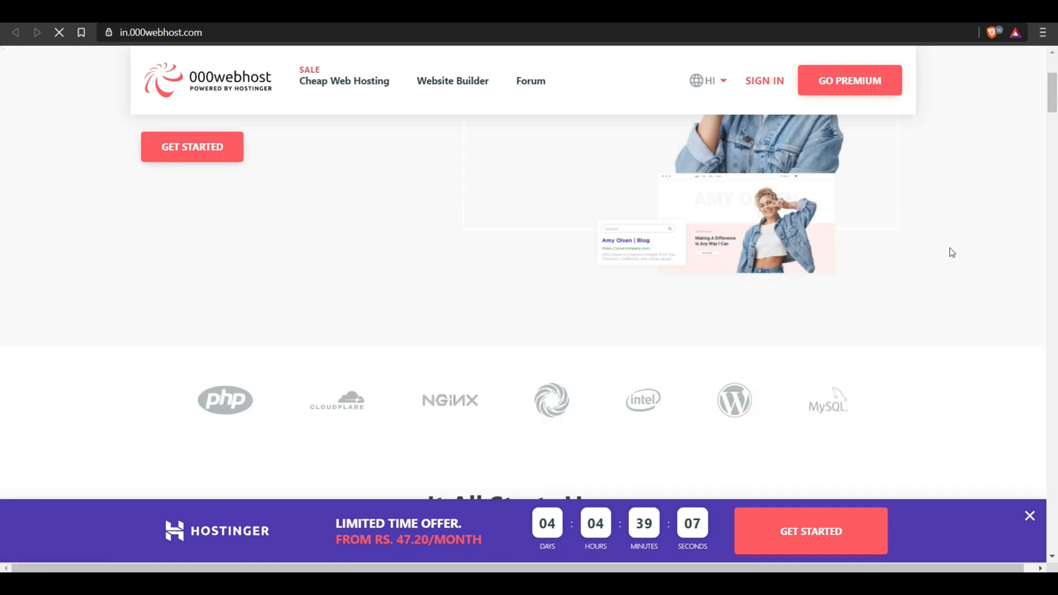
scroll(down, 3)
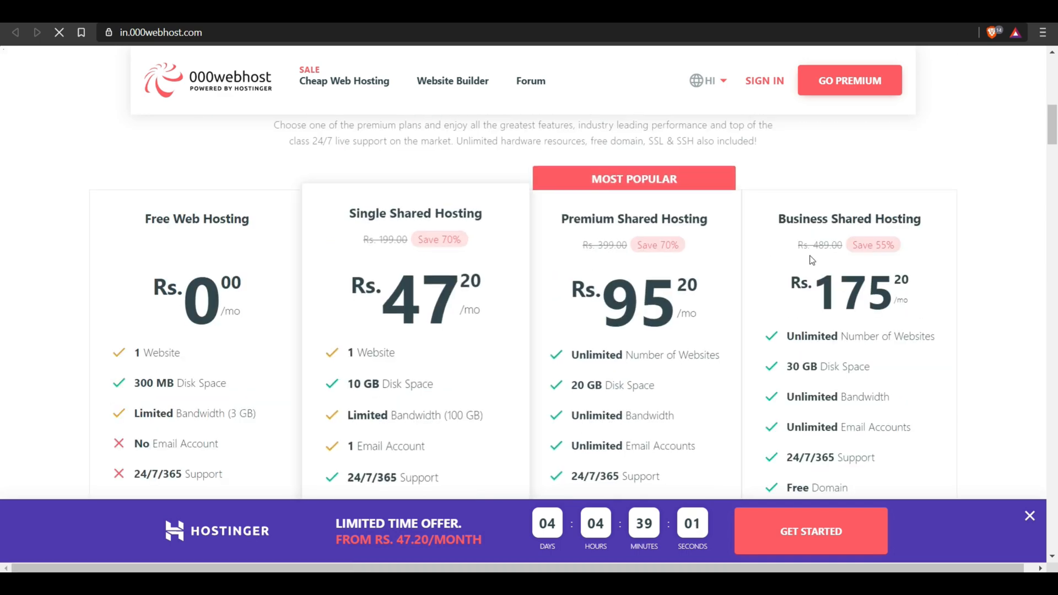
scroll(down, 3)
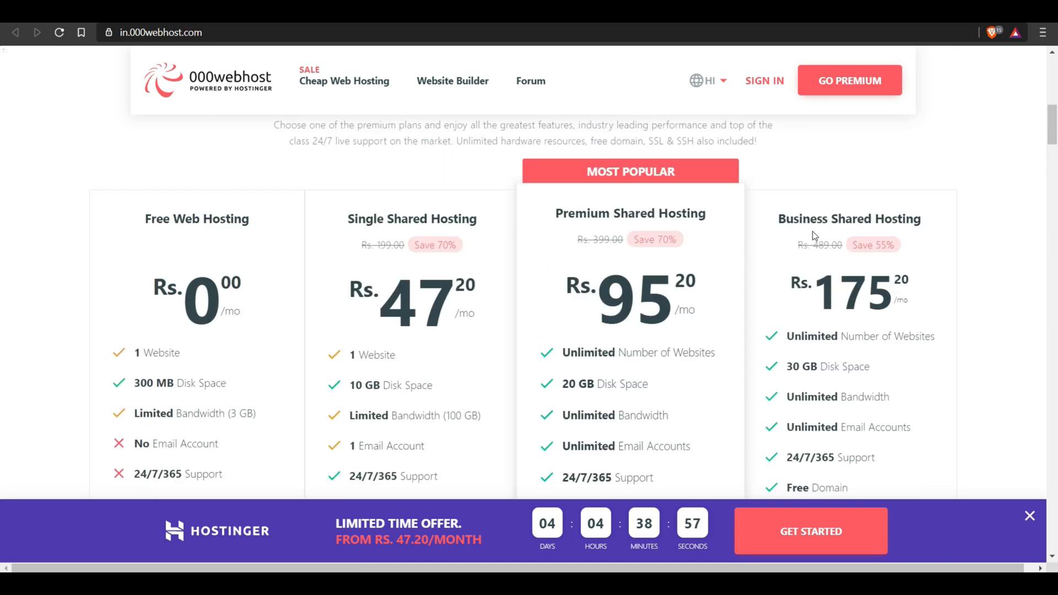
scroll(down, 3)
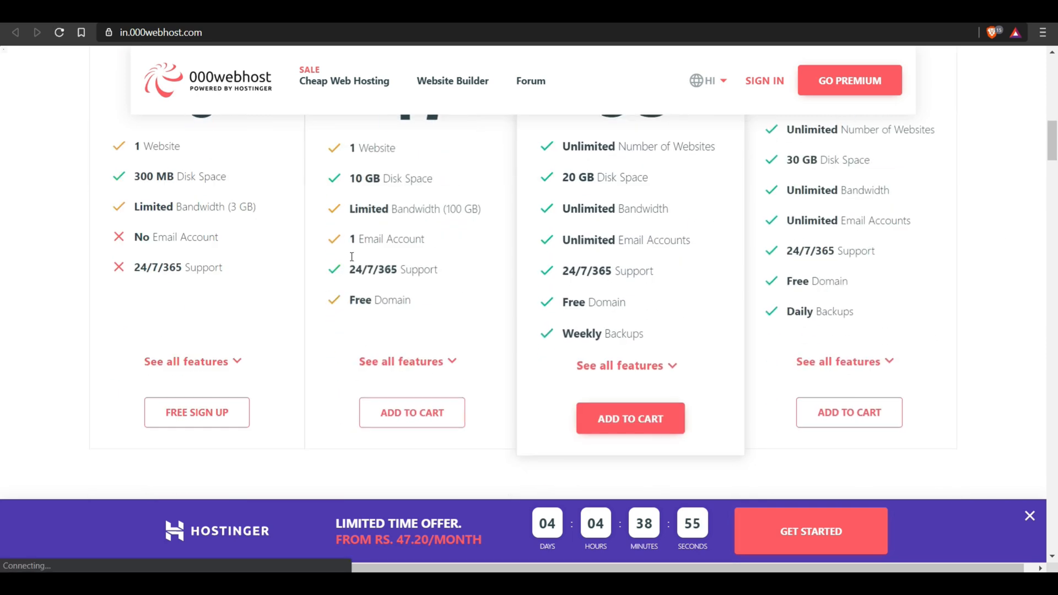
scroll(down, 3)
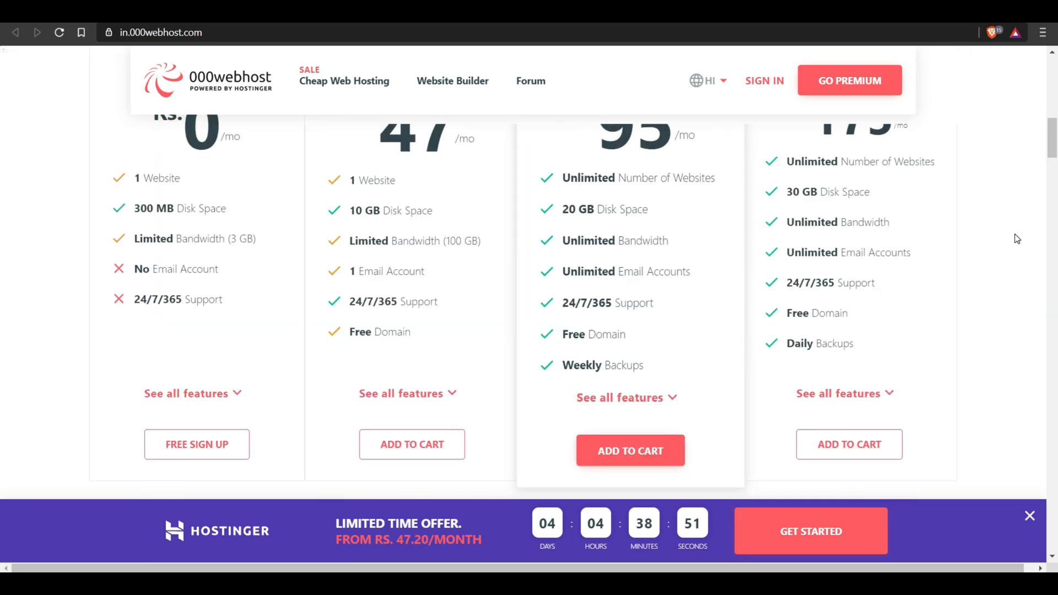
scroll(up, 3)
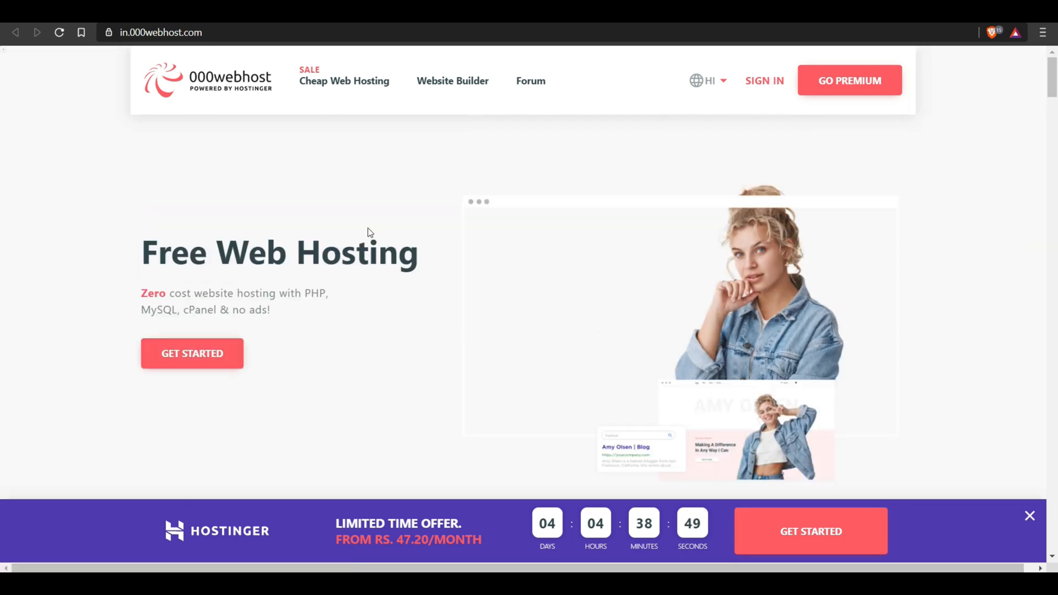
click(764, 81)
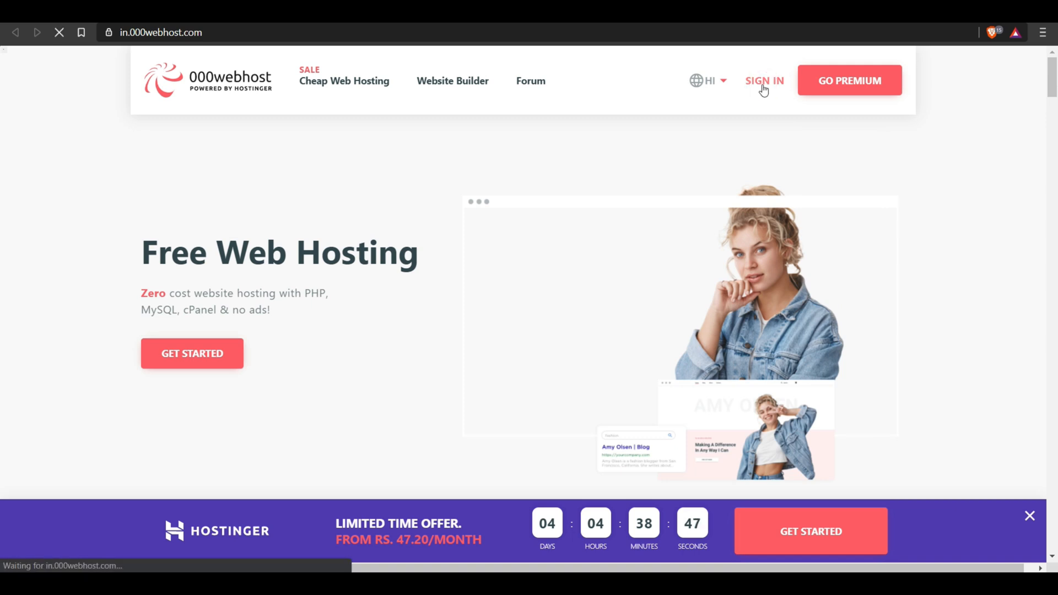
click(764, 80)
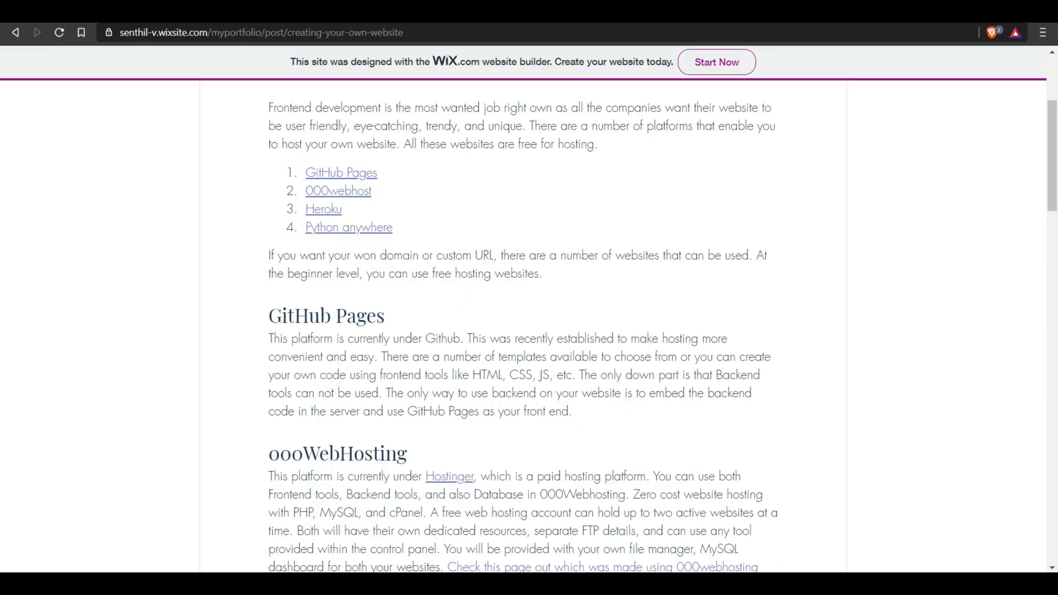
Load the My Websites list and launch Manage Website for senthil-v.
click(338, 190)
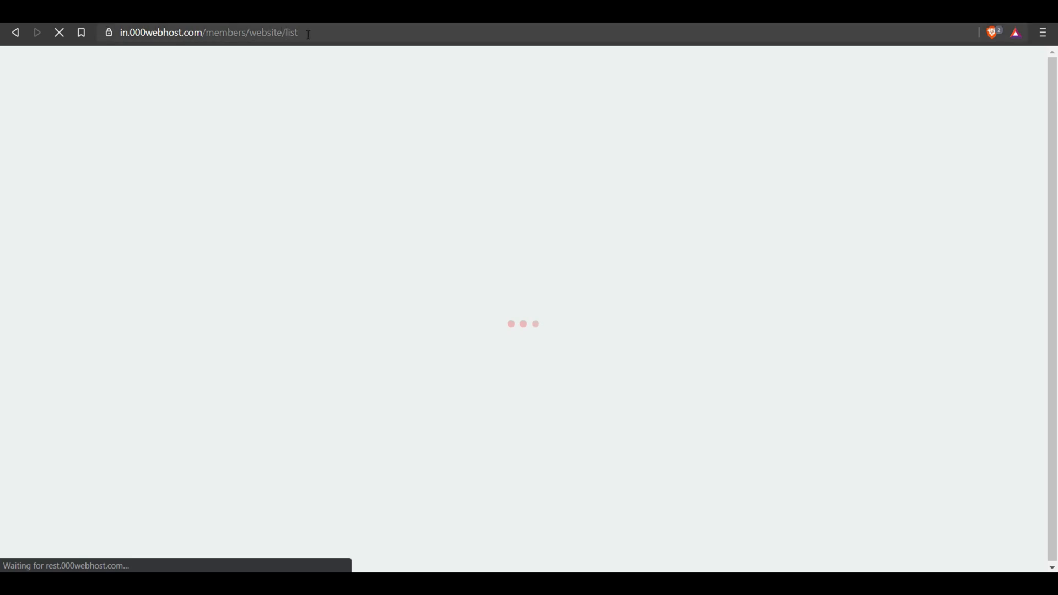
text(000webhosting)
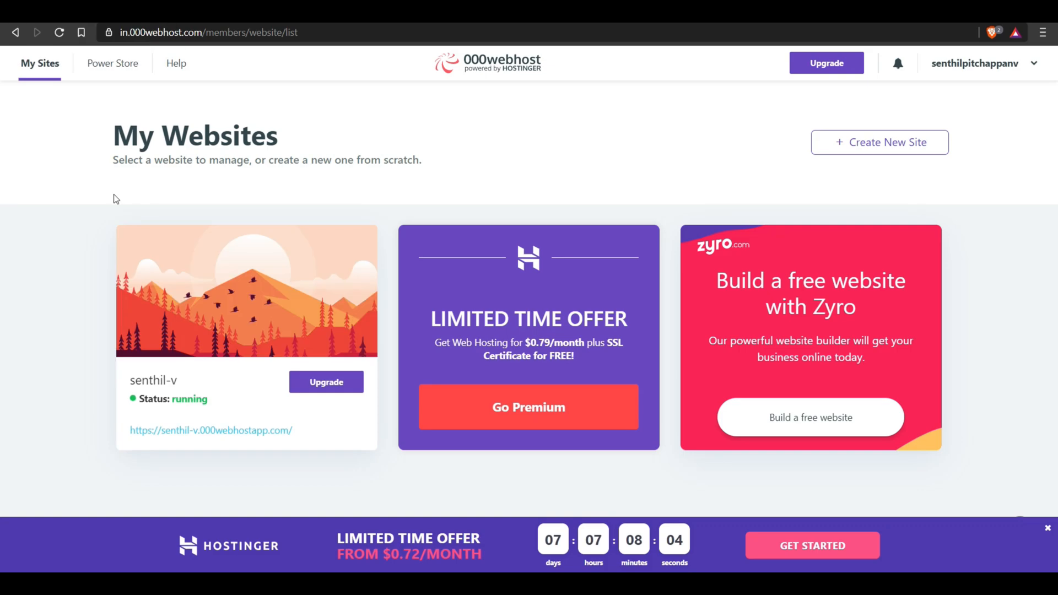
mouse_move(76, 240)
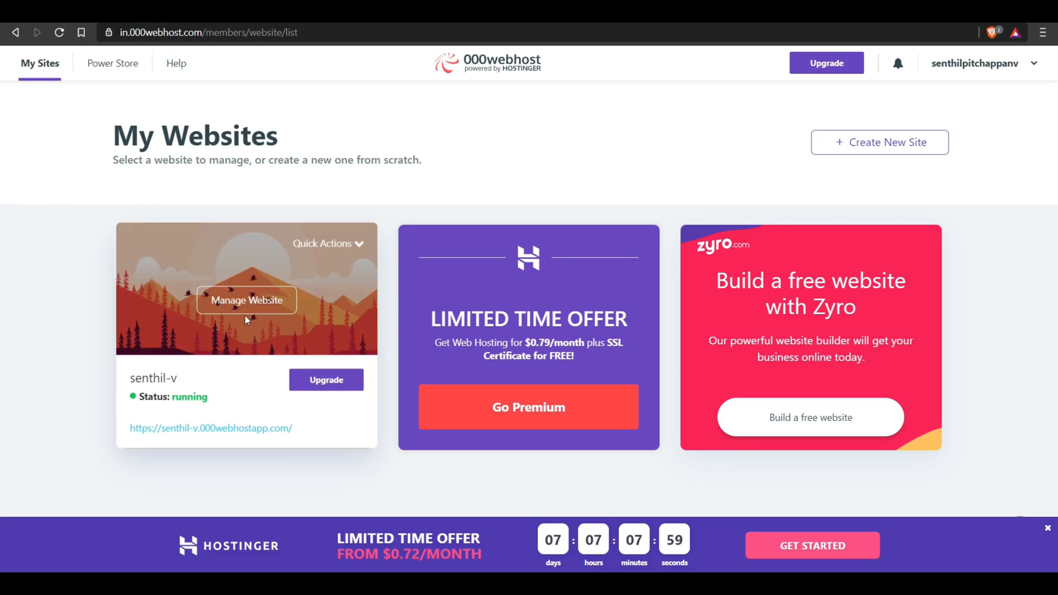
click(251, 301)
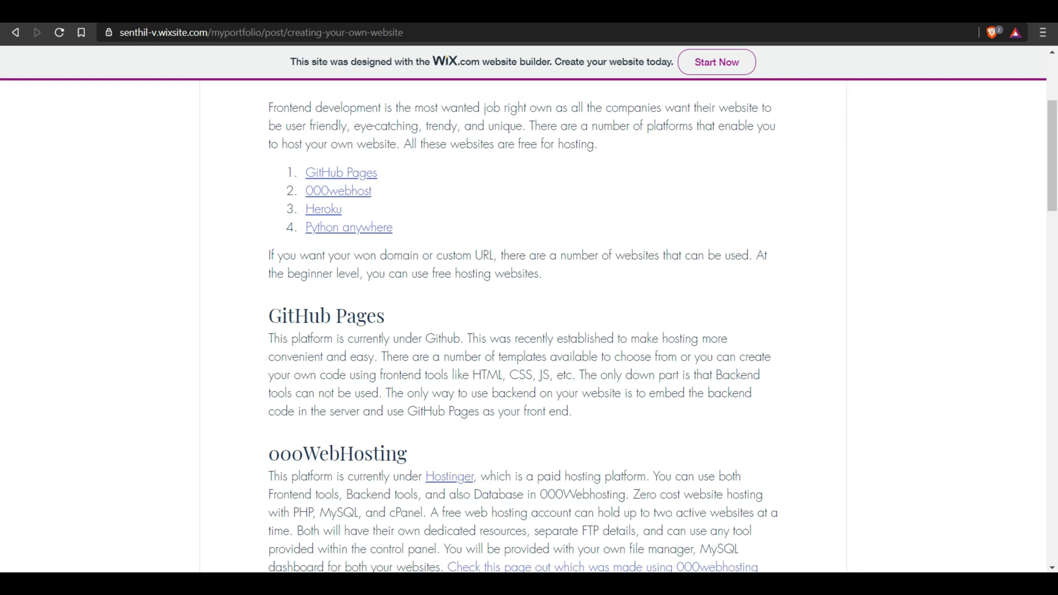
click(338, 191)
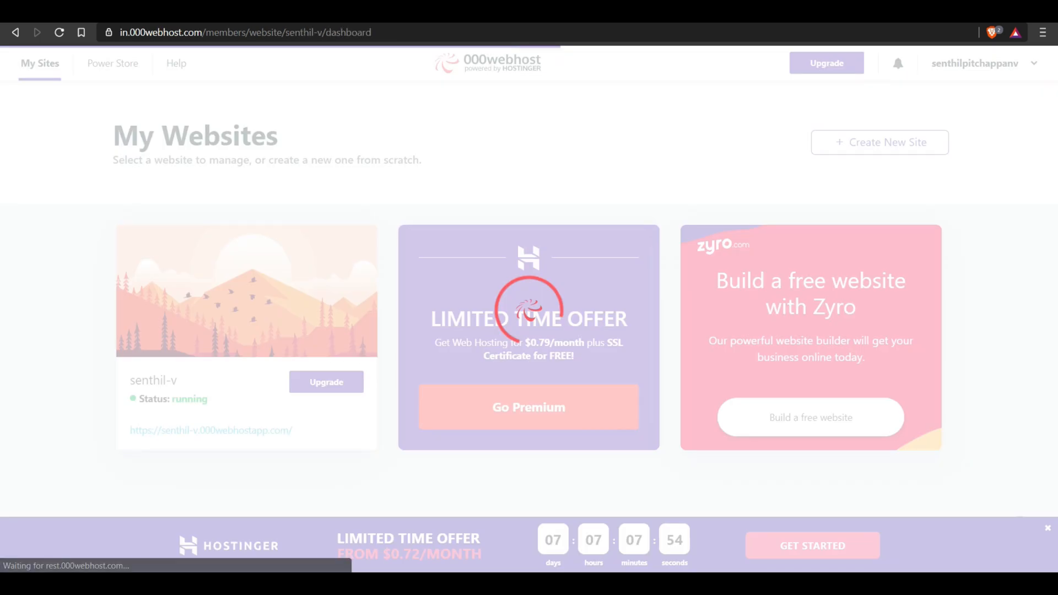
click(245, 300)
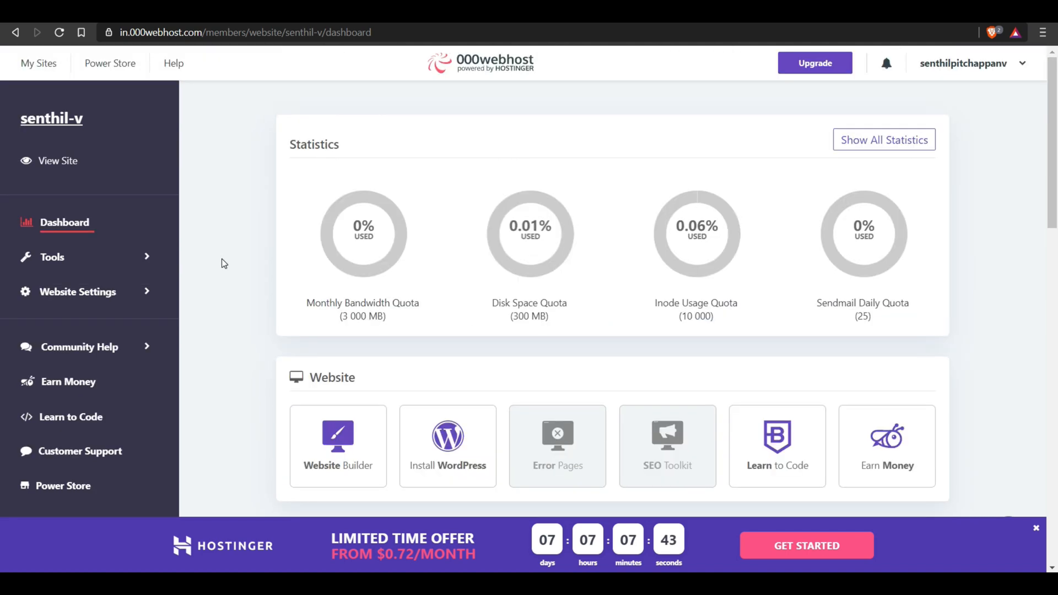
scroll(down, 3)
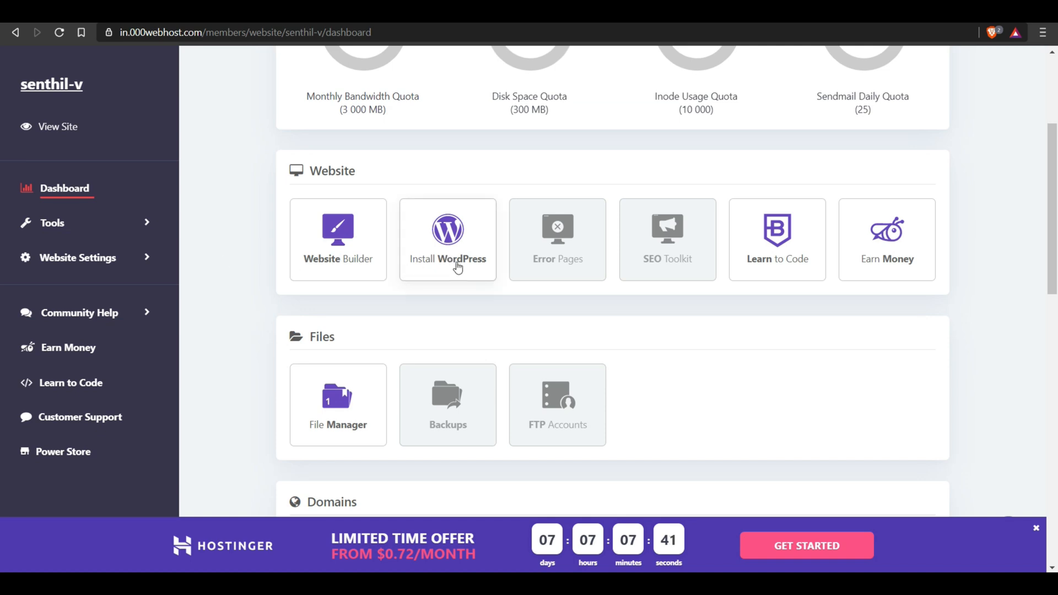
mouse_move(264, 205)
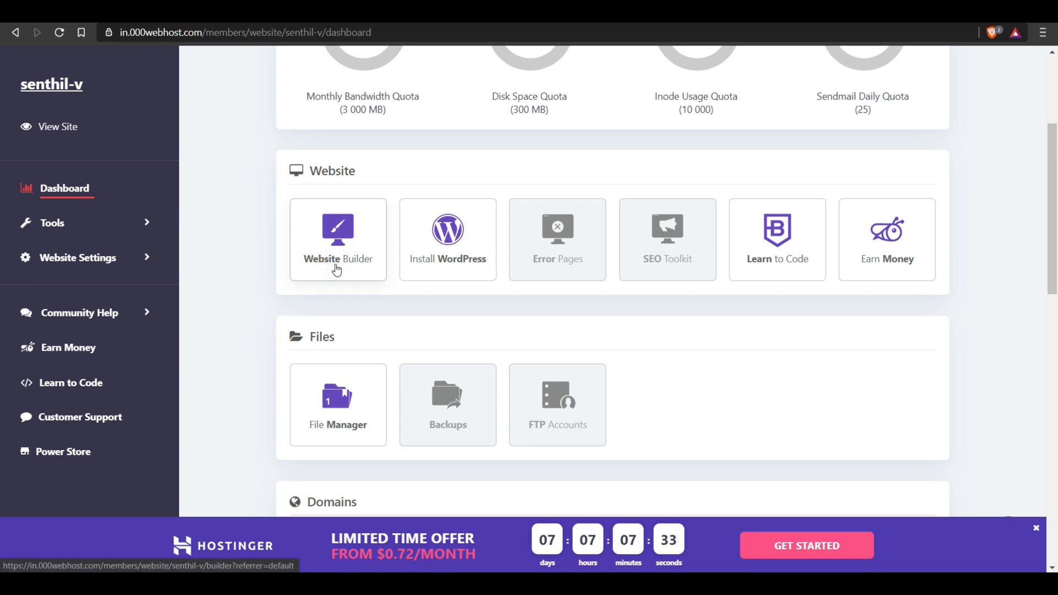
mouse_move(258, 116)
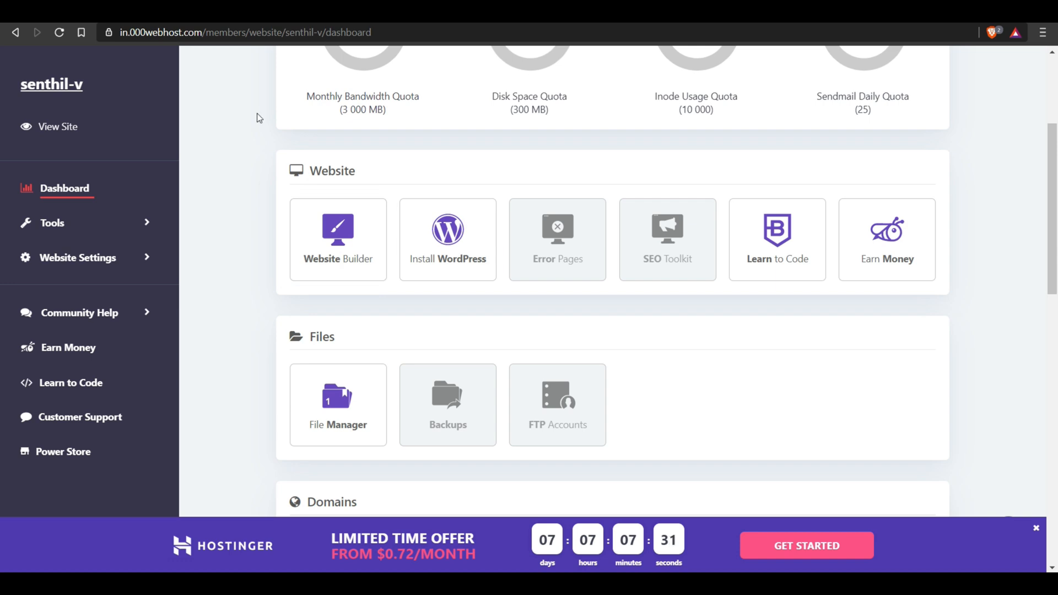
scroll(down, 3)
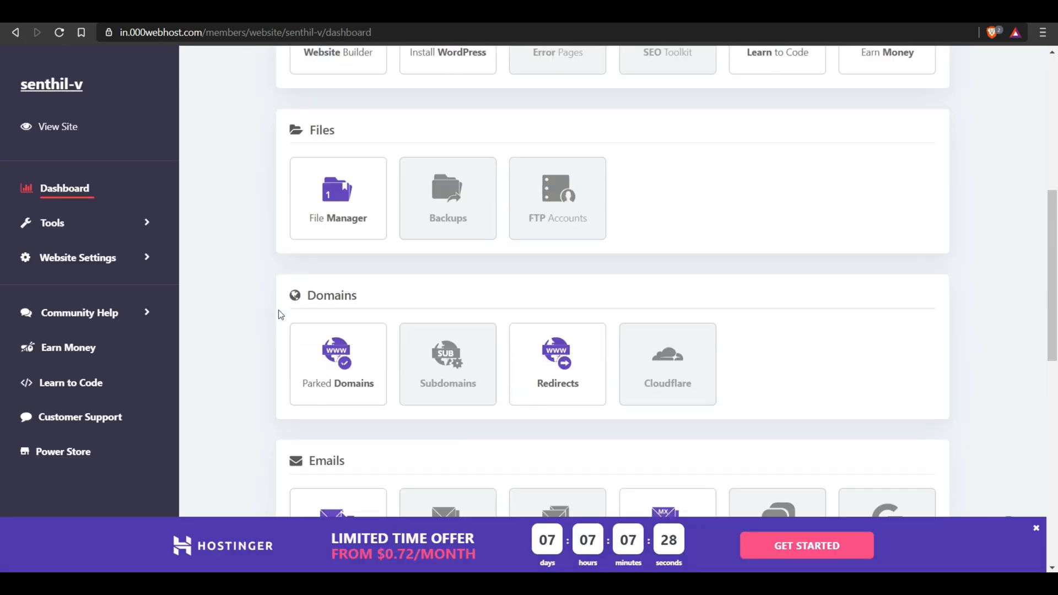
scroll(down, 3)
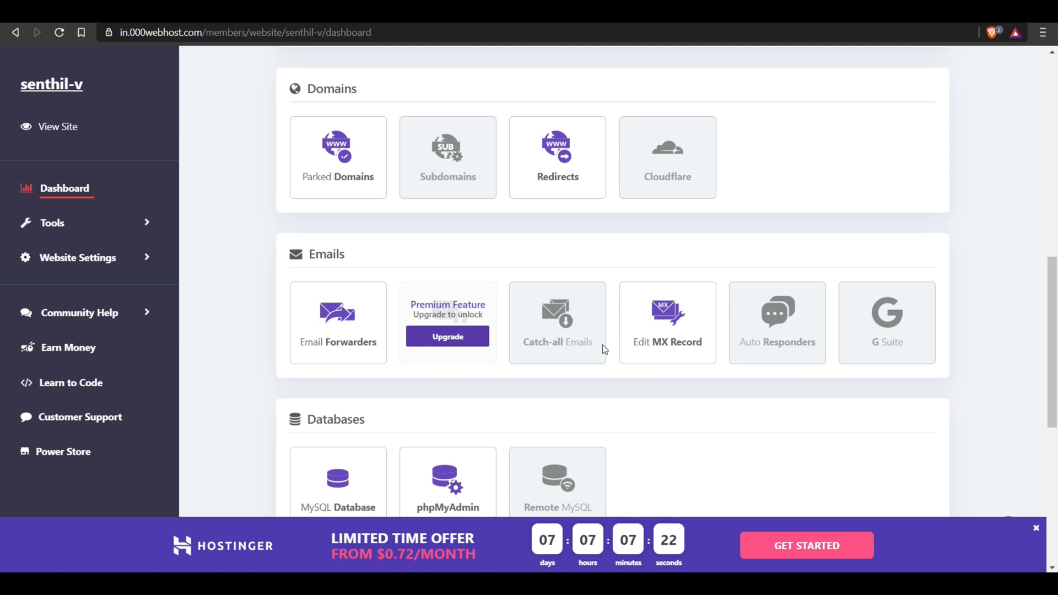
scroll(down, 3)
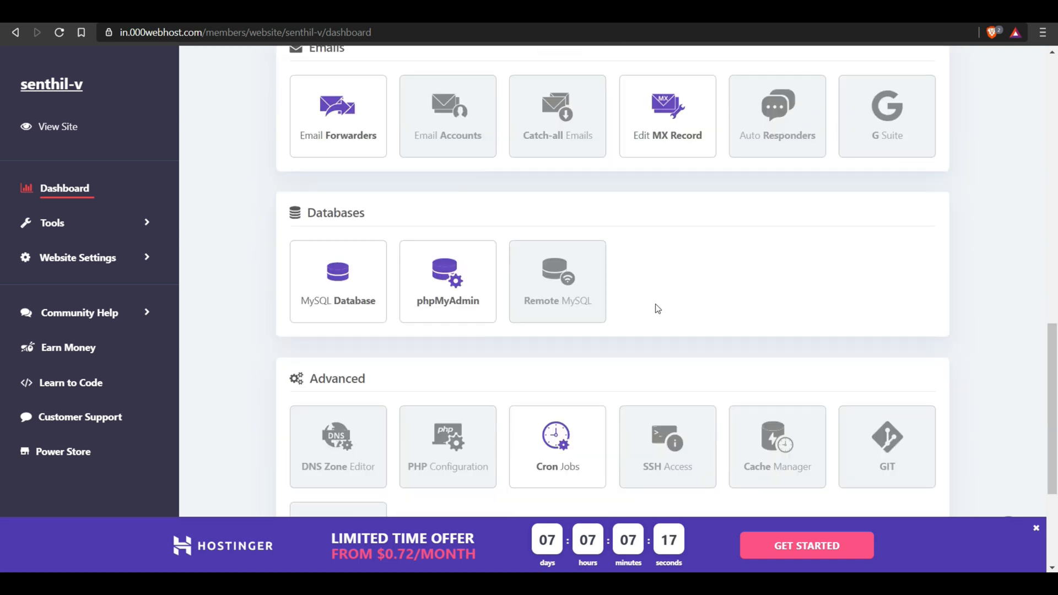
mouse_move(719, 292)
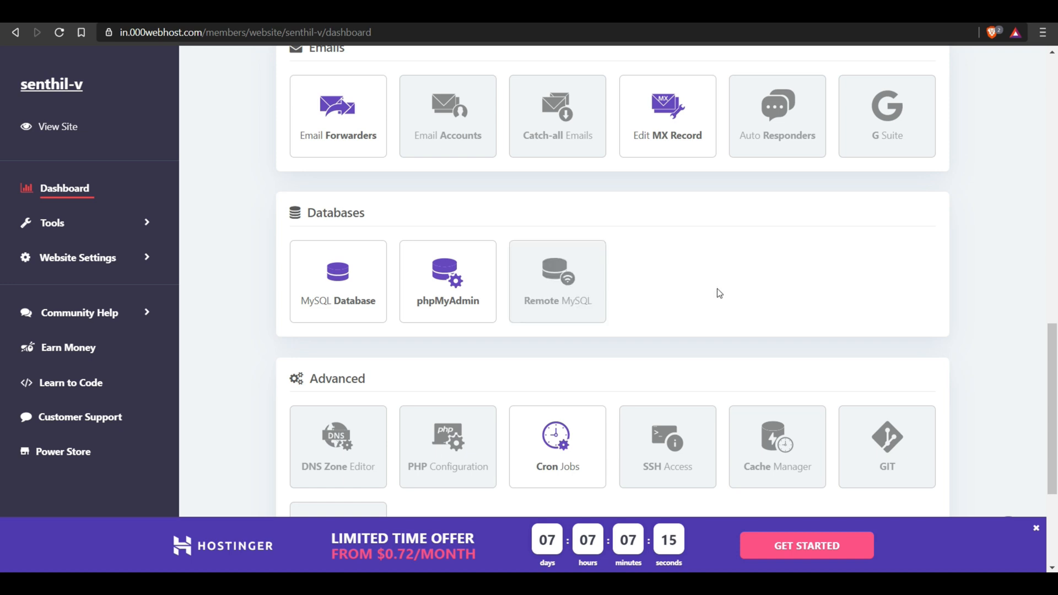
mouse_move(717, 268)
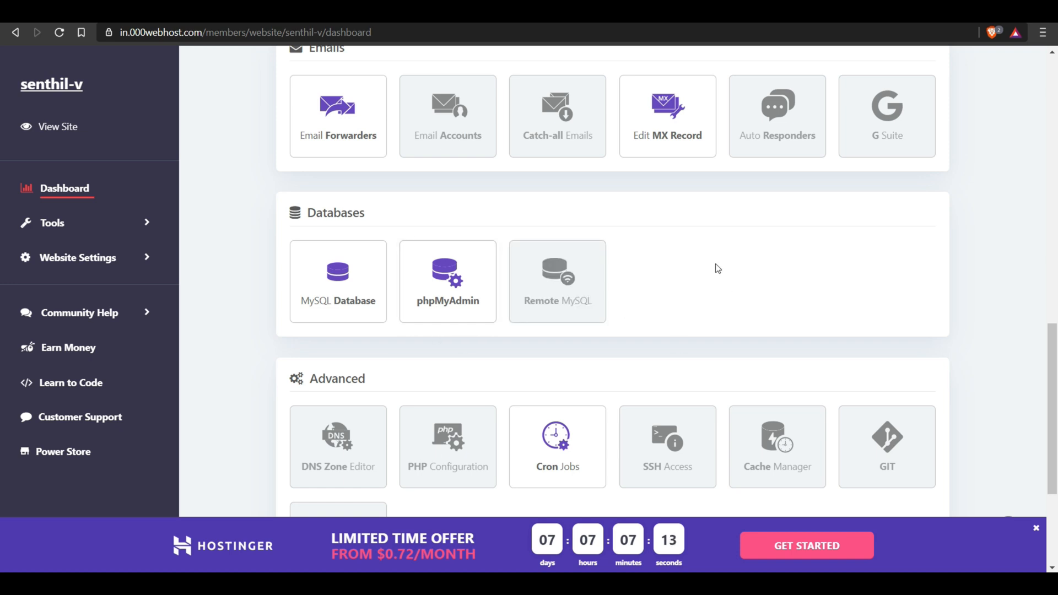
scroll(down, 3)
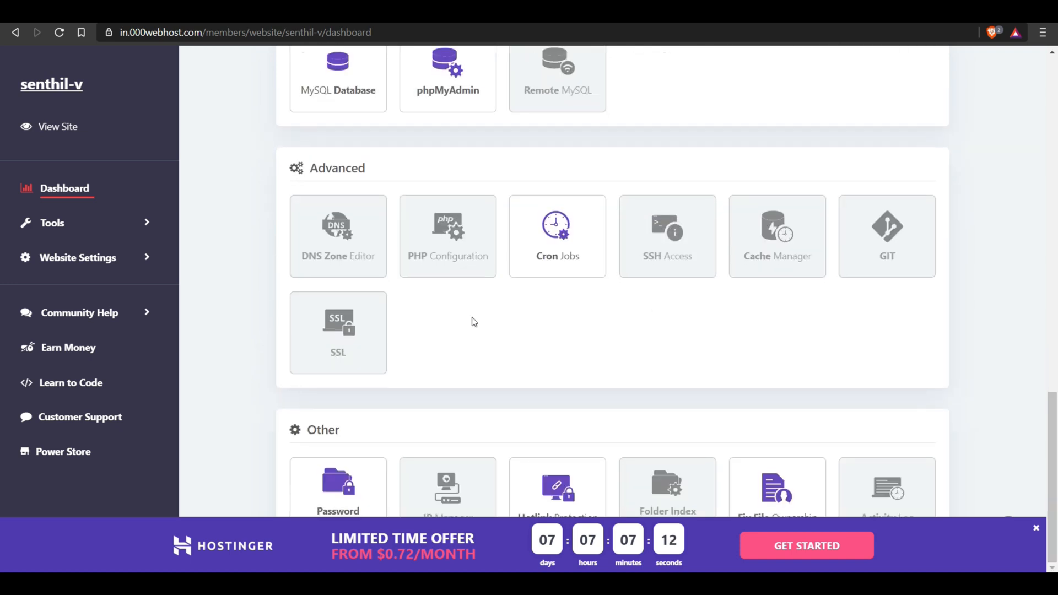
scroll(up, 3)
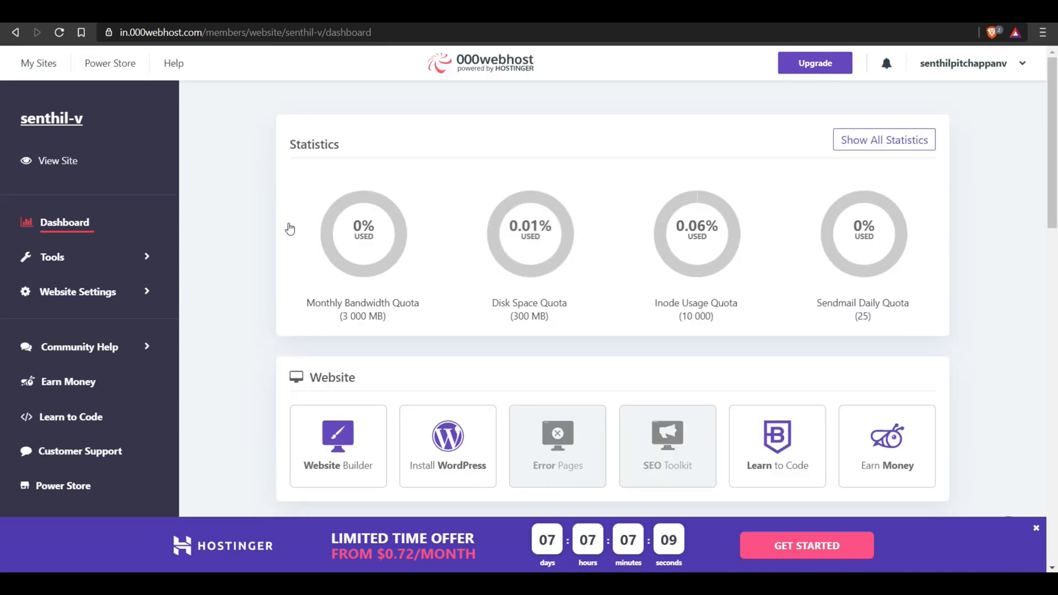
scroll(down, 3)
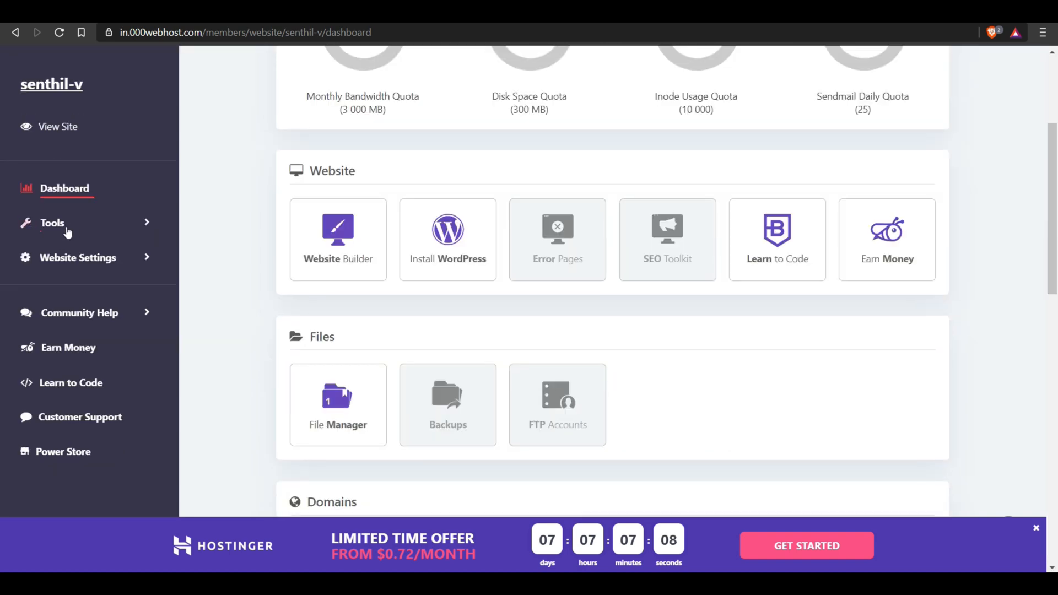
mouse_move(338, 239)
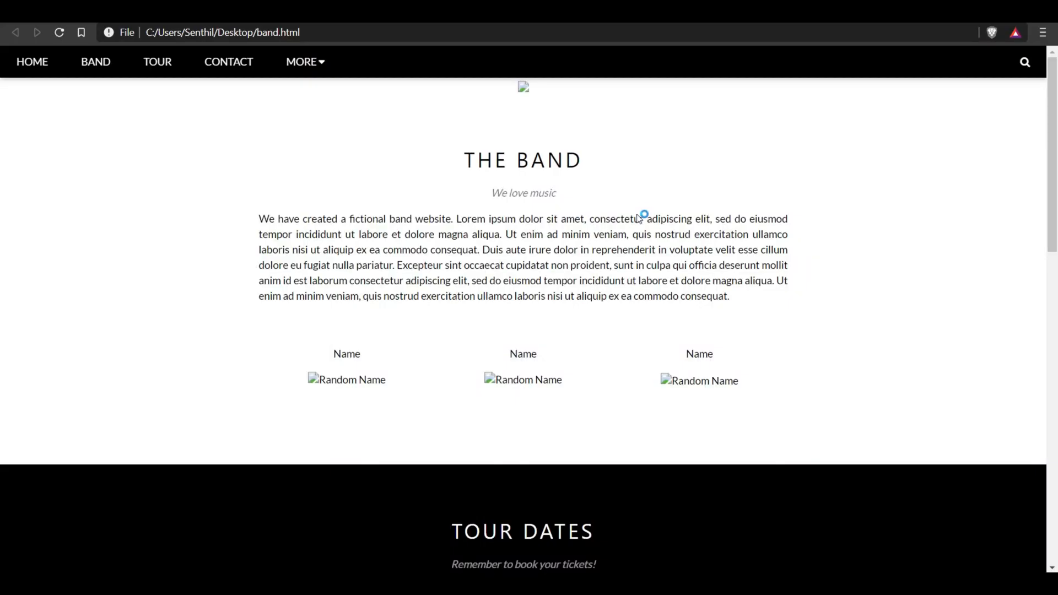
Scroll through band.html's band text and tour dates in Brave.
scroll(down, 3)
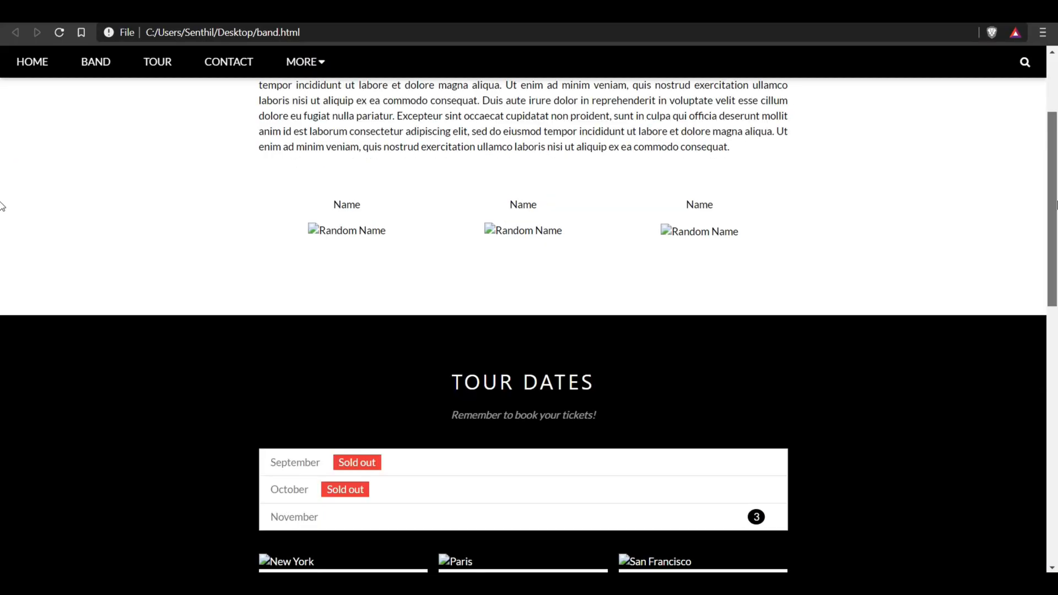
scroll(down, 3)
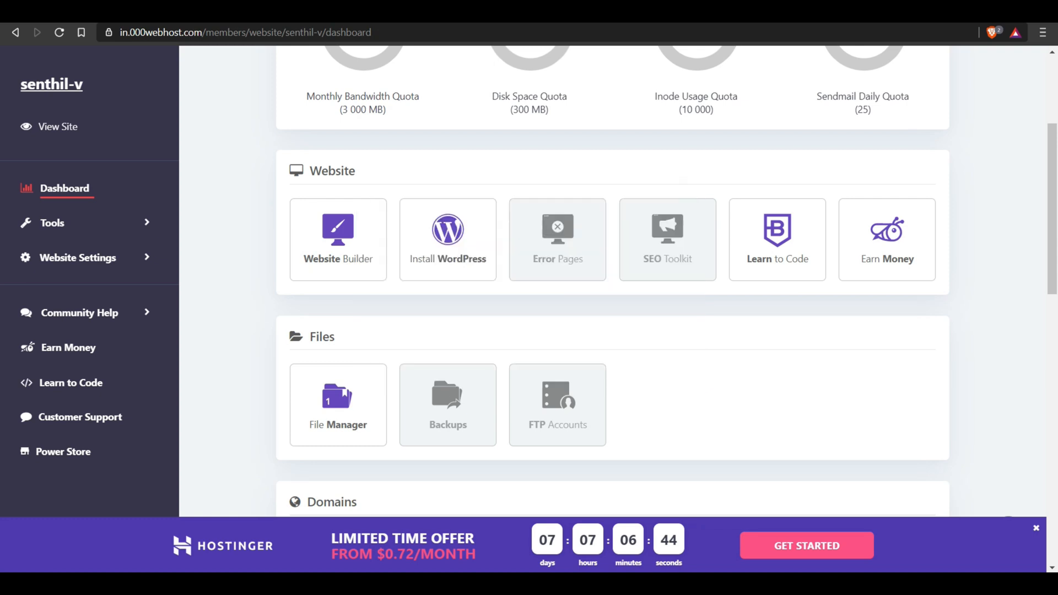
Launch the Zyro Website Builder, then open senthil-v's File Manager page.
click(337, 239)
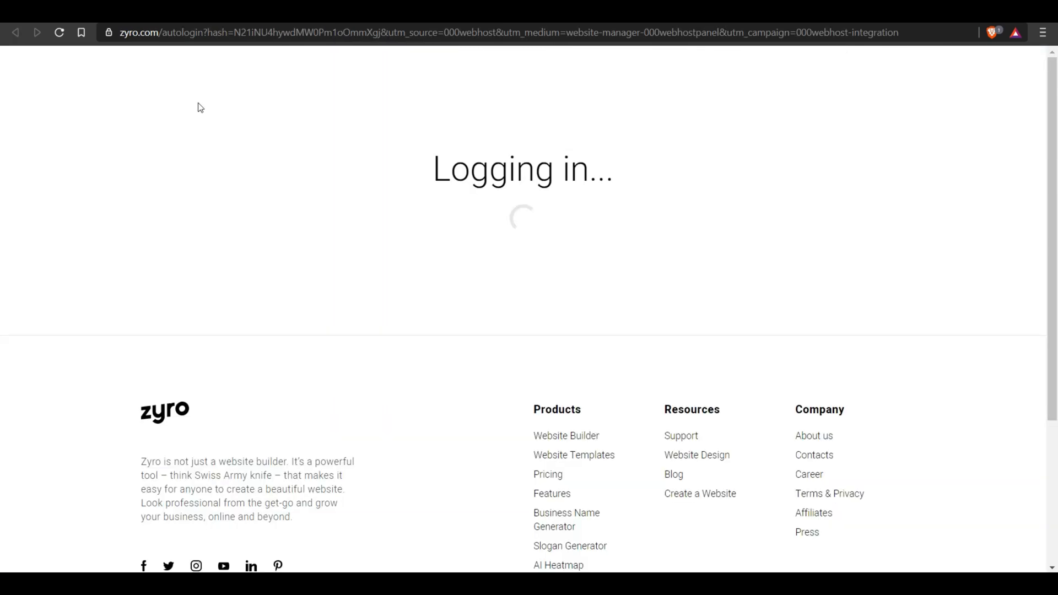
mouse_move(387, 405)
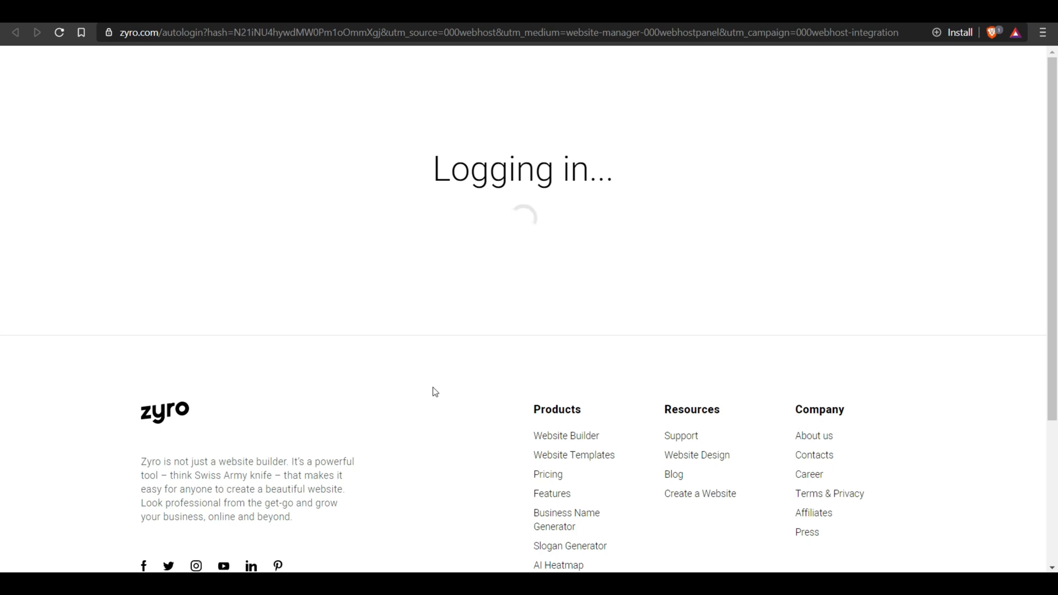
mouse_move(662, 293)
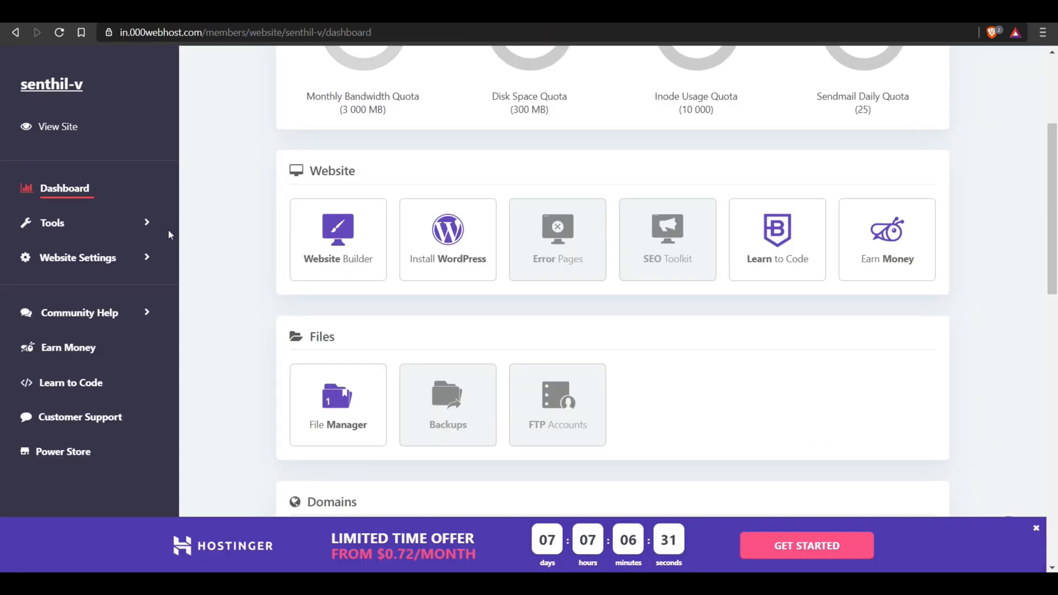
mouse_move(239, 241)
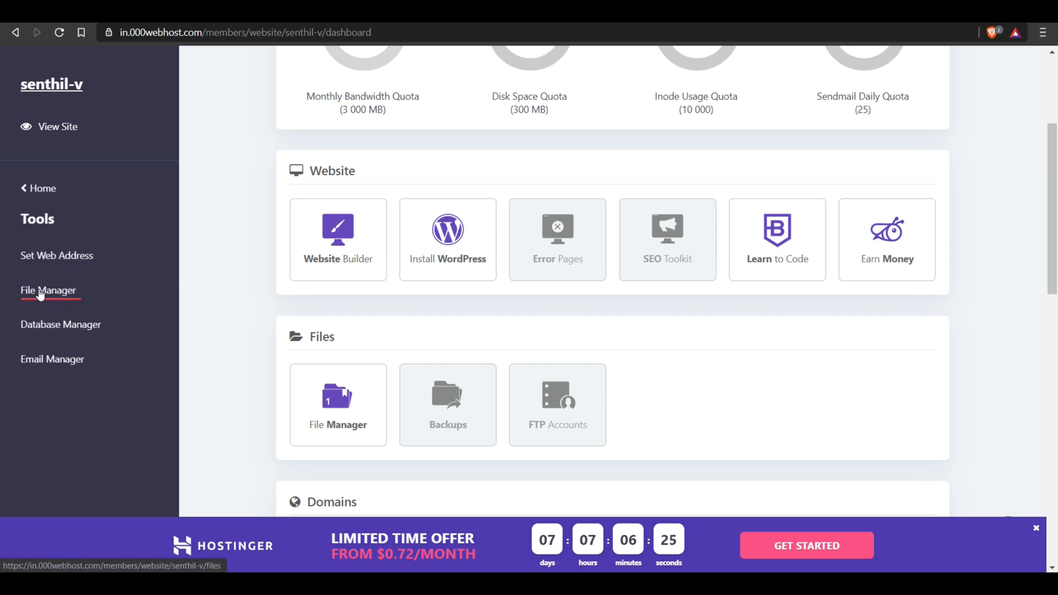
click(49, 290)
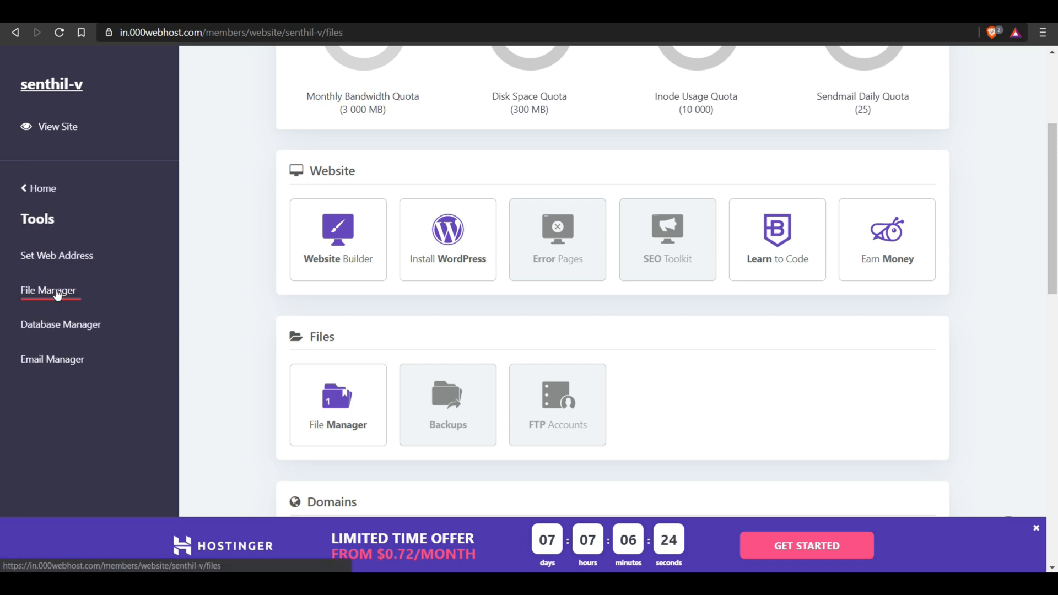
click(49, 291)
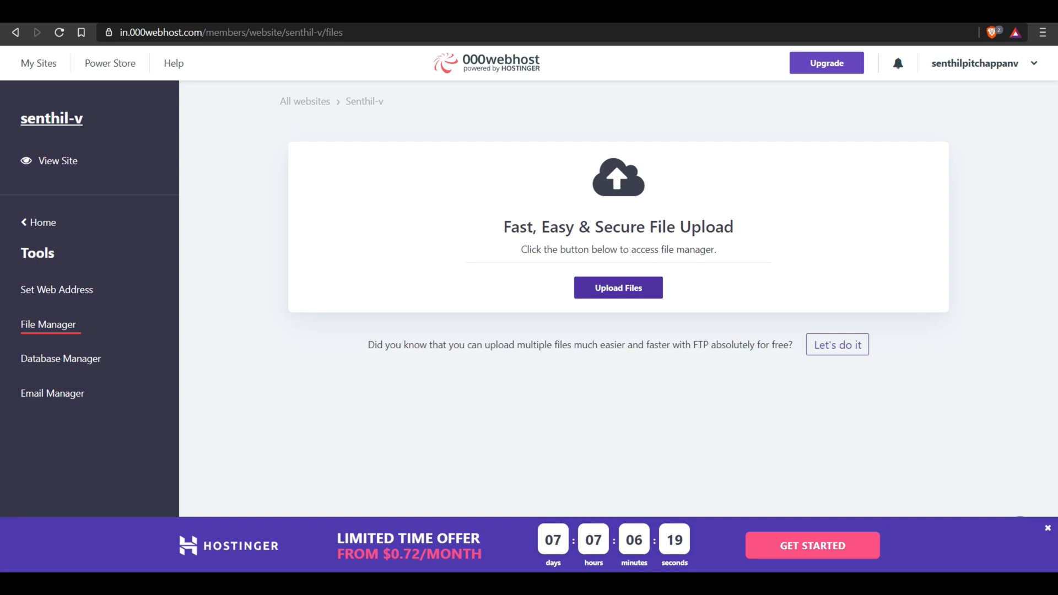
View the empty Database Manager and its 100-table limit, then open the online File Manager.
click(61, 359)
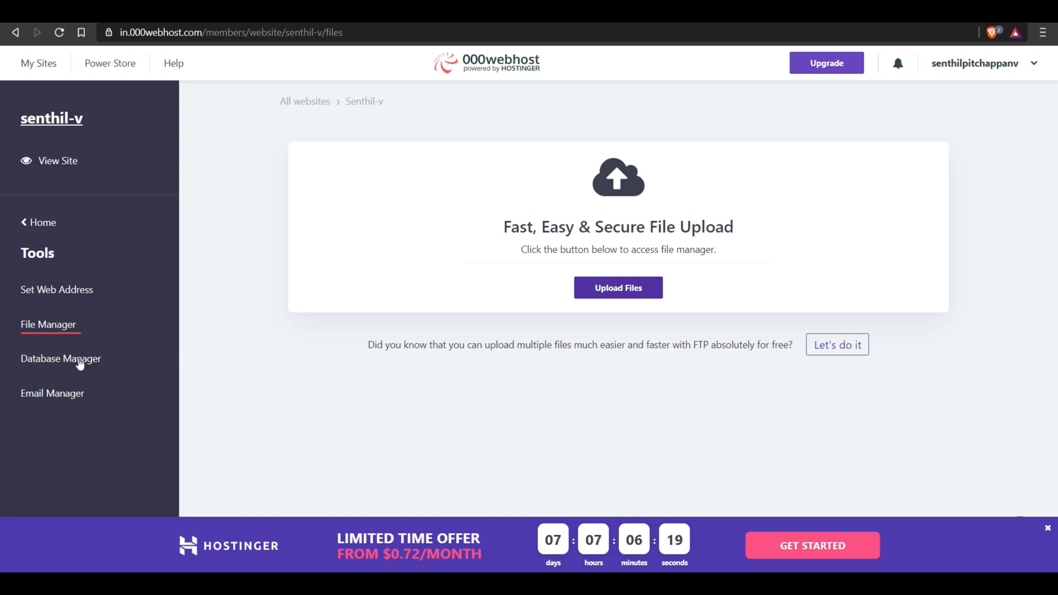
click(60, 358)
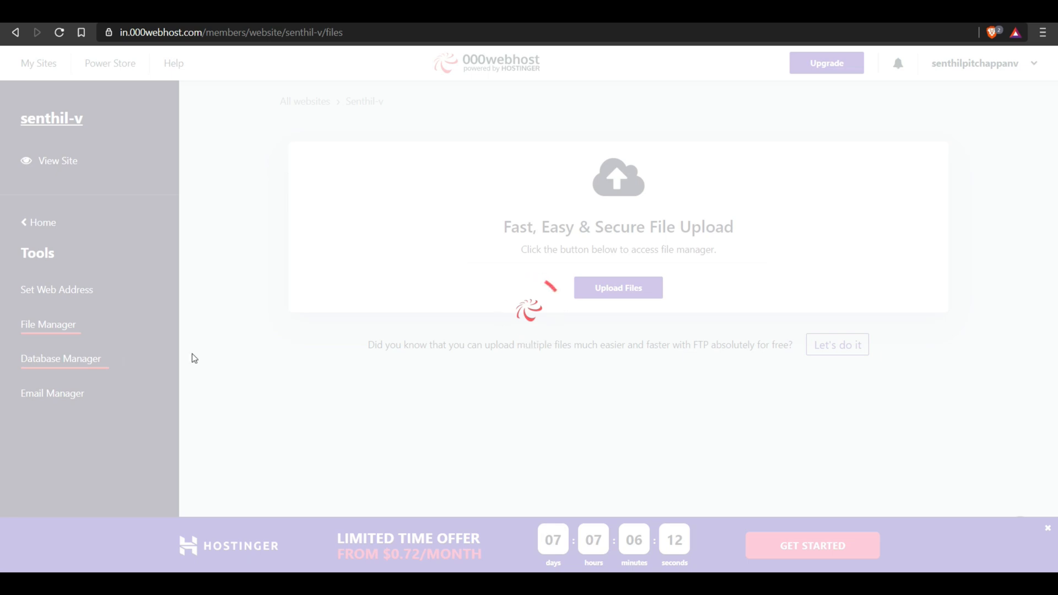
click(61, 359)
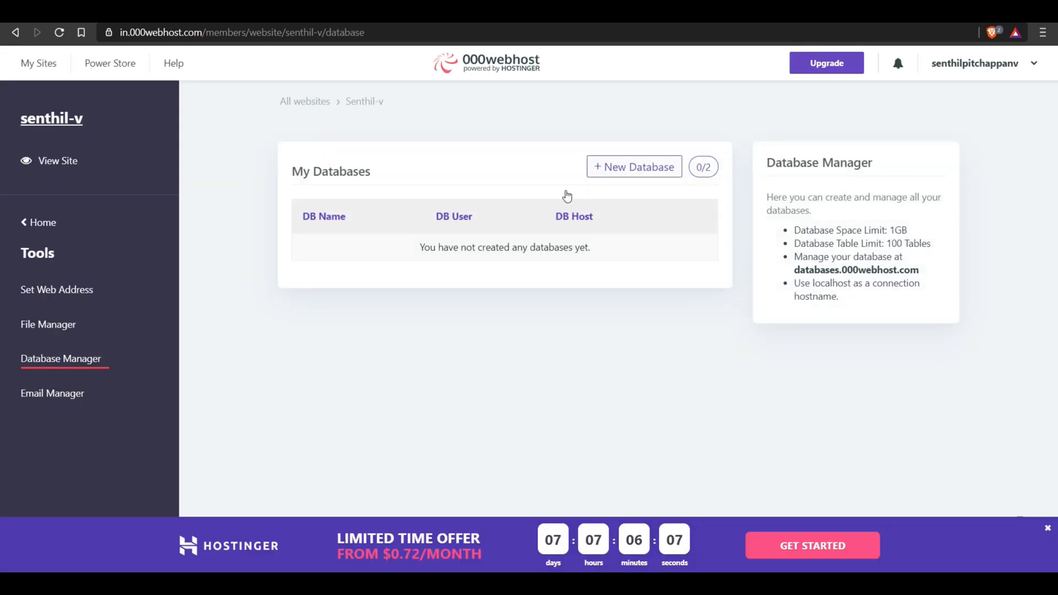
mouse_move(454, 234)
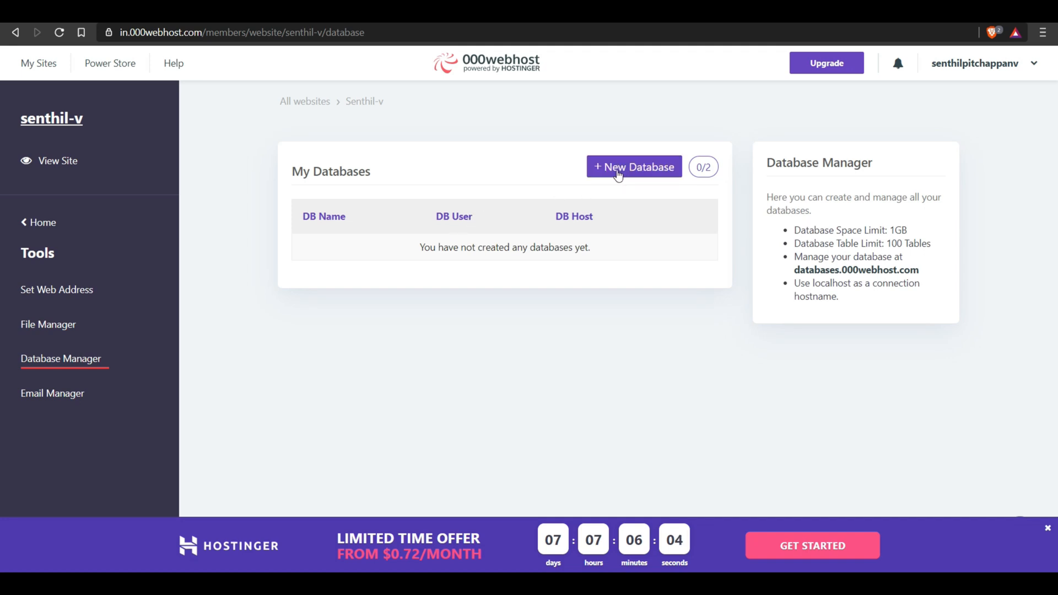
mouse_move(596, 315)
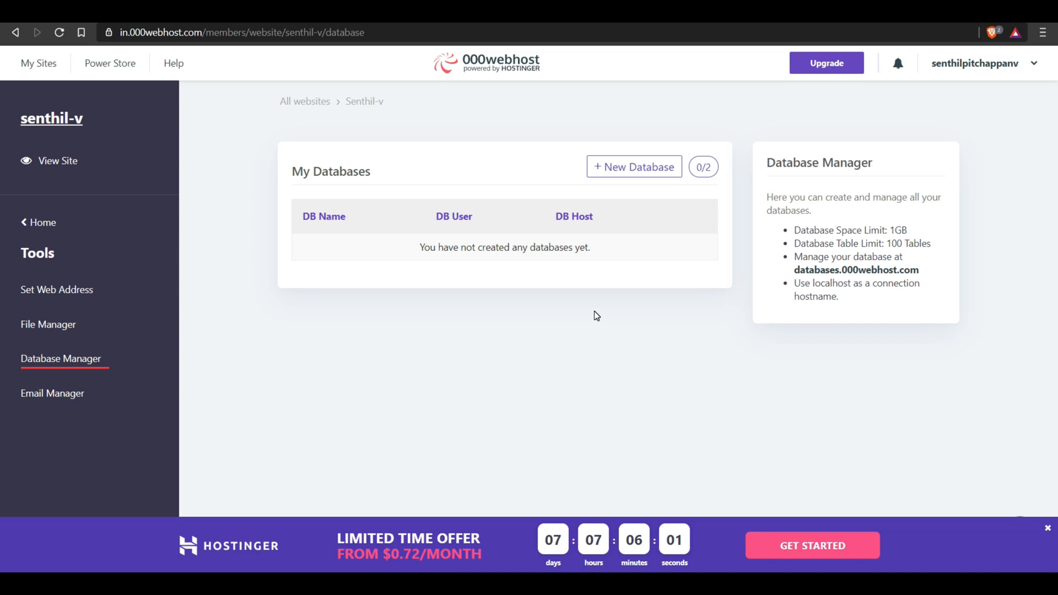
mouse_move(691, 315)
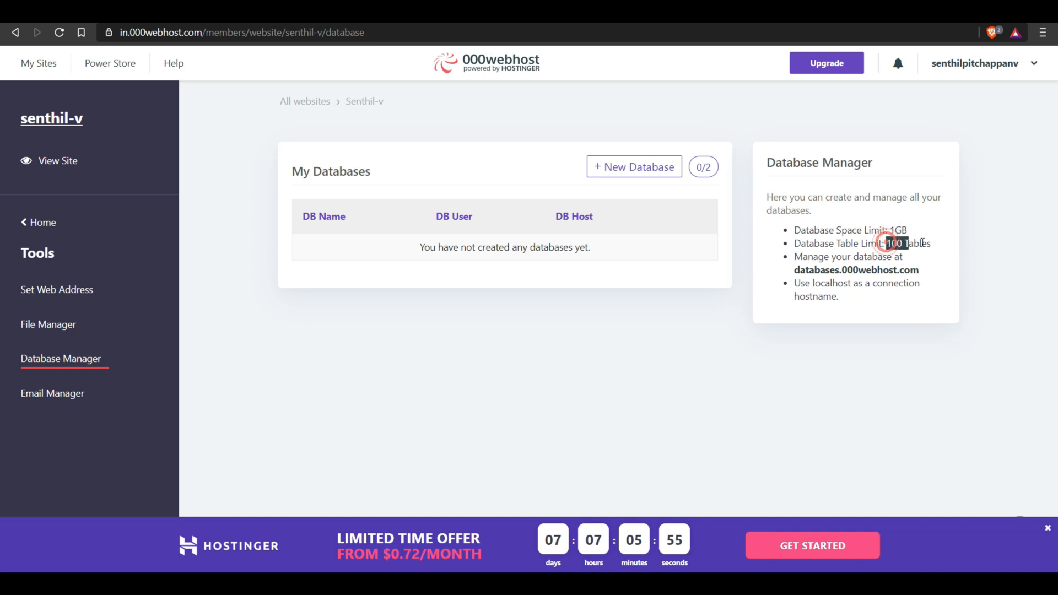
double_click(894, 243)
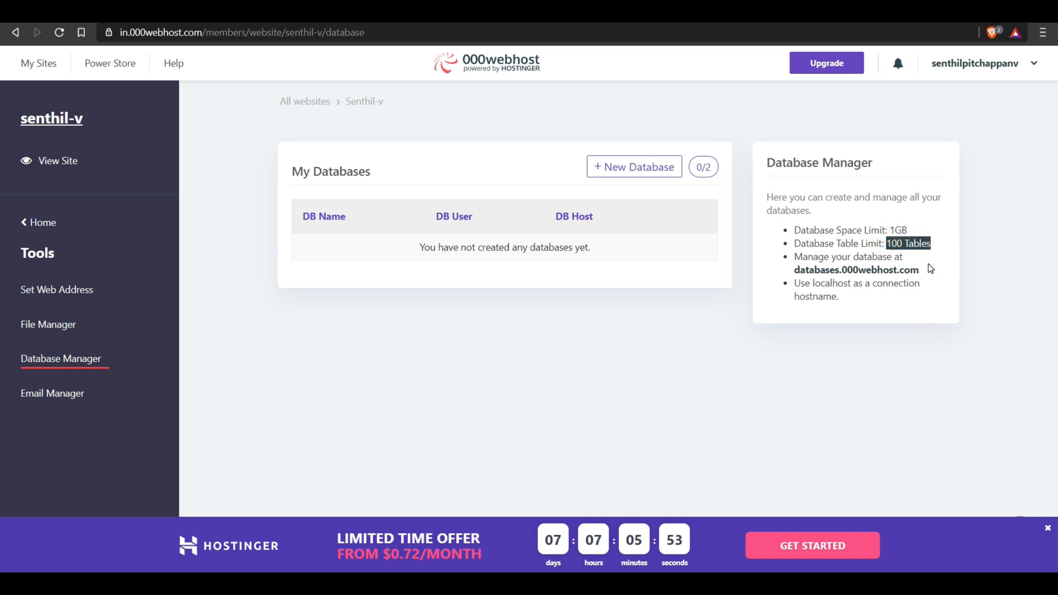
click(47, 325)
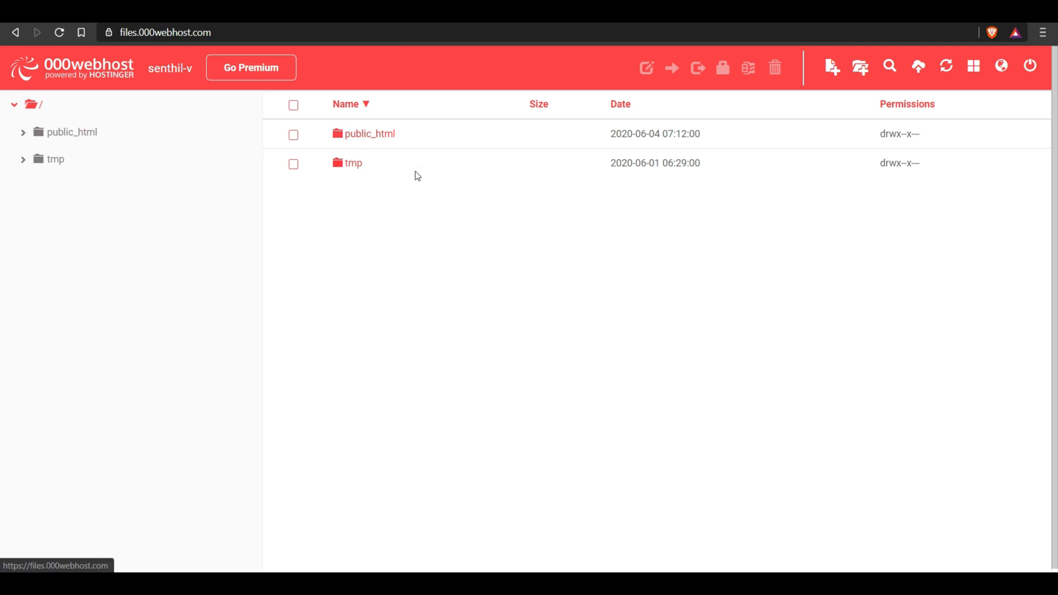
Select index.html and the assets folder in public_html and delete both.
click(293, 164)
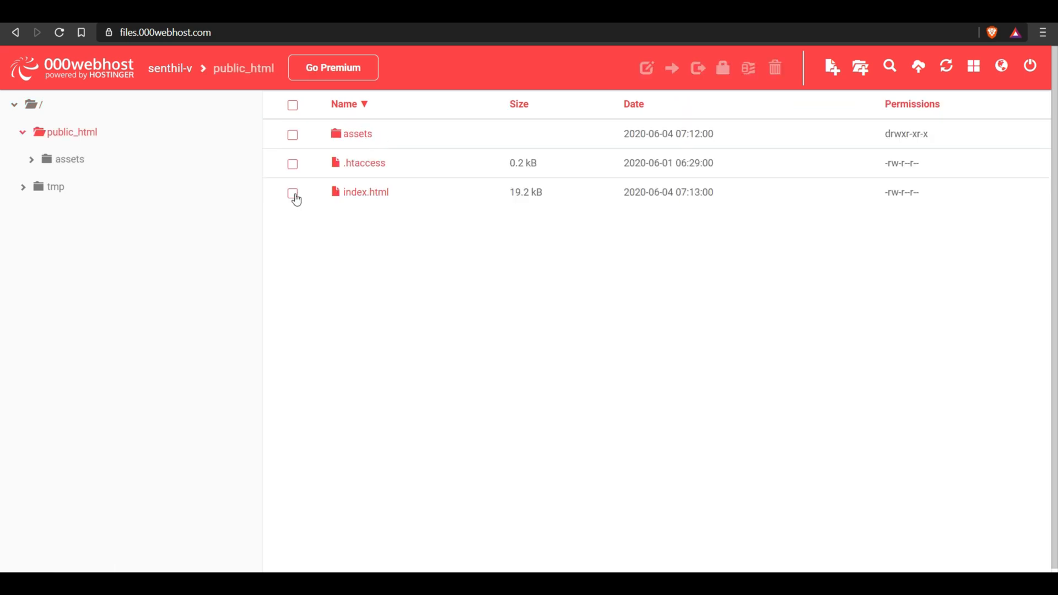
click(292, 192)
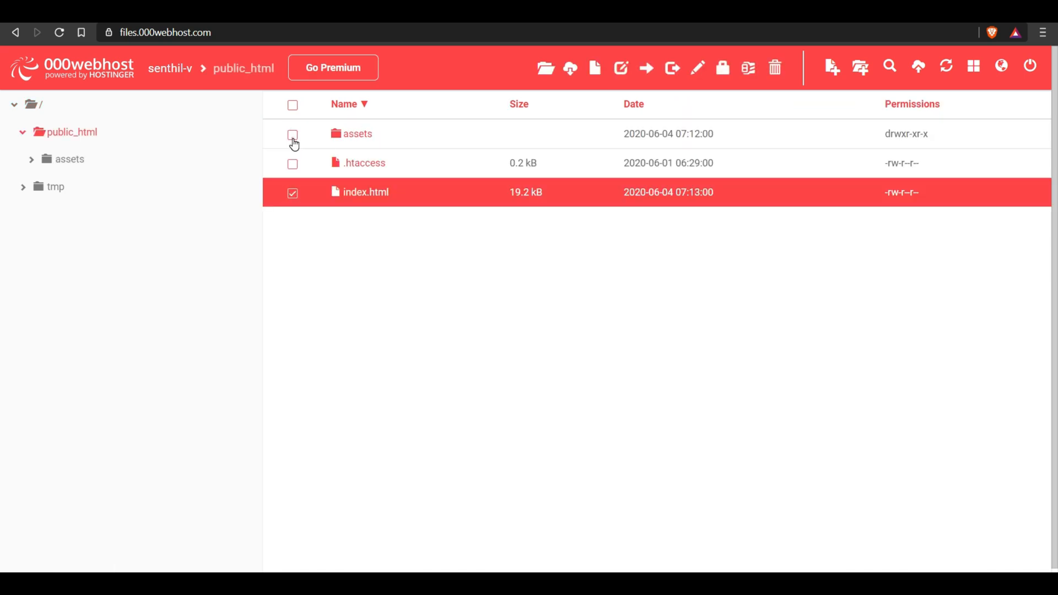
click(292, 134)
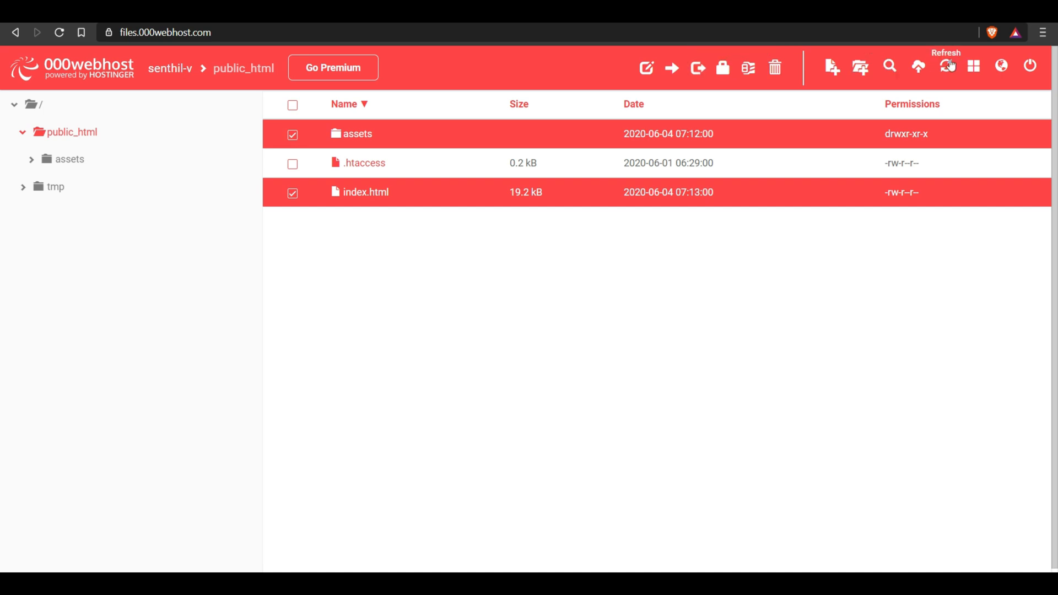
click(775, 67)
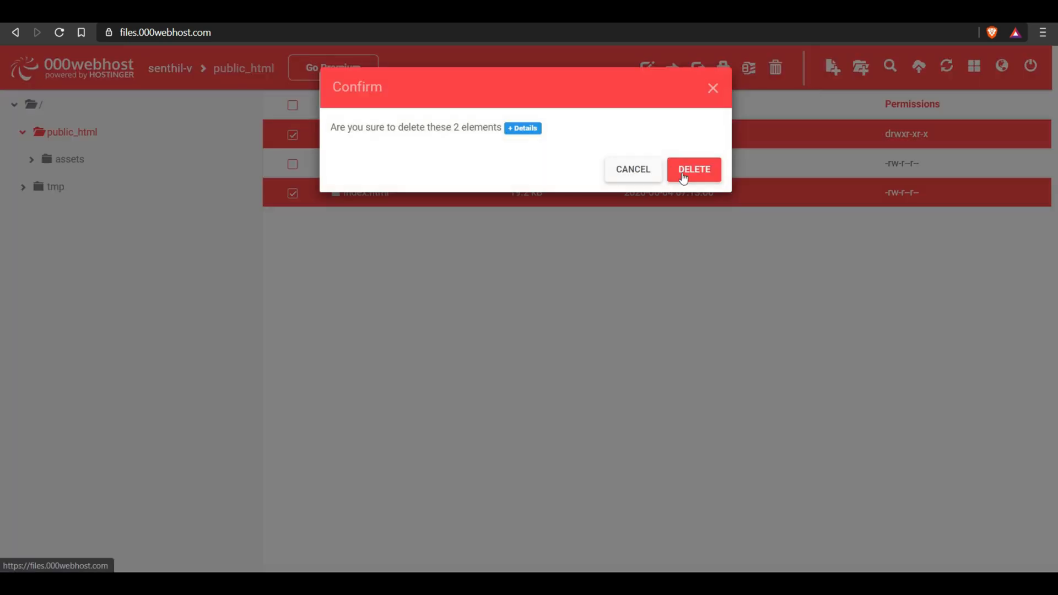
click(693, 169)
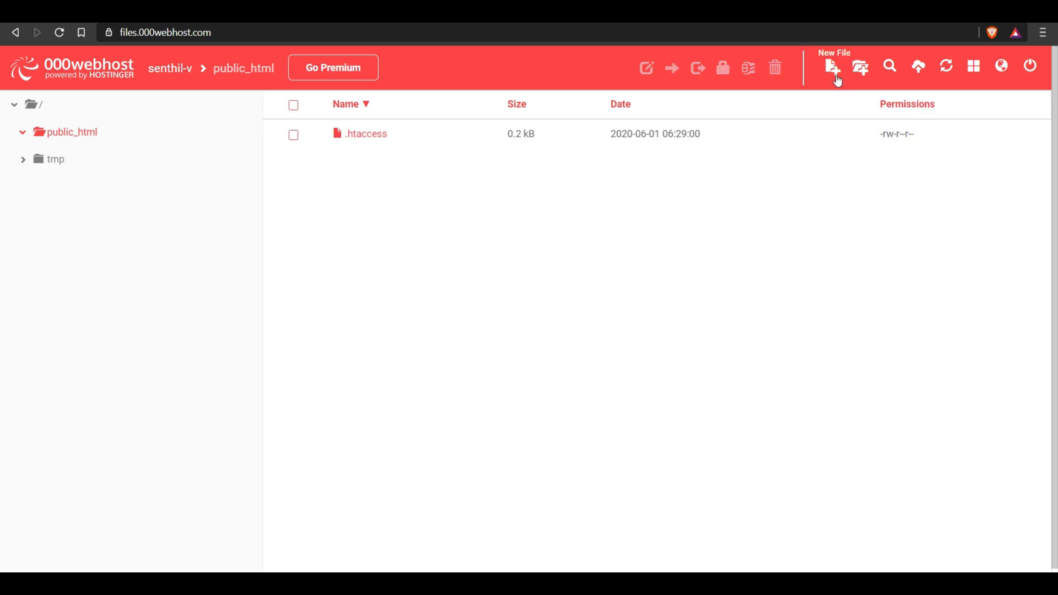
mouse_move(862, 70)
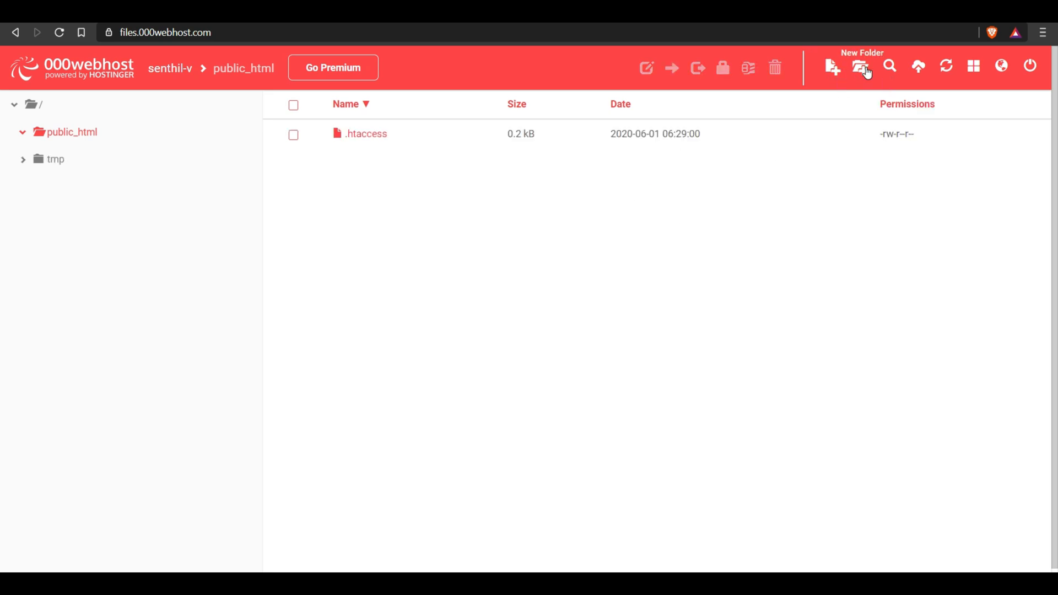
mouse_move(919, 68)
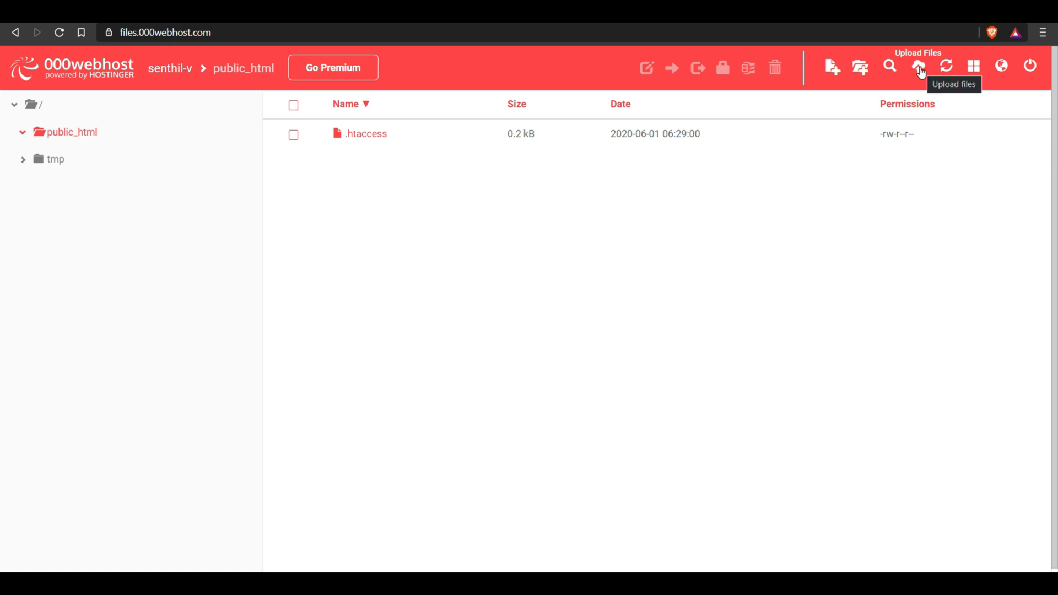
Upload band.html (11.5 kB) into public_html and select it.
click(918, 67)
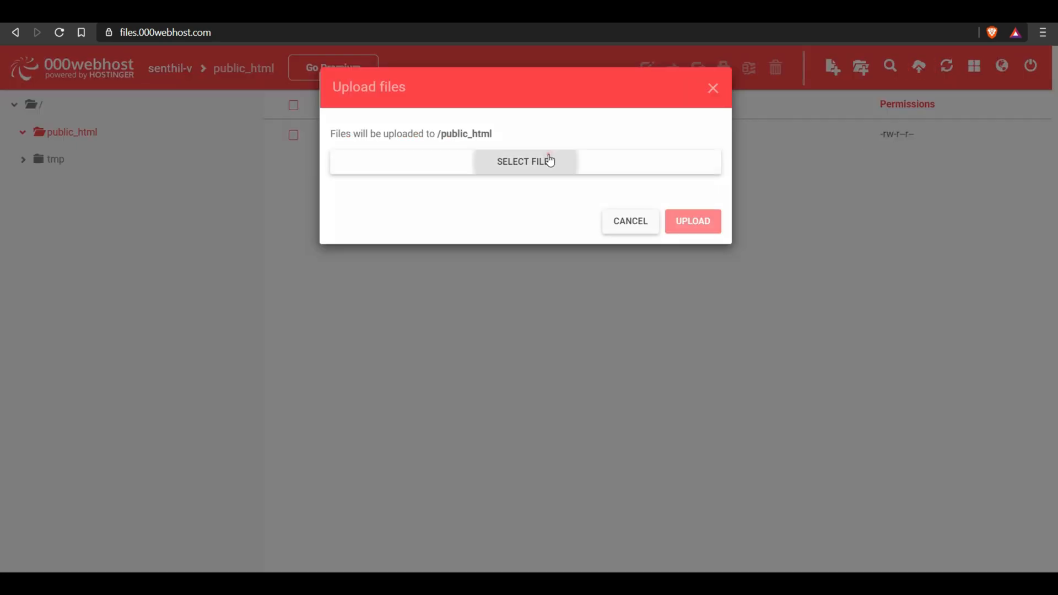
click(525, 161)
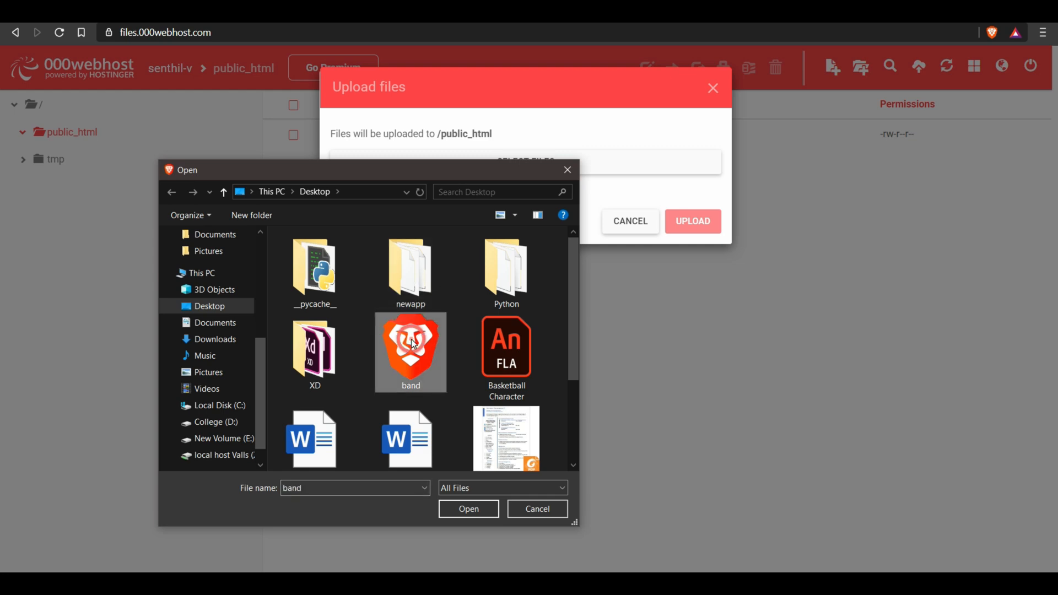
click(468, 508)
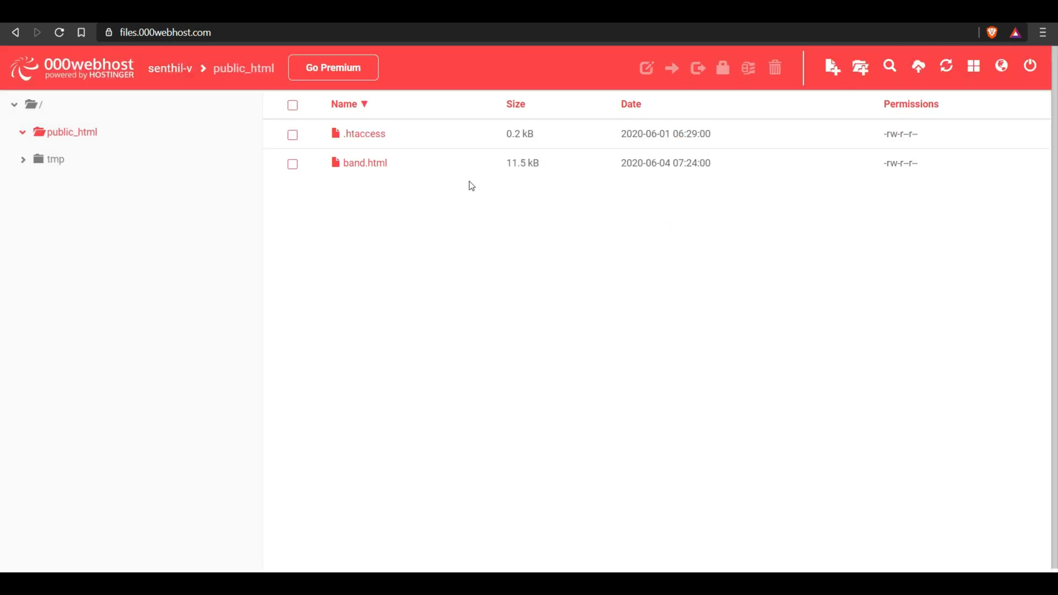
mouse_move(292, 167)
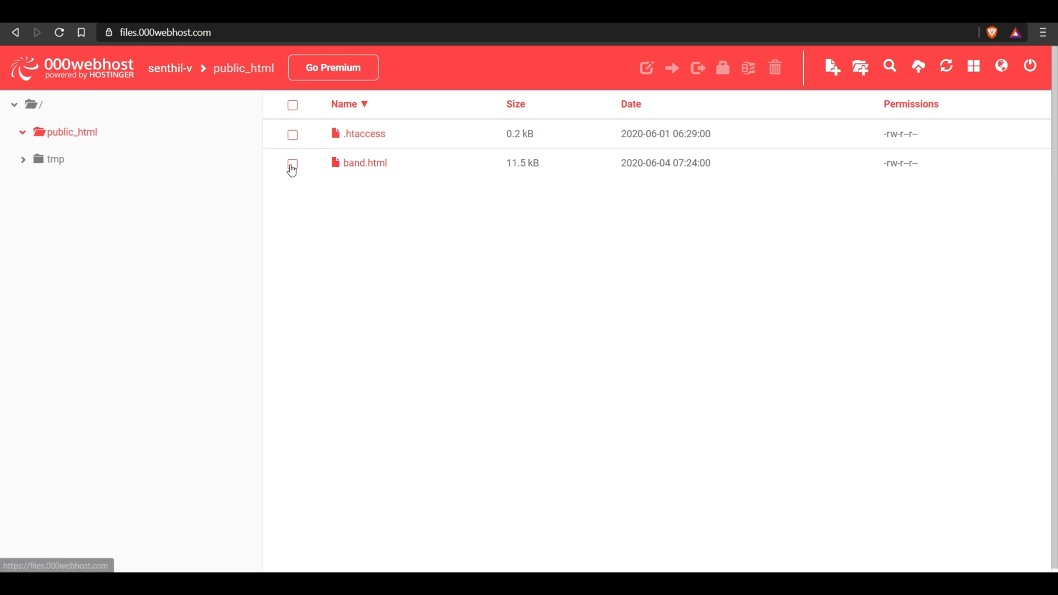
click(292, 164)
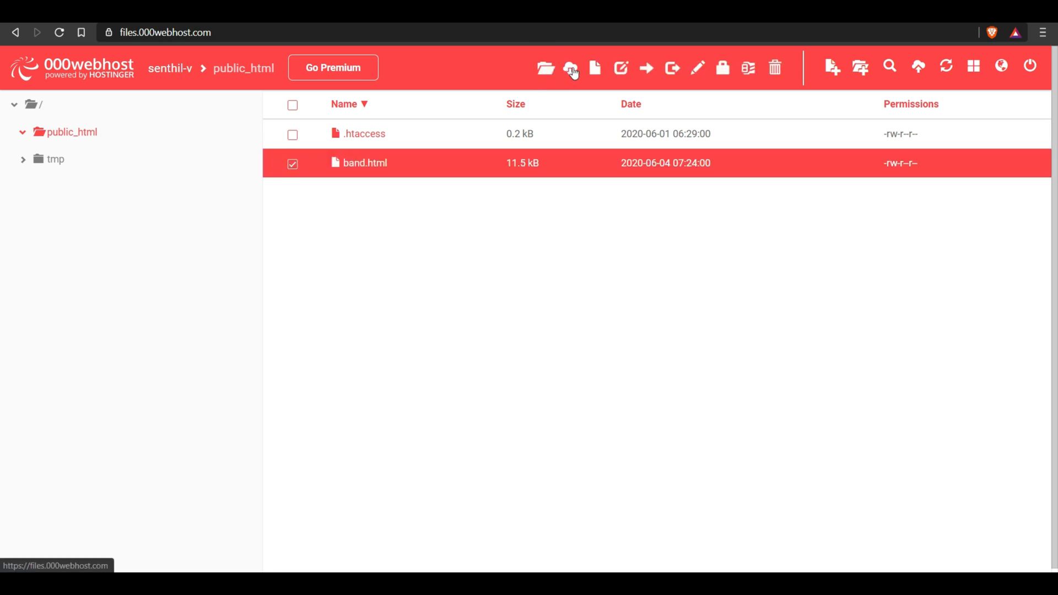
Rename band.html to index.html in the file manager.
click(626, 68)
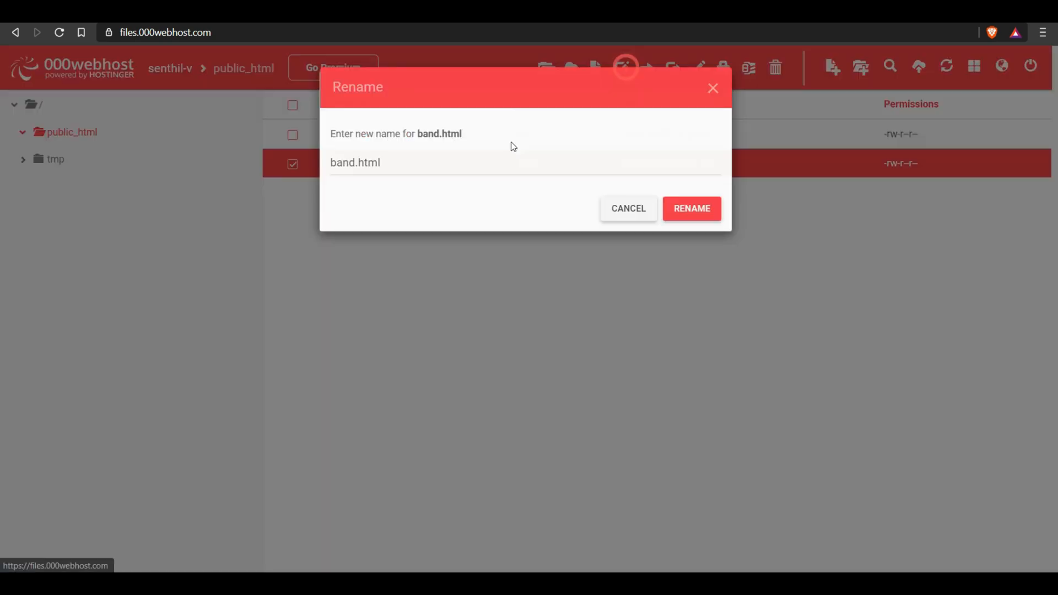
click(465, 168)
text(index)
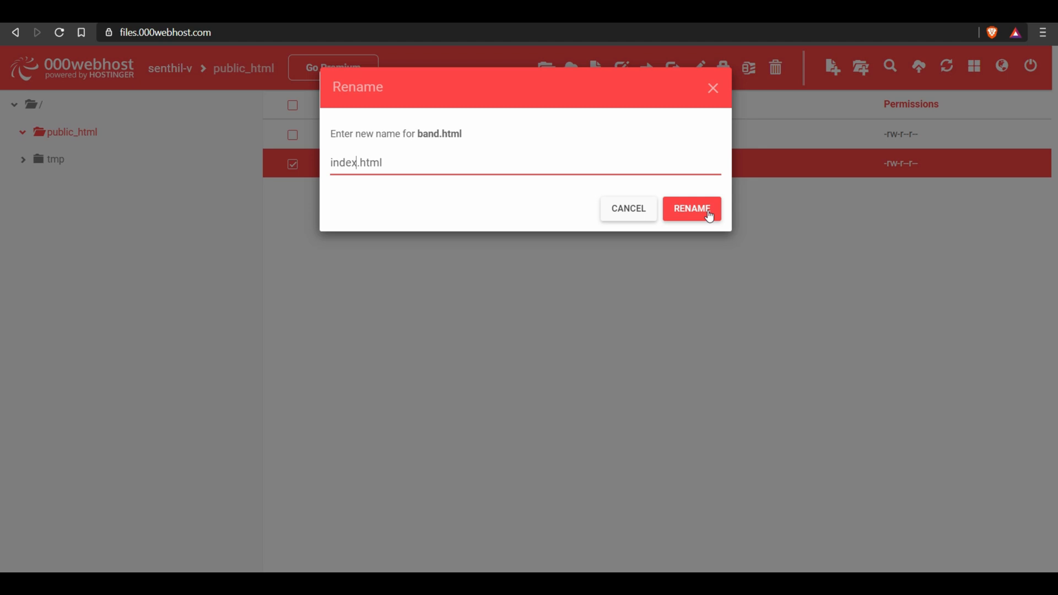
click(691, 209)
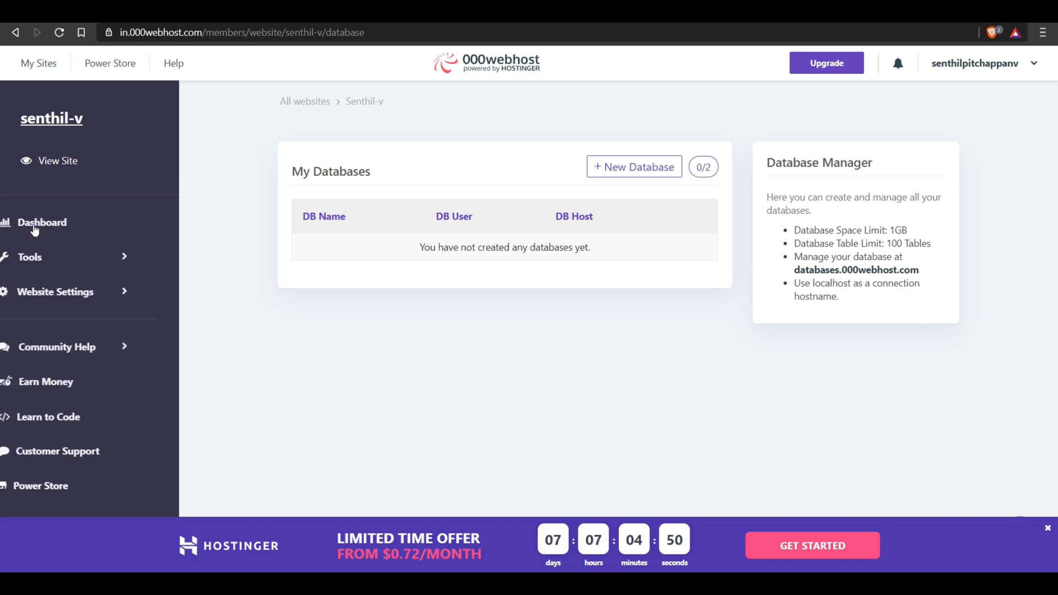
Open senthil-v.000webhostapp.com and scroll through the live band page.
click(57, 161)
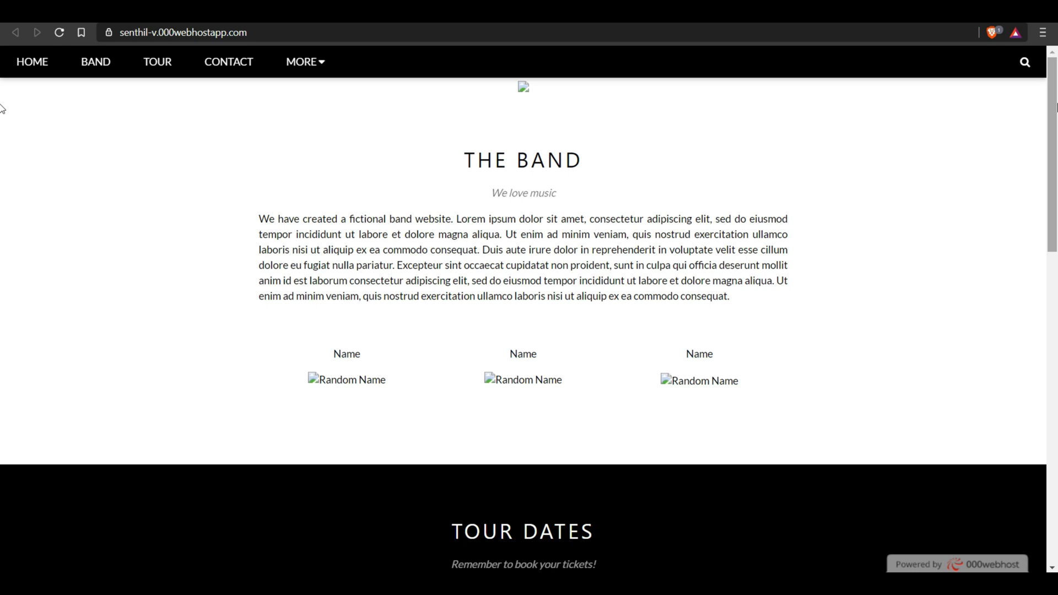
mouse_move(1033, 98)
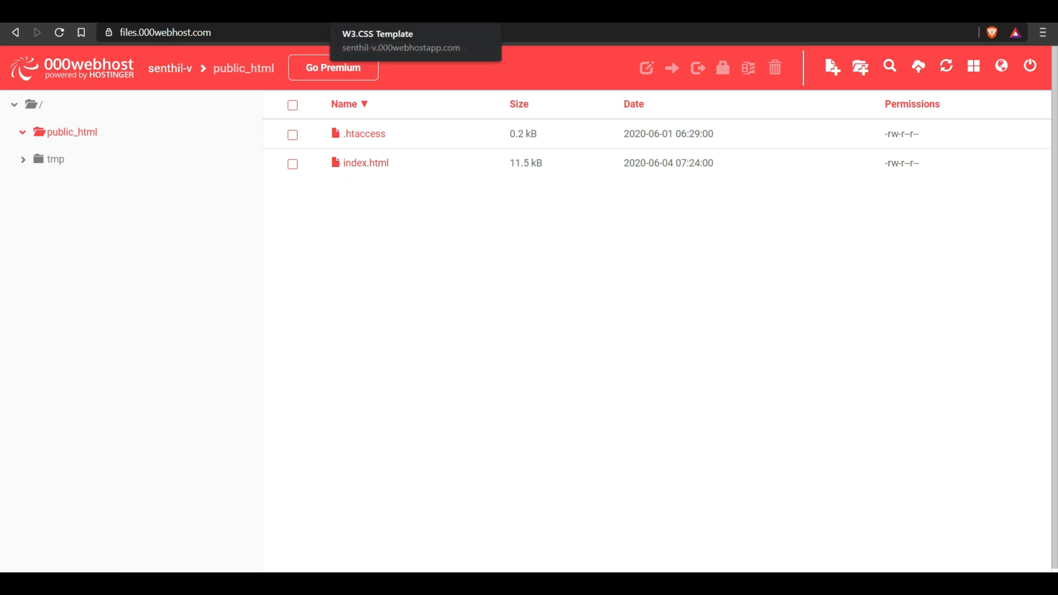
click(399, 47)
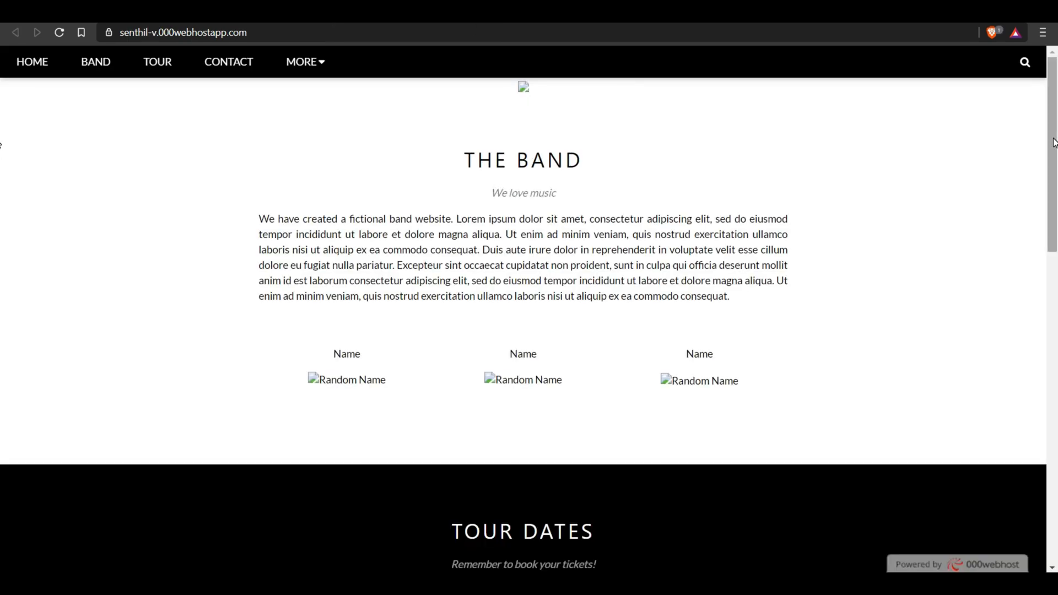
scroll(down, 3)
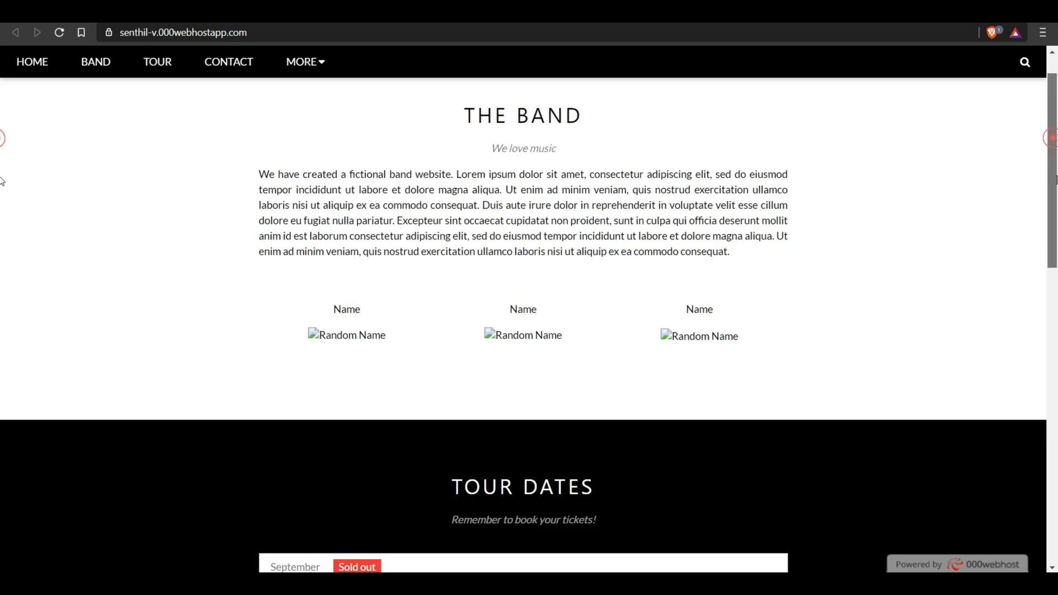
scroll(down, 3)
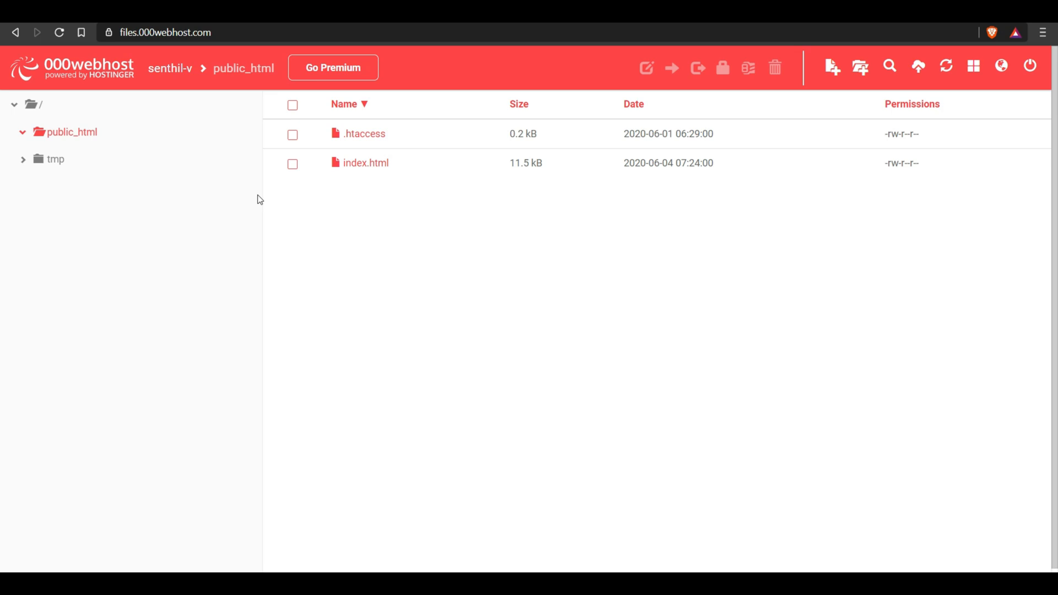
Select index.html and rename it to band.html.
click(292, 163)
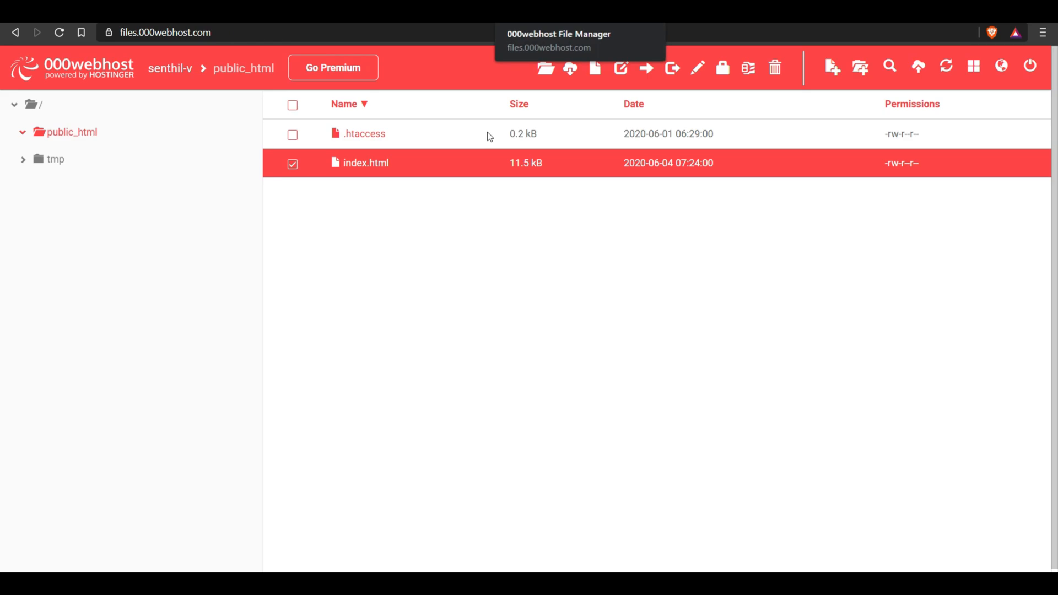
click(697, 68)
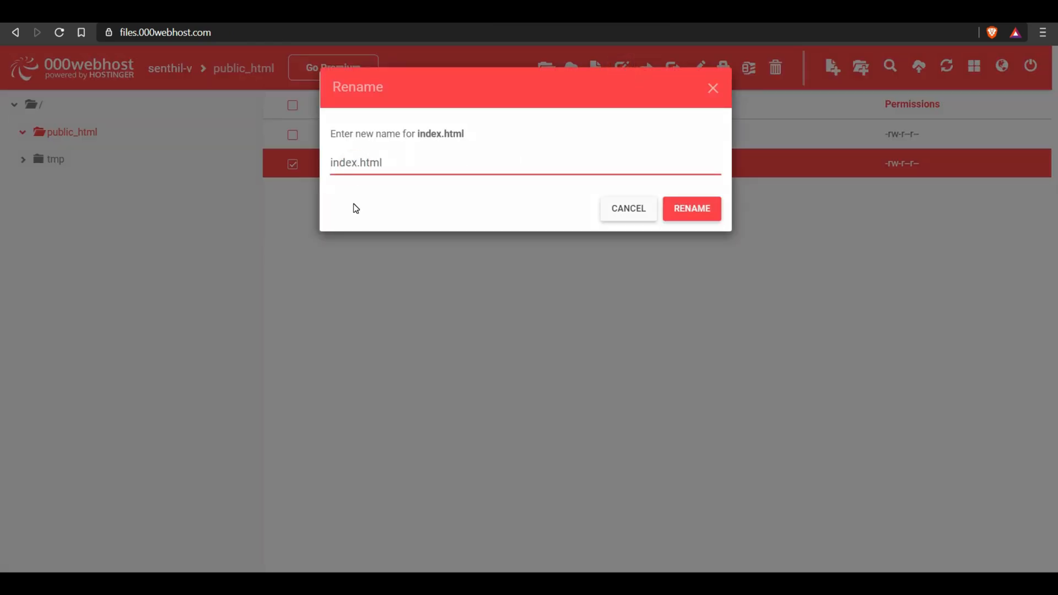
text(ban)
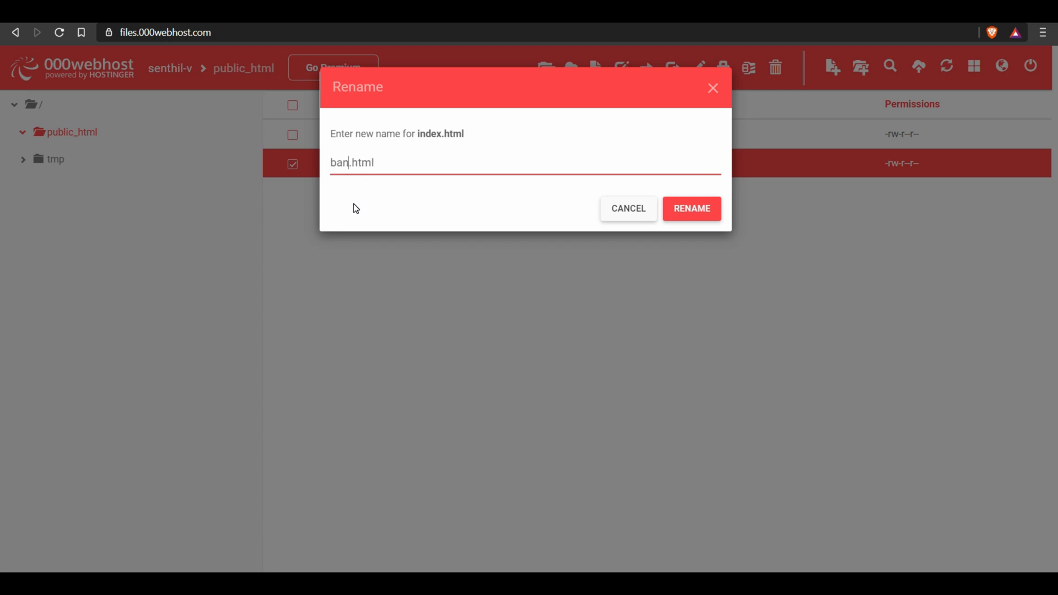
text(d)
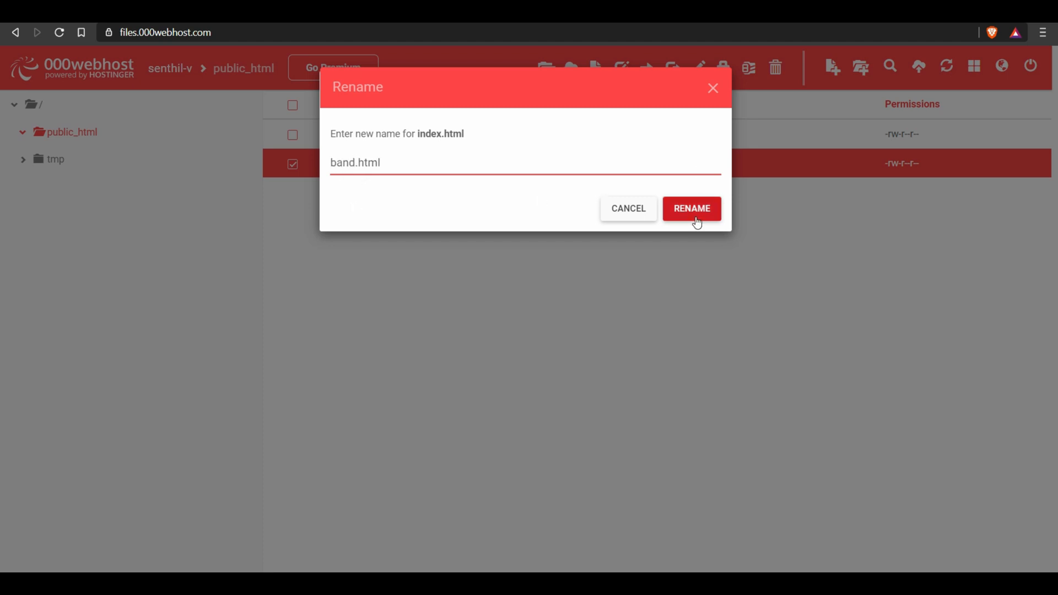
click(692, 209)
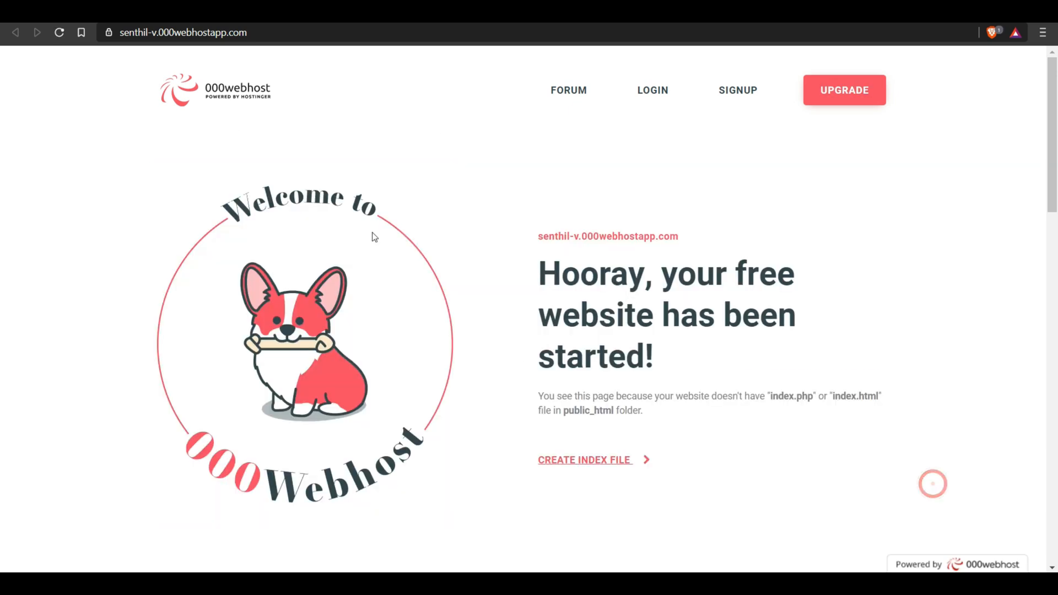
Load the live site's /band.html page from the address bar.
click(181, 32)
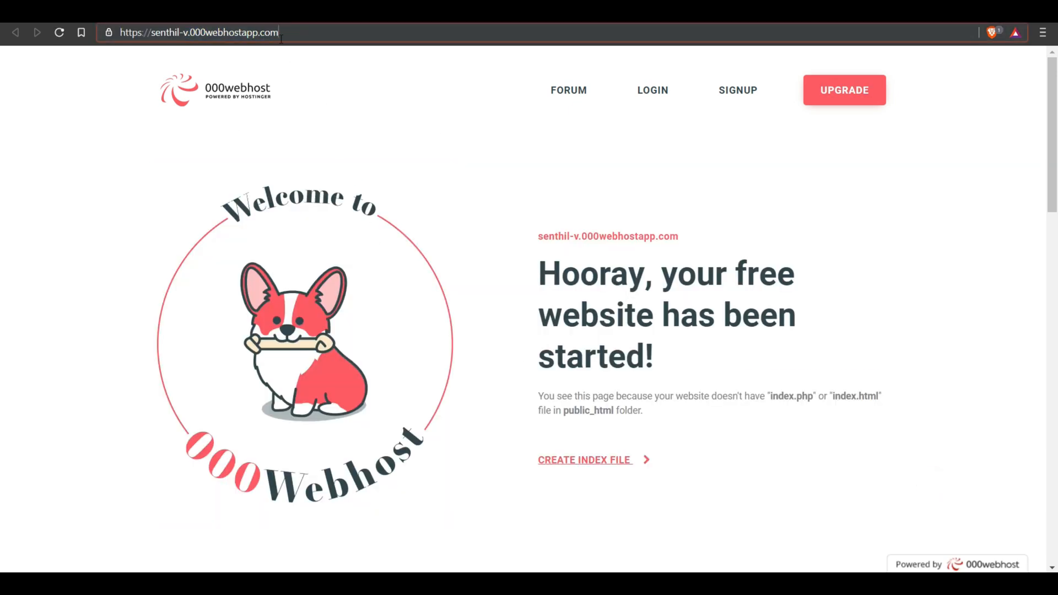
text(/bad.)
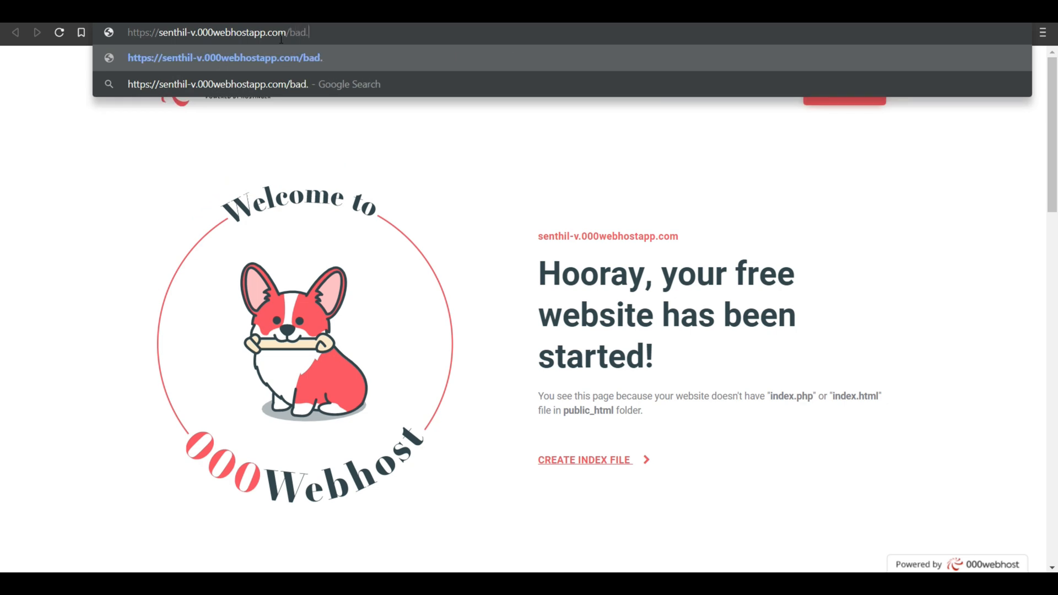
text(htl)
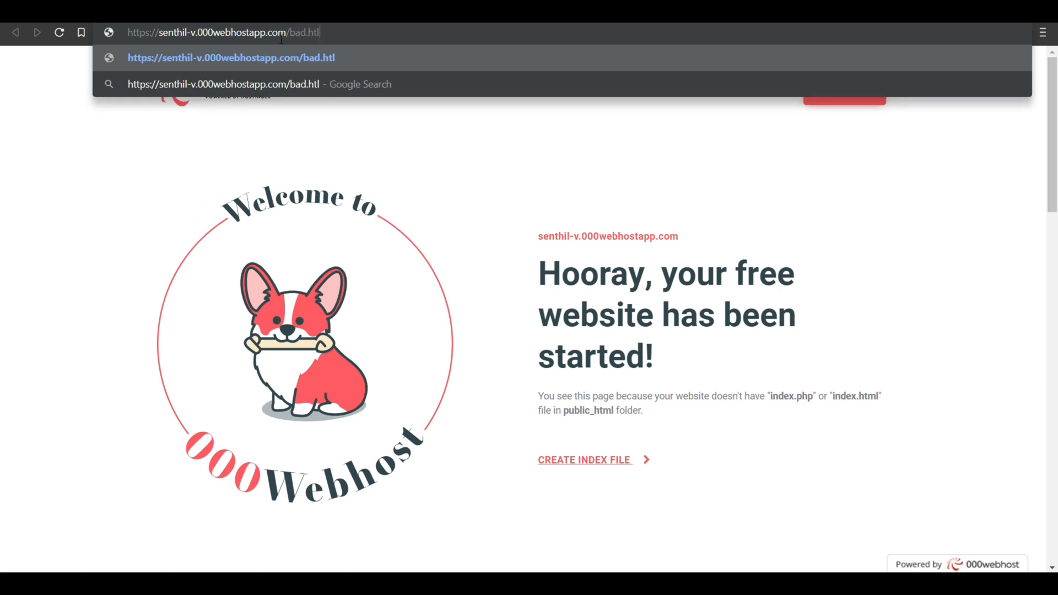
key(Backspace)
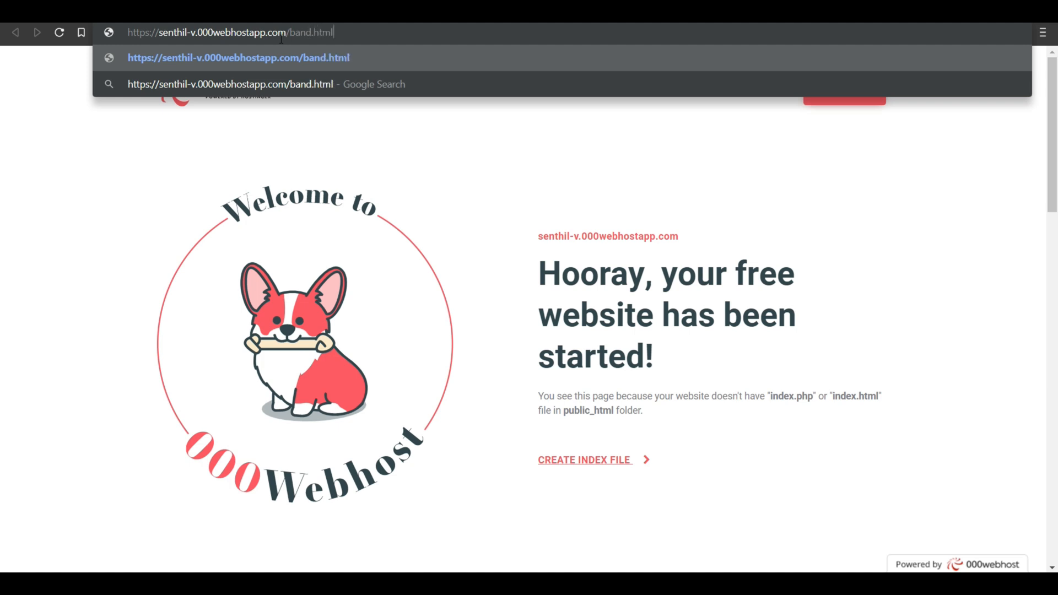
key(Enter)
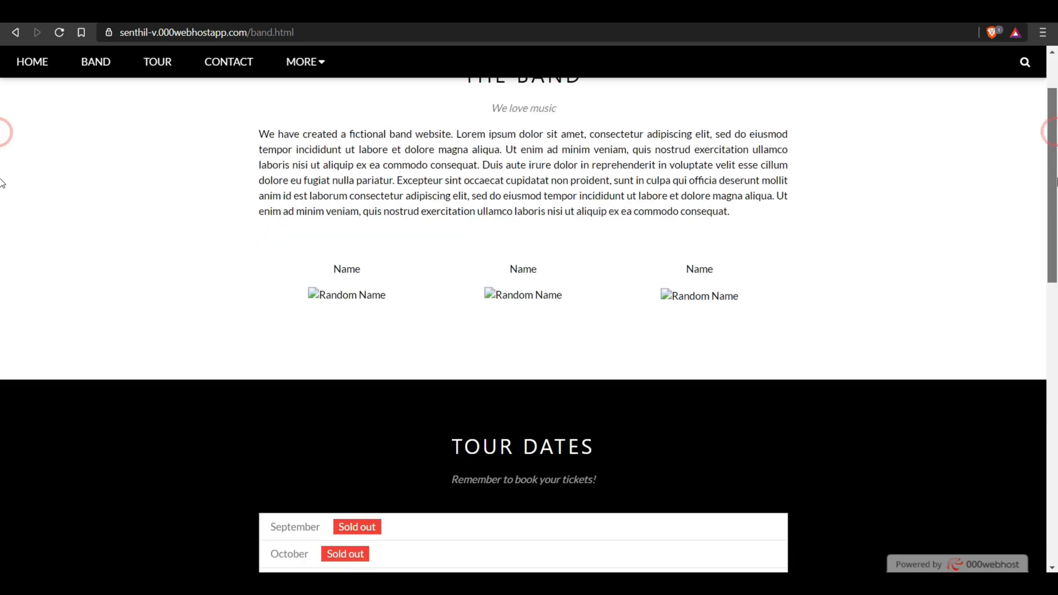
Scroll through the band page down to the Contact section.
scroll(down, 3)
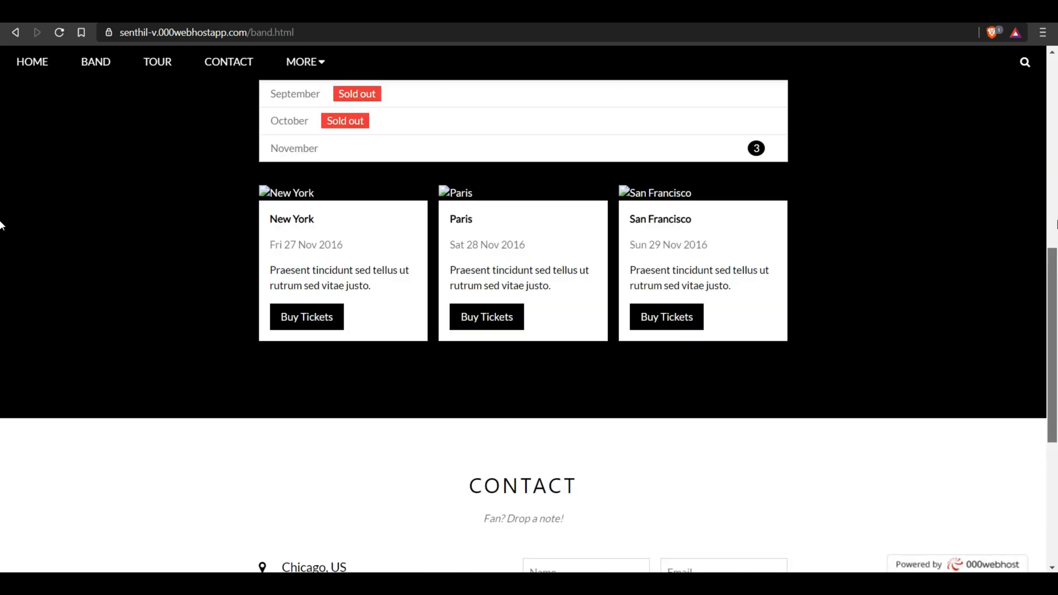
scroll(down, 3)
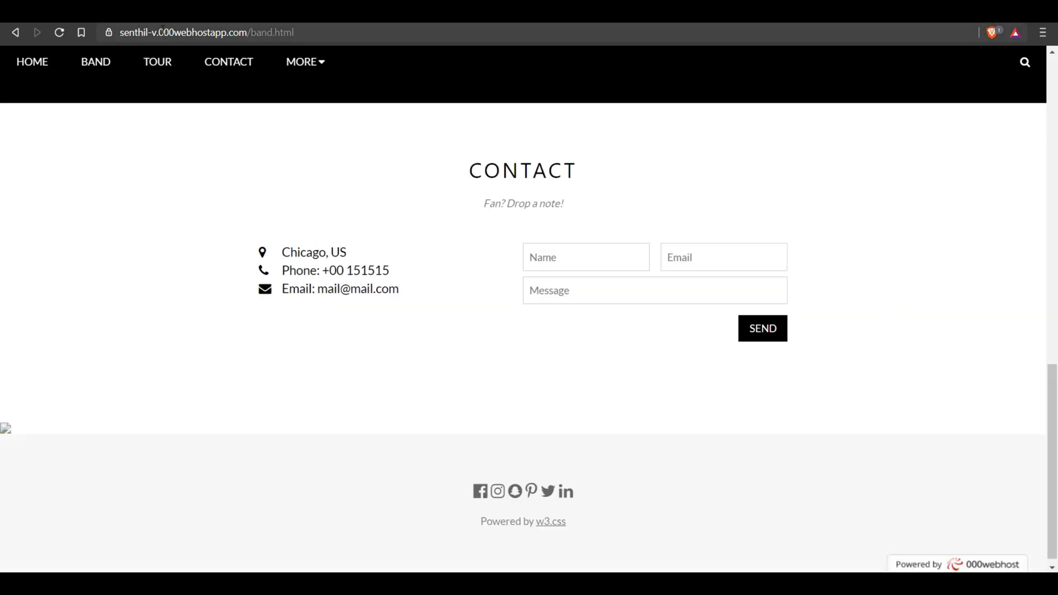
double_click(201, 32)
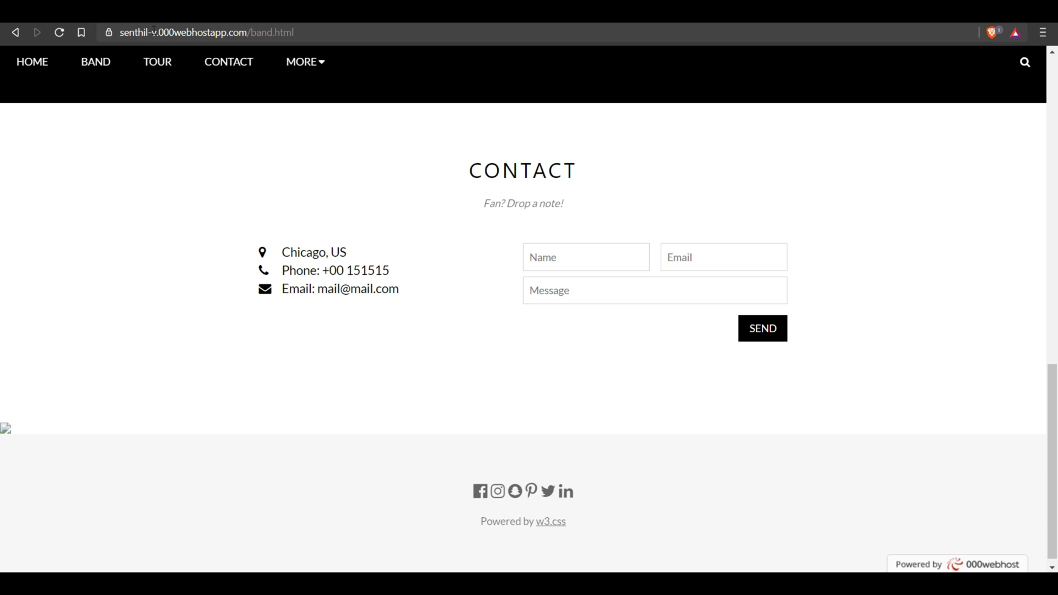
double_click(199, 32)
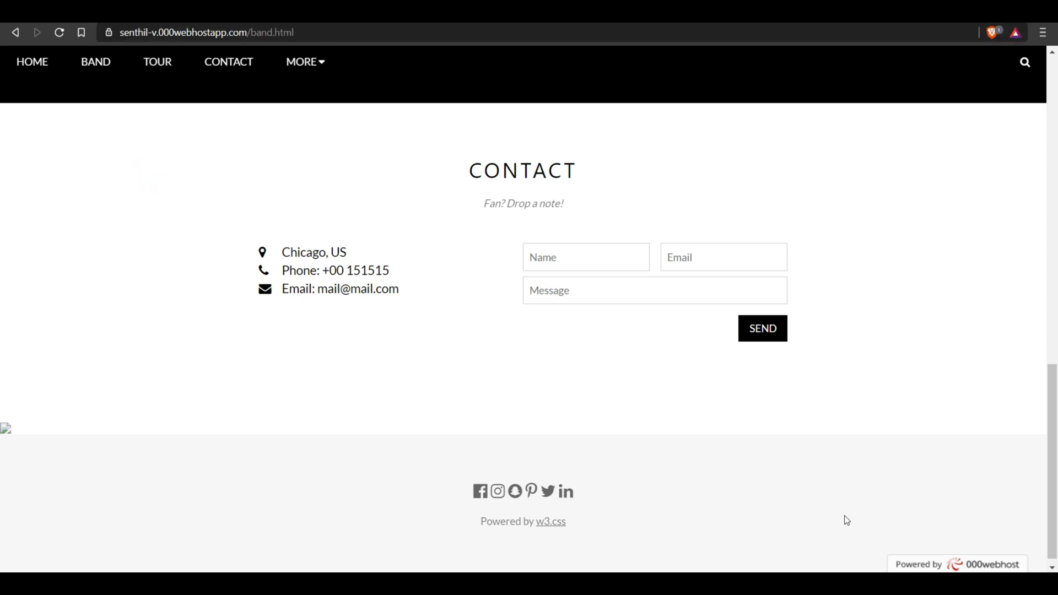
mouse_move(1021, 562)
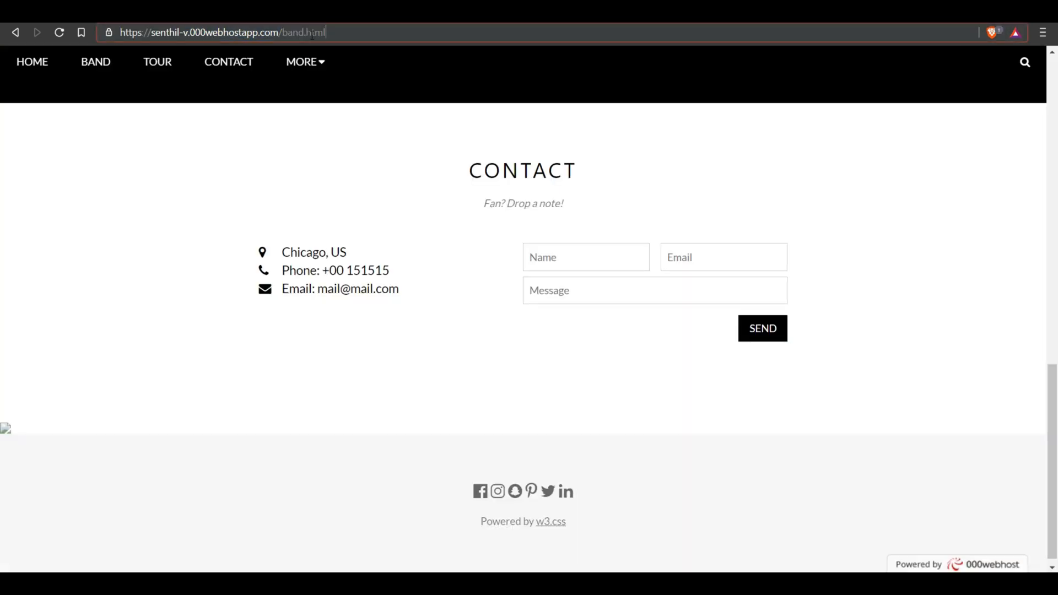
key(Enter)
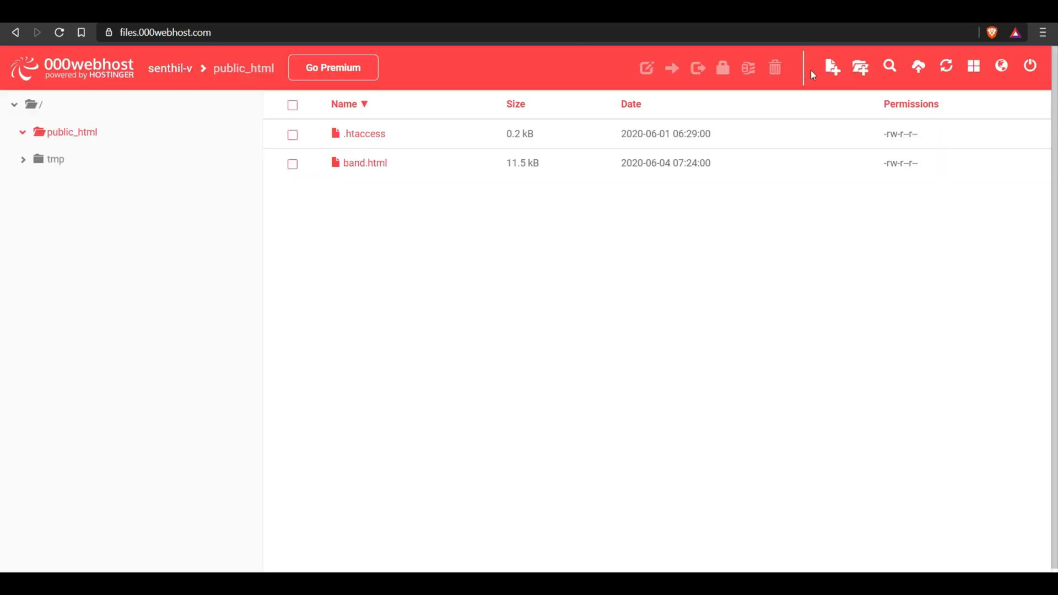
Create a new folder named band in public_html.
click(860, 66)
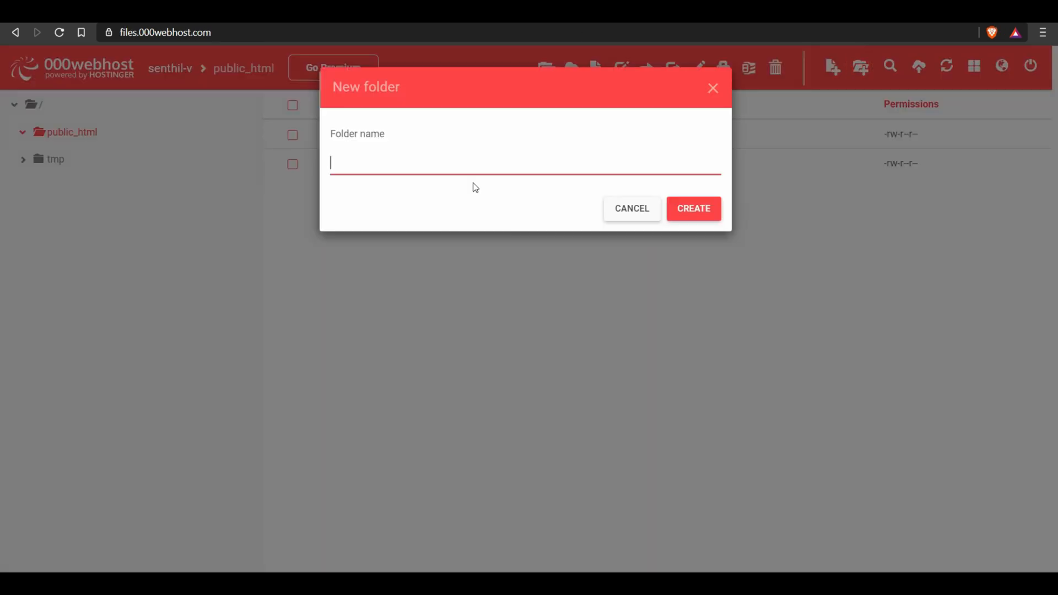
text(ban)
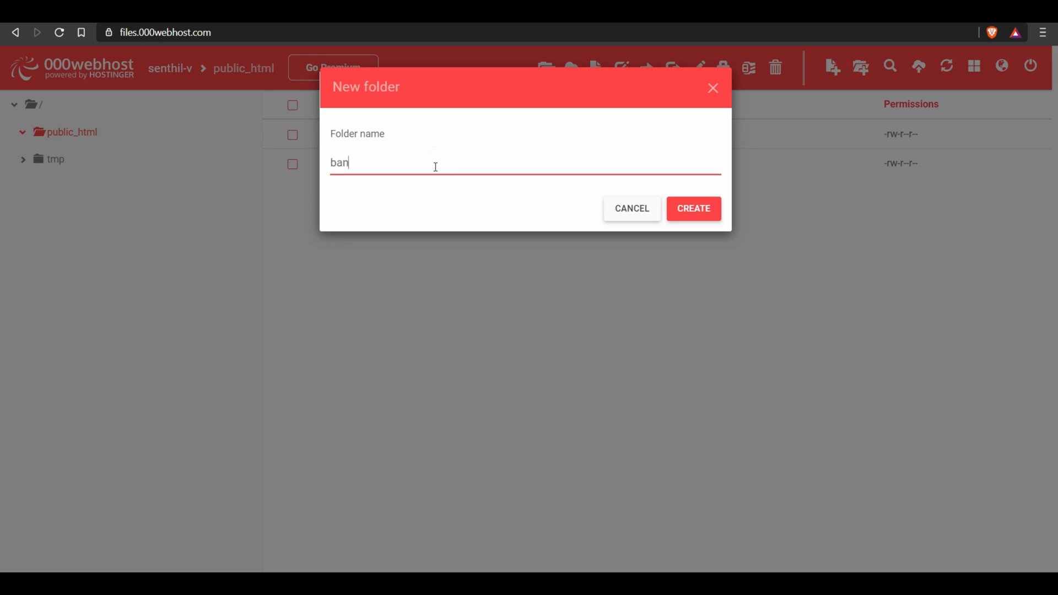
text(d)
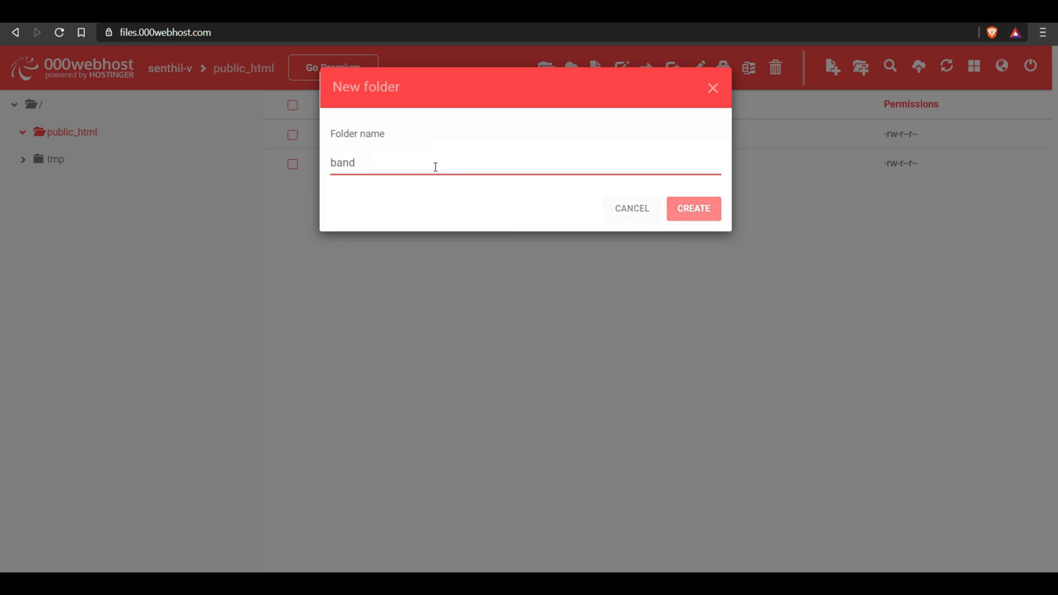
click(693, 208)
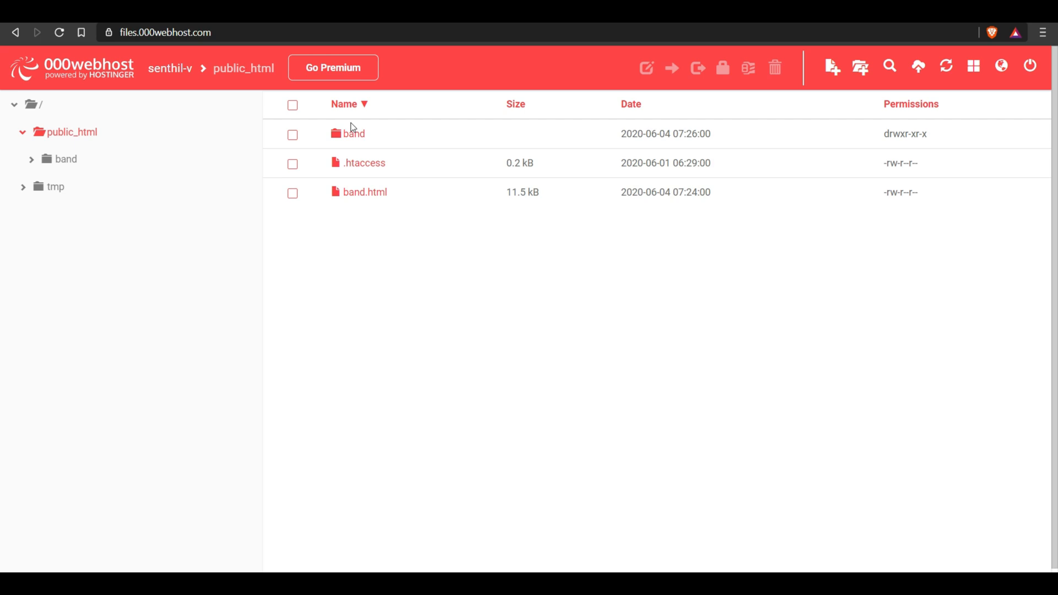
Move band.html into the band folder, then open that folder.
click(292, 193)
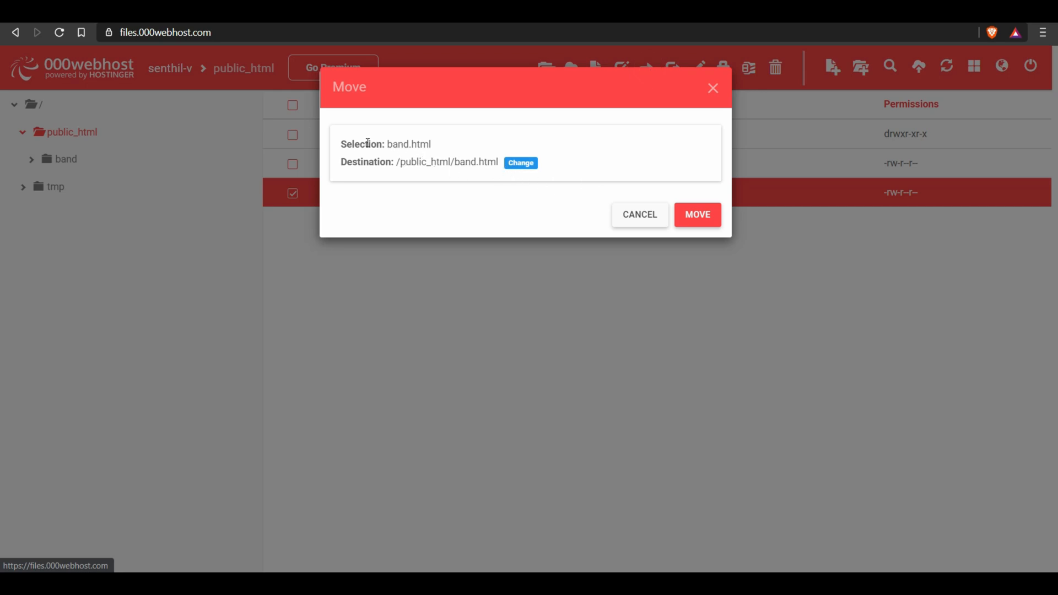
click(697, 214)
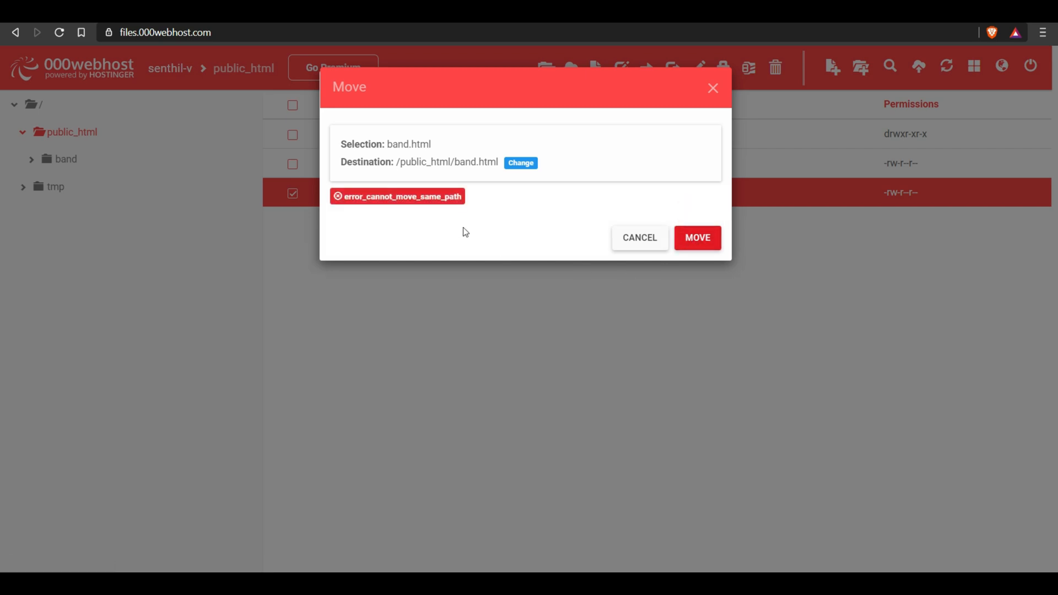
click(520, 163)
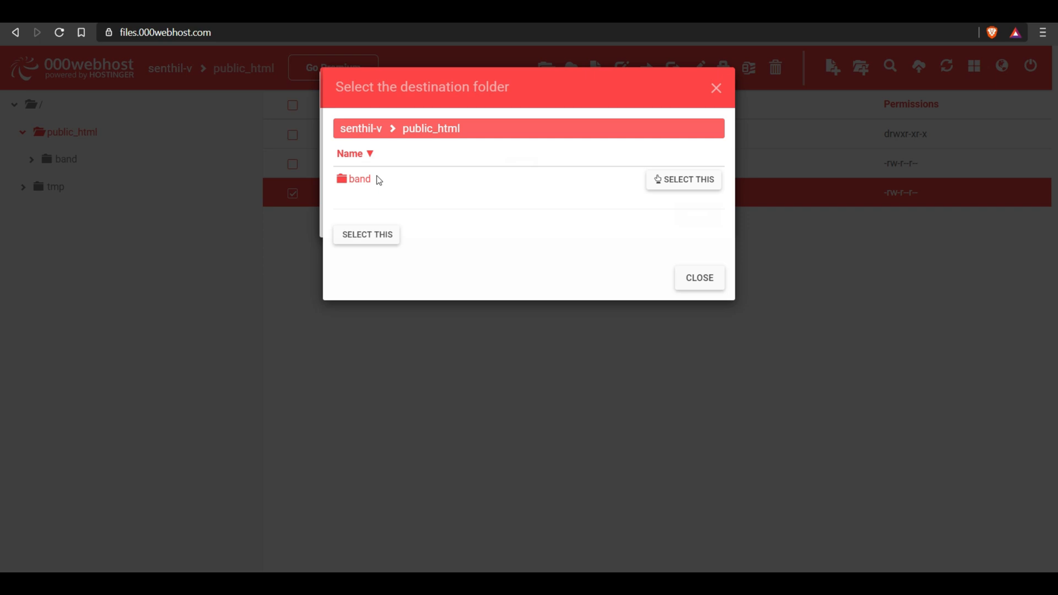
click(684, 179)
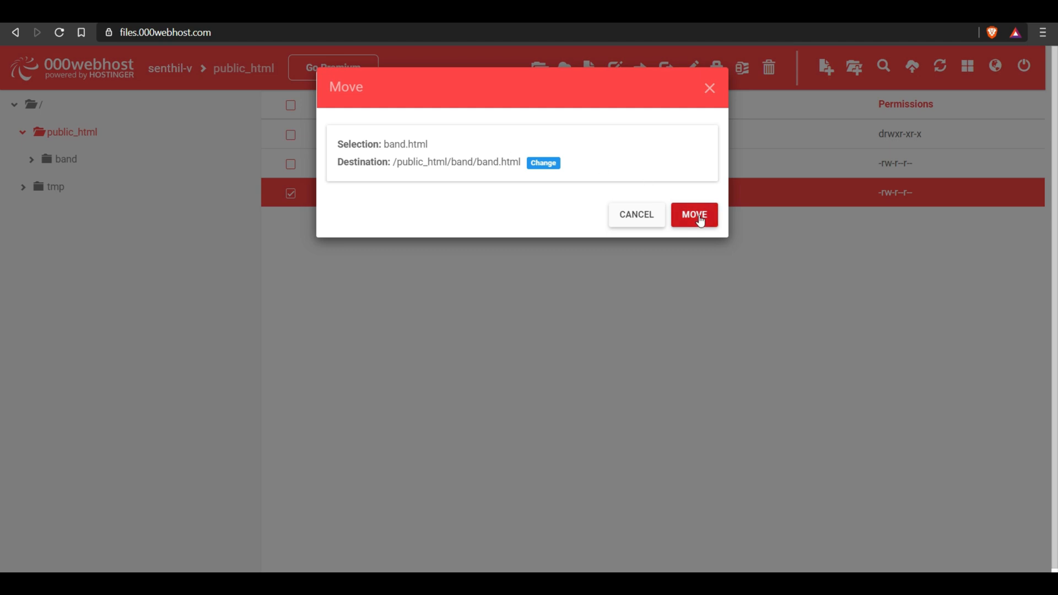
click(694, 214)
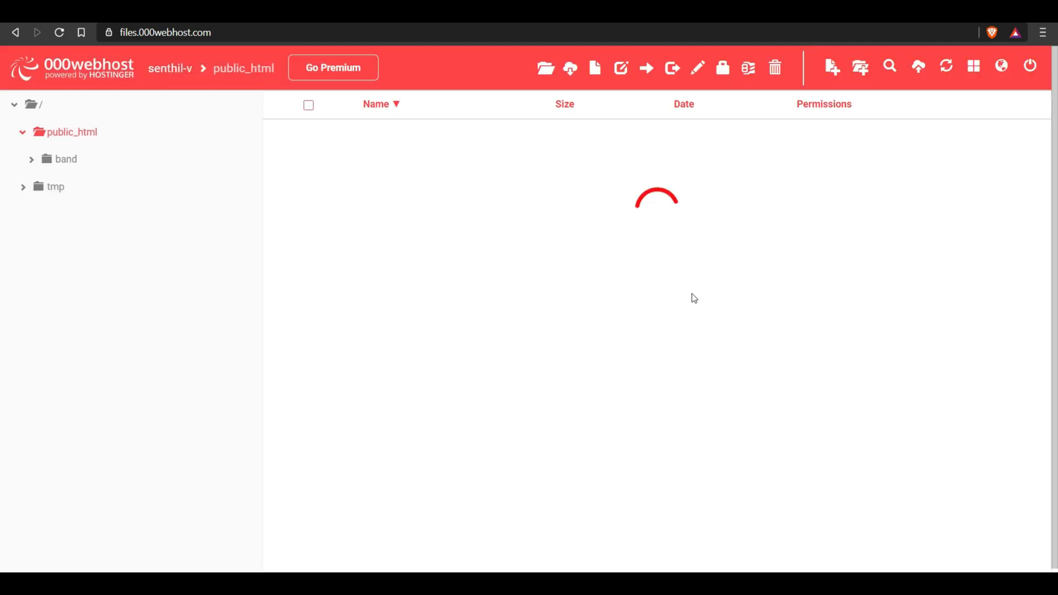
click(64, 159)
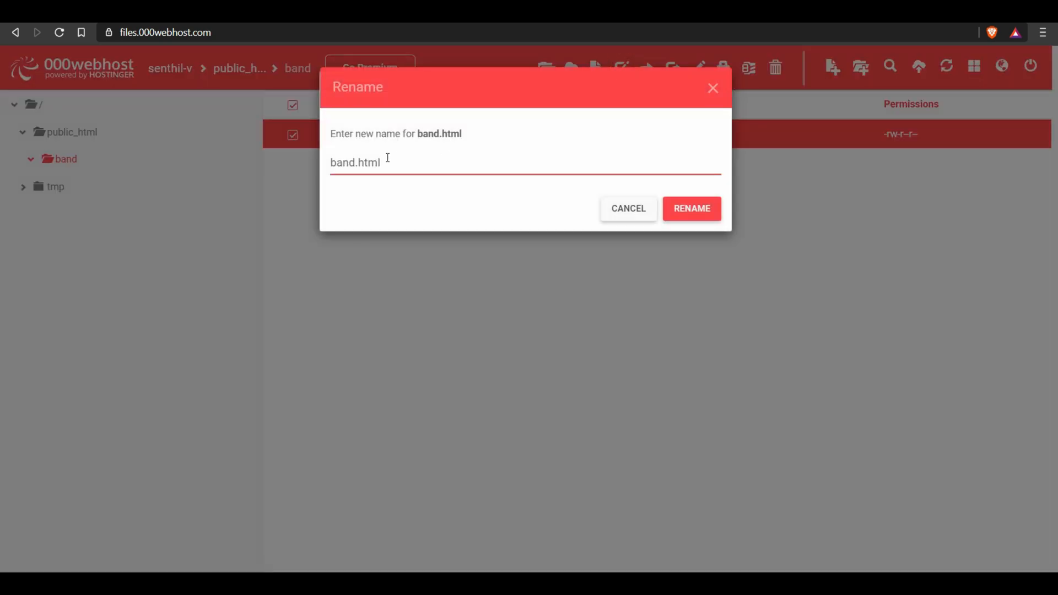
Rename band.html to index.html, then return to public_html.
key(Backspace)
text(inde)
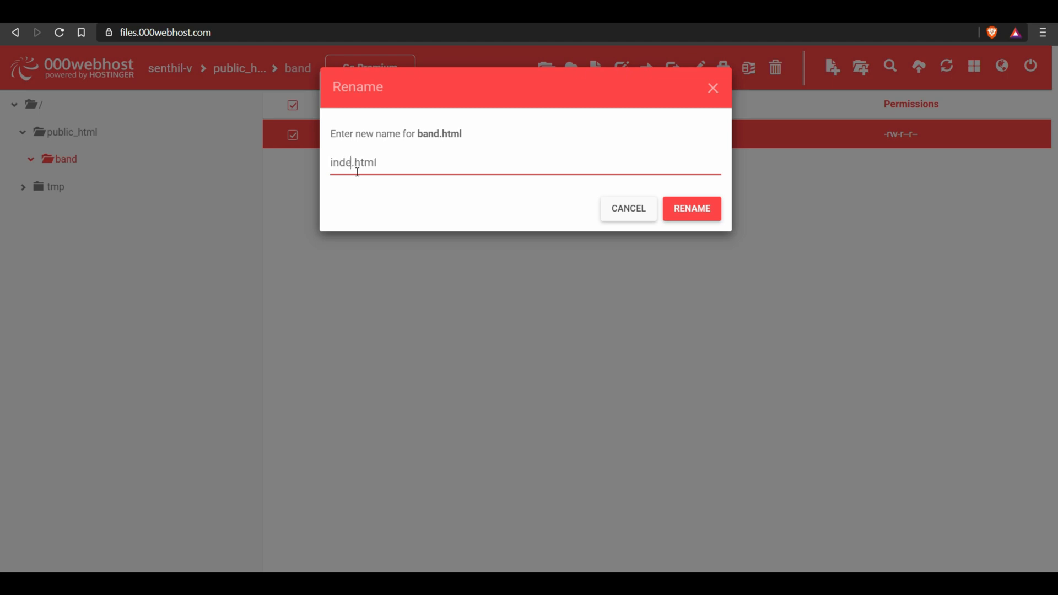
click(691, 208)
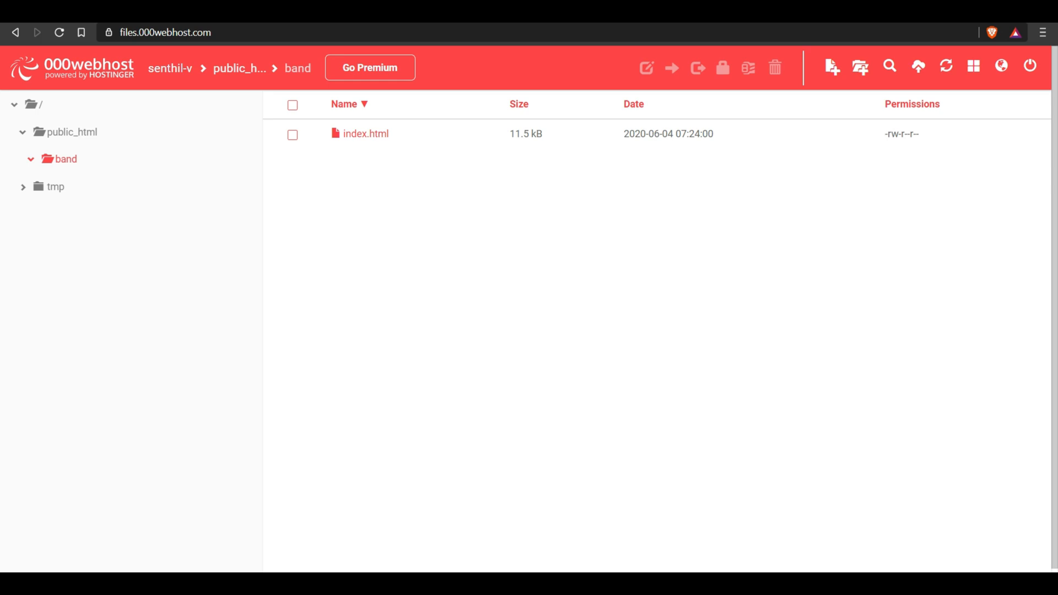
click(240, 68)
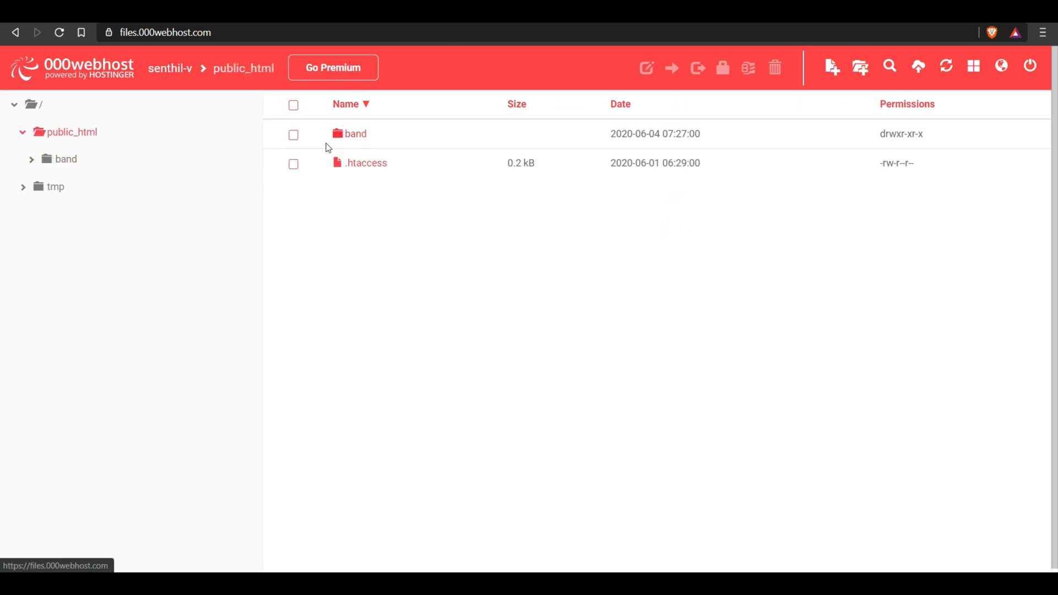
mouse_move(859, 68)
text(m)
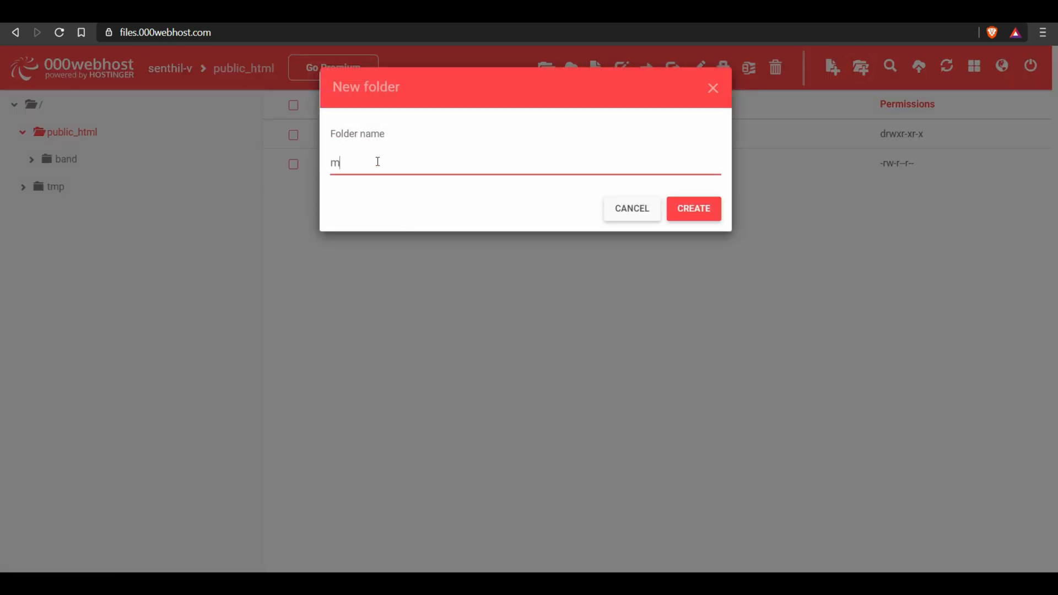
Create a folder named music in public_html.
text(usi)
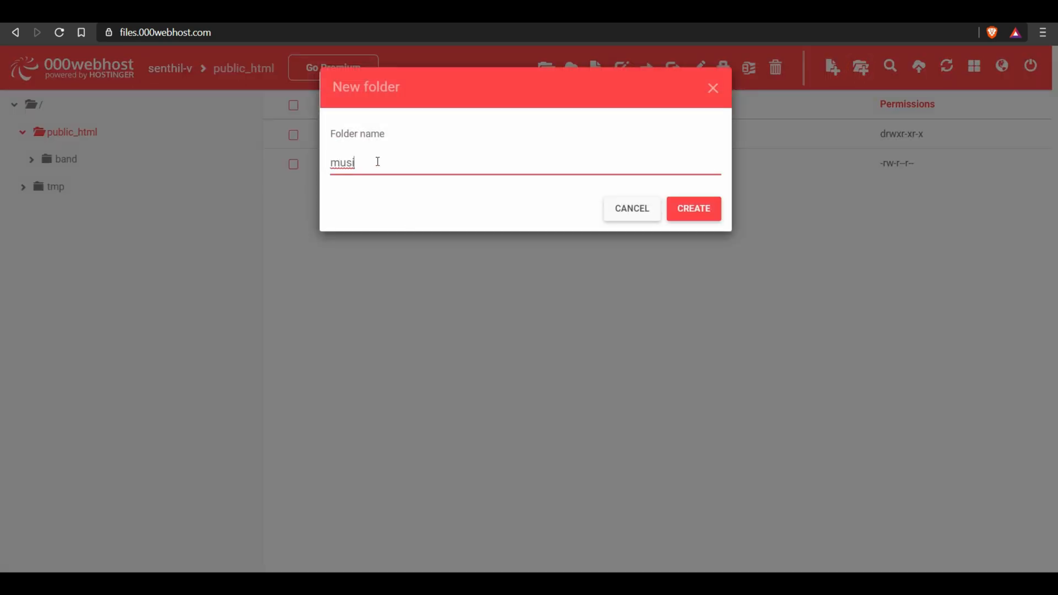
text(c)
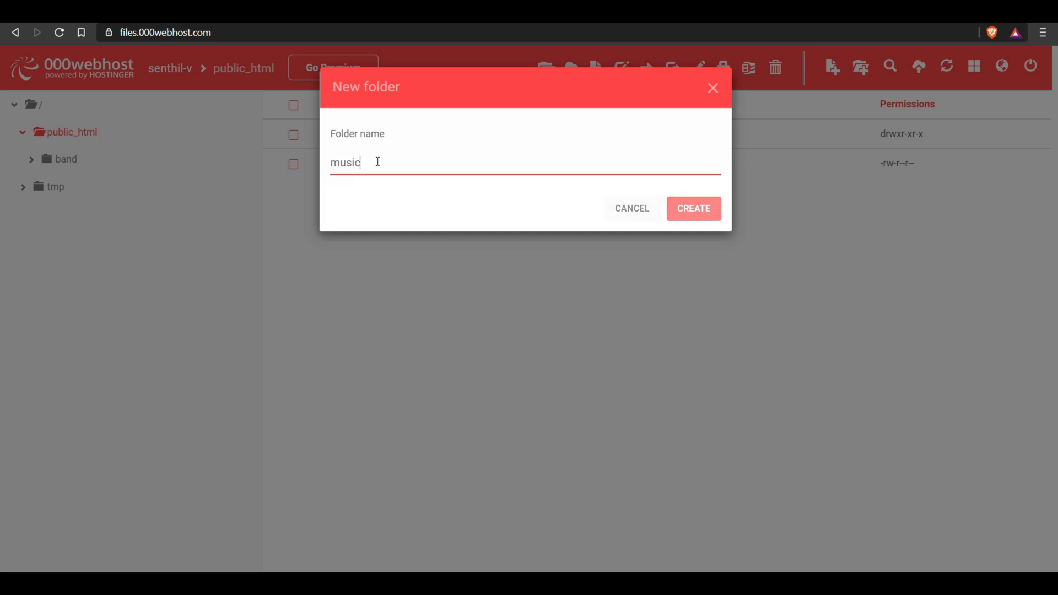
click(693, 208)
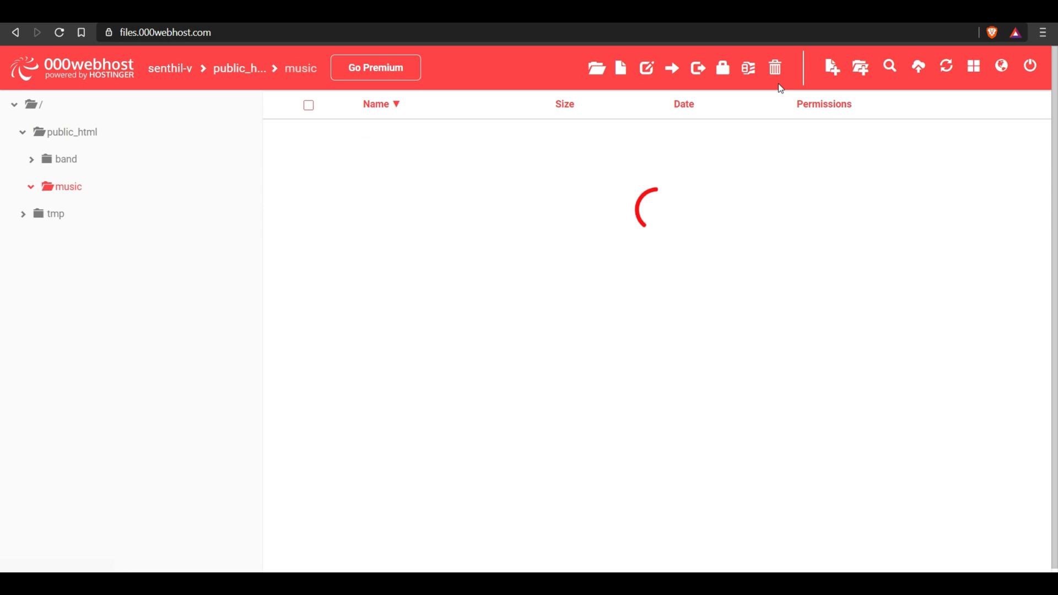
Create an empty index.html file inside the music folder.
click(620, 68)
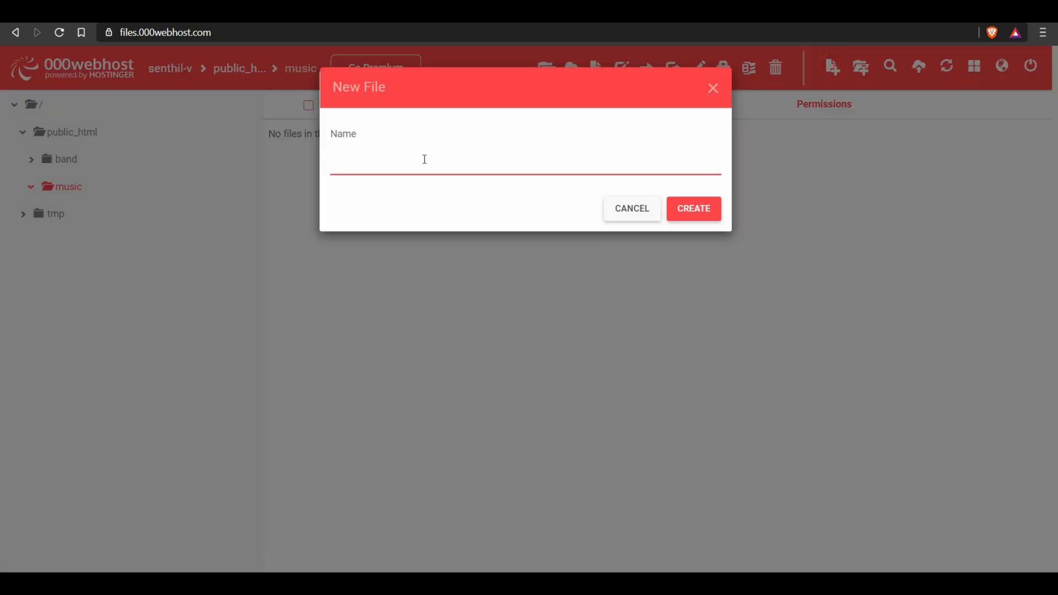
text(index.)
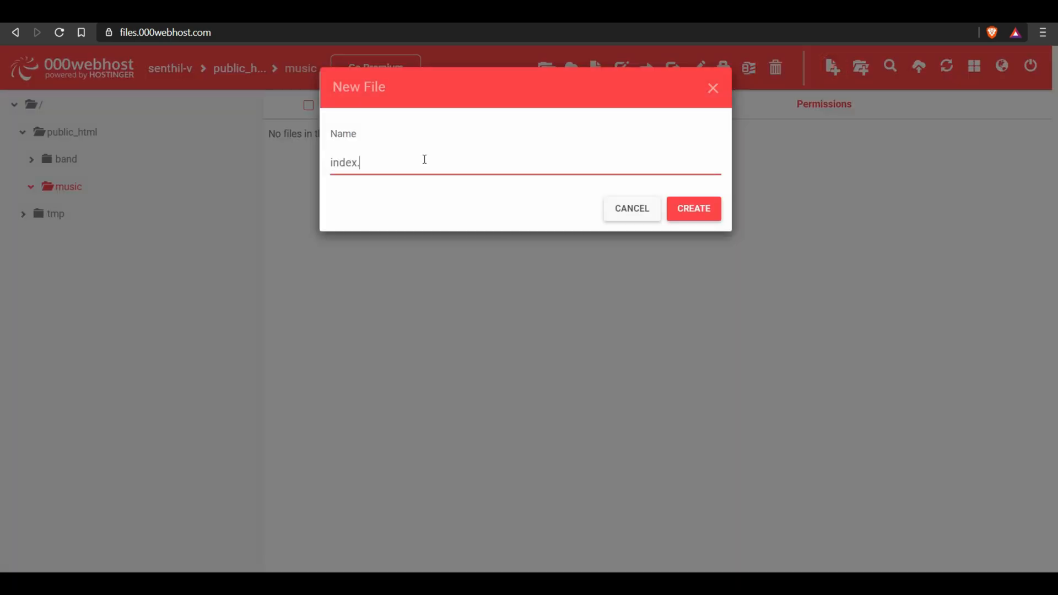
text(html)
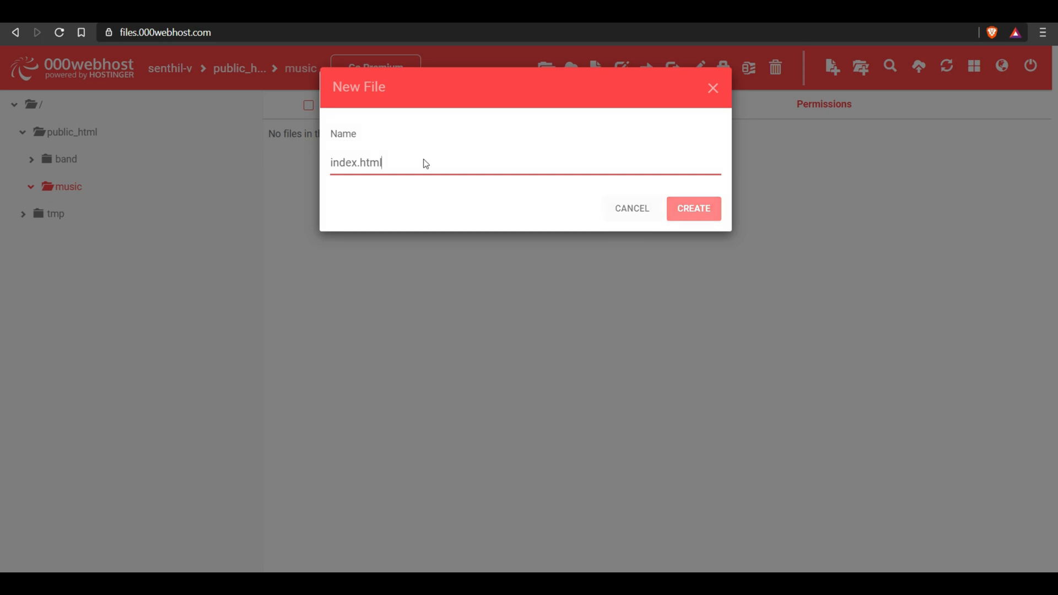
click(693, 208)
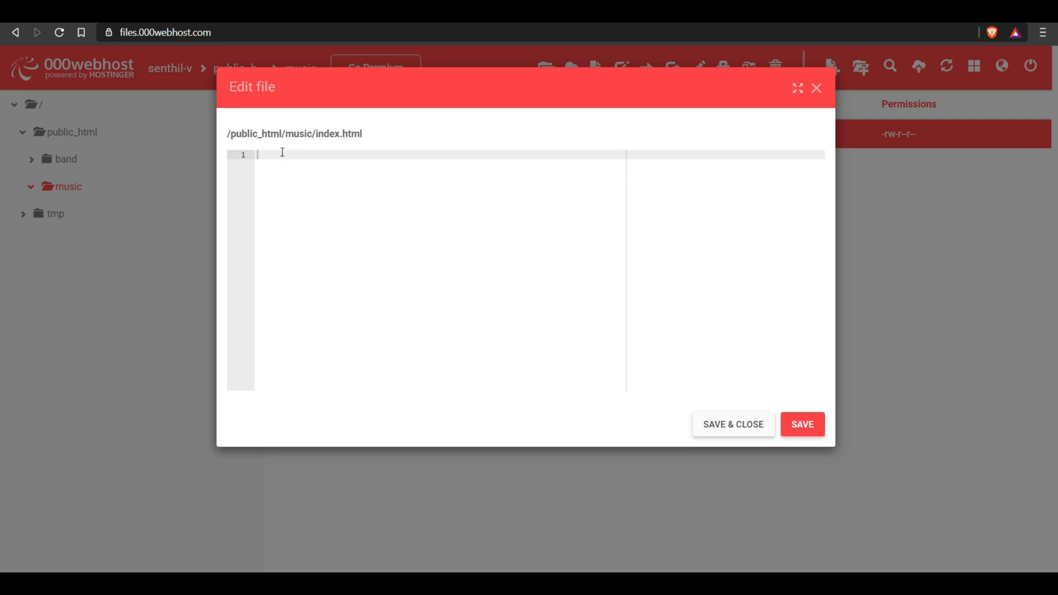
Type the DOCTYPE, head and body with an h1 heading '000WebHosting'.
text(<!)
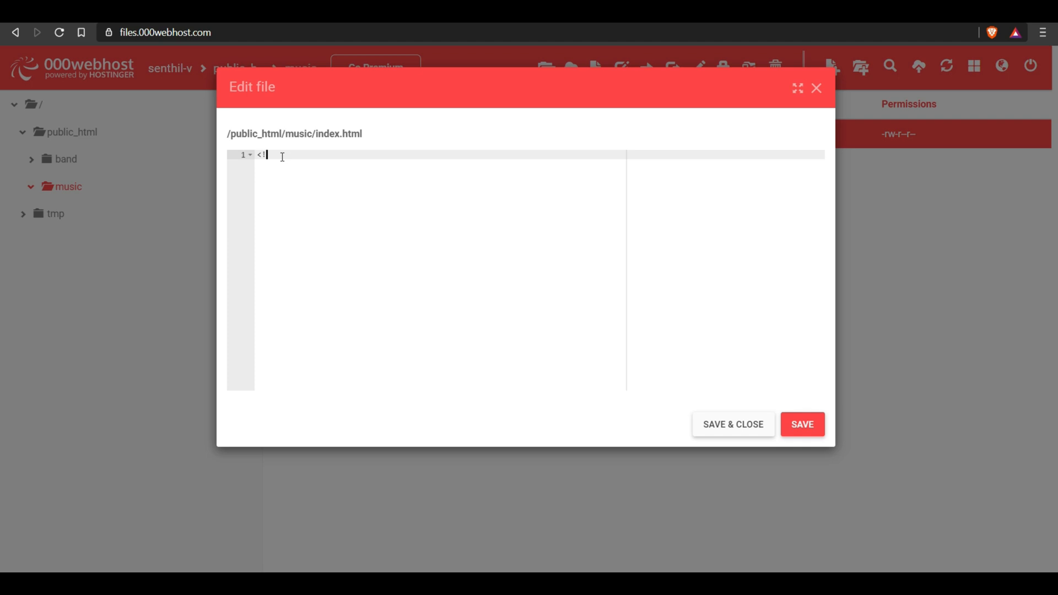
text(DOC)
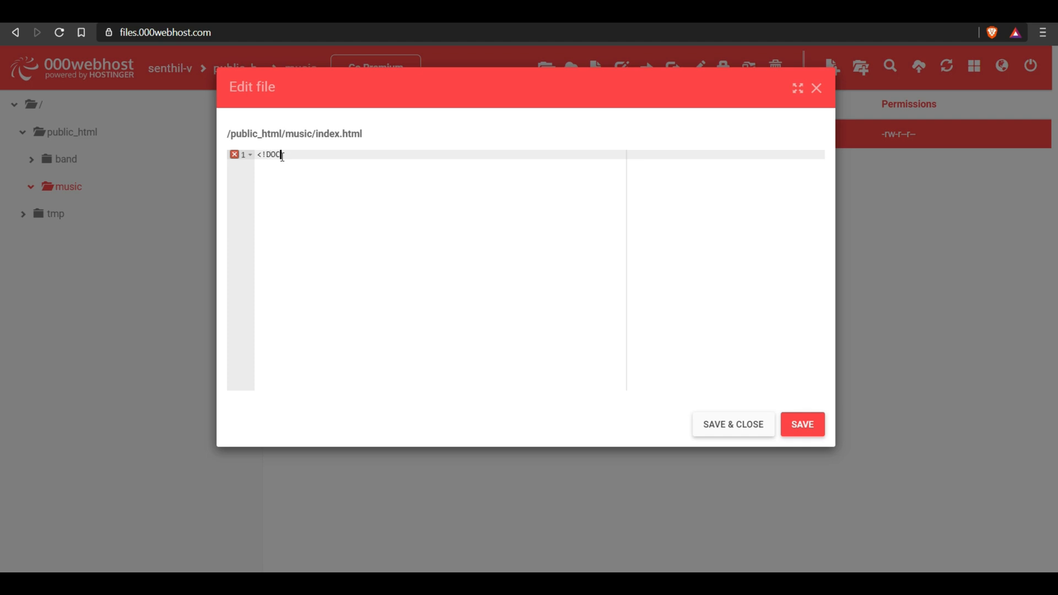
text(TYPE html>)
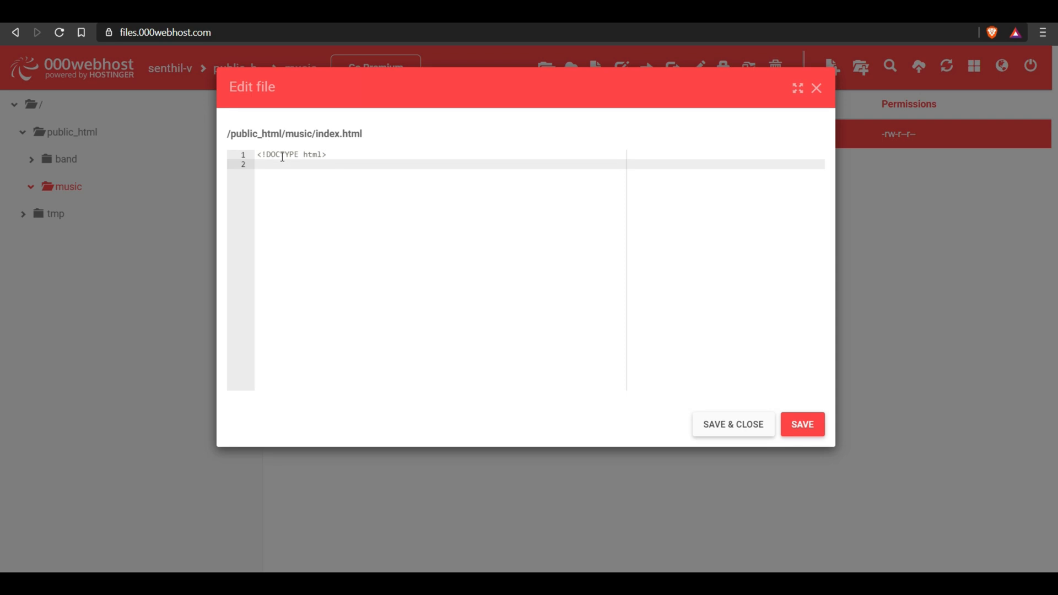
text(<head>)
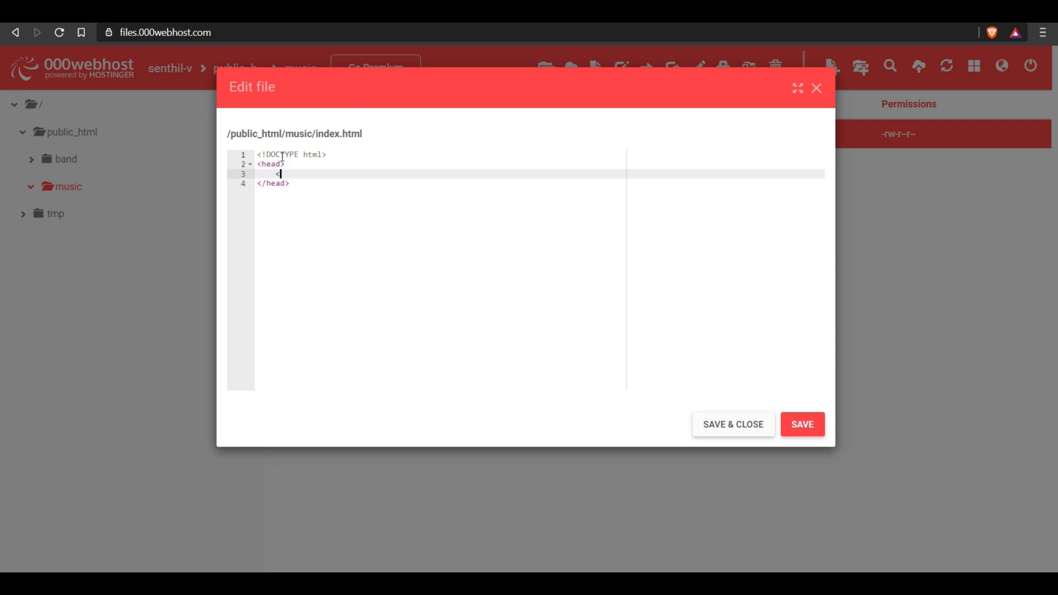
text(<body)
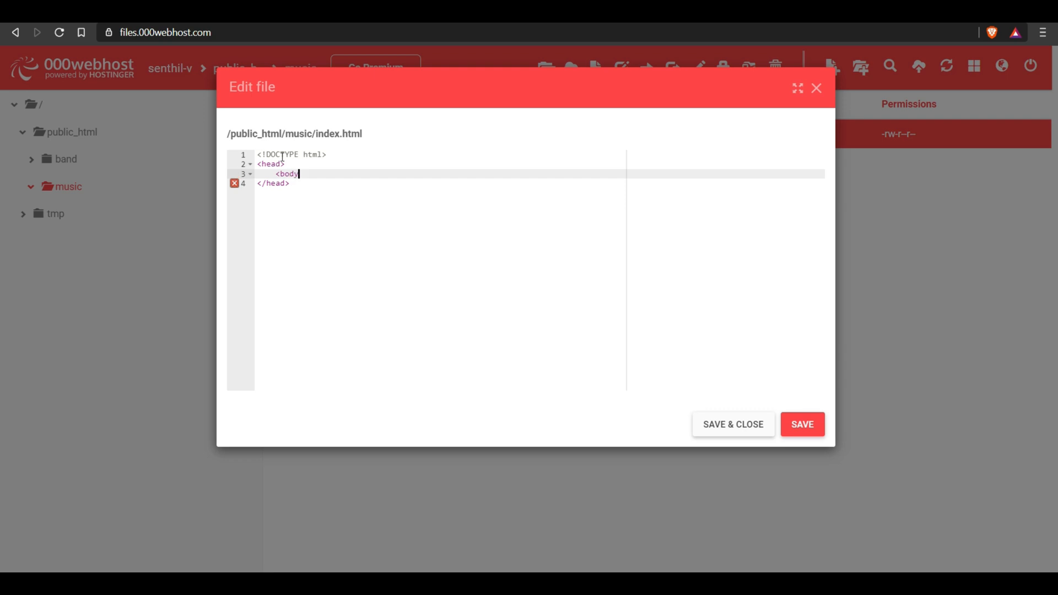
text(>)
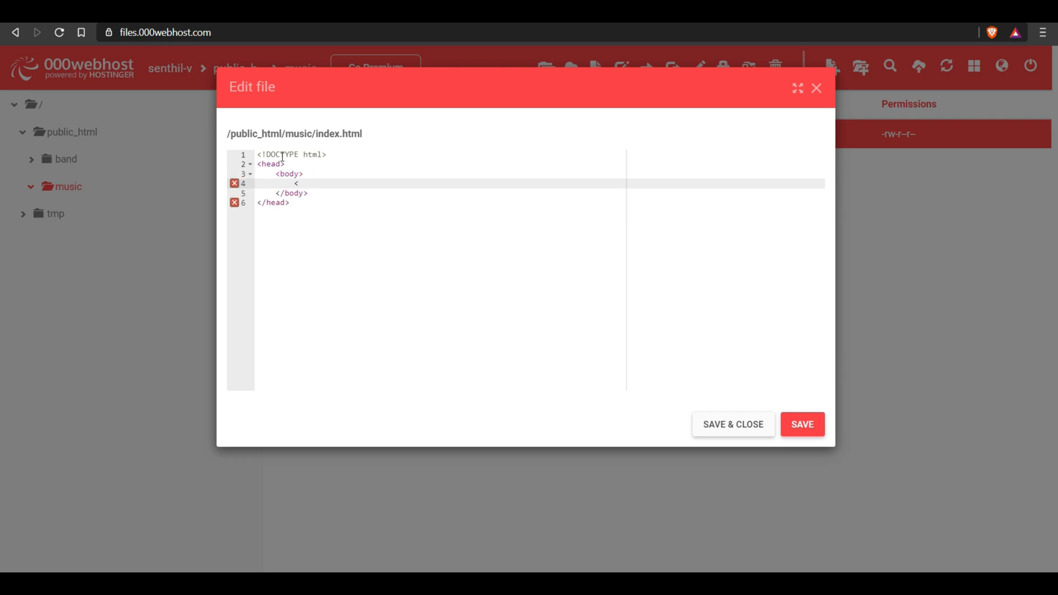
text(h1></h1>)
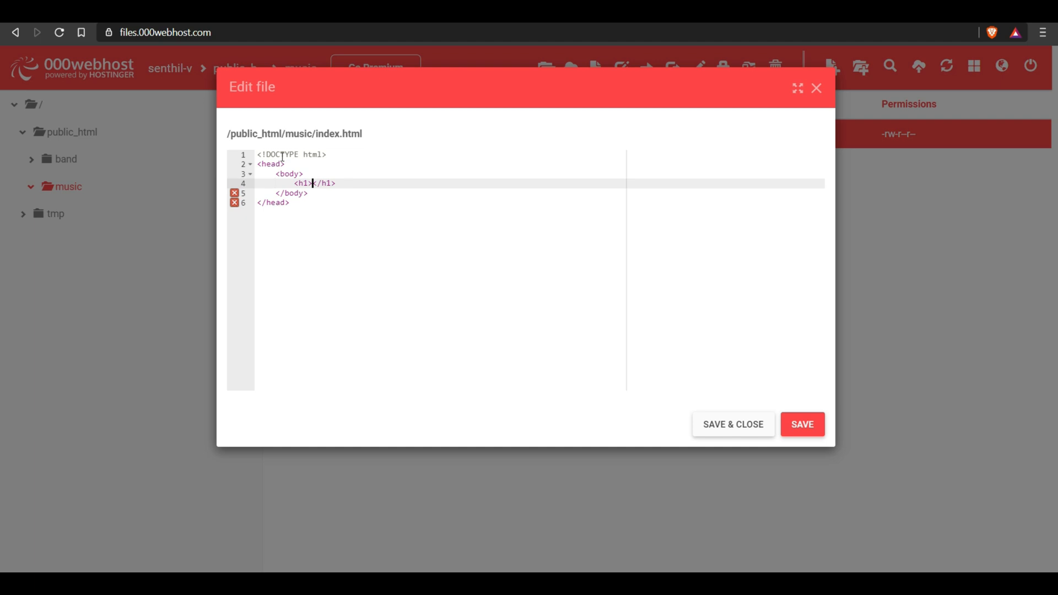
text(000Web)
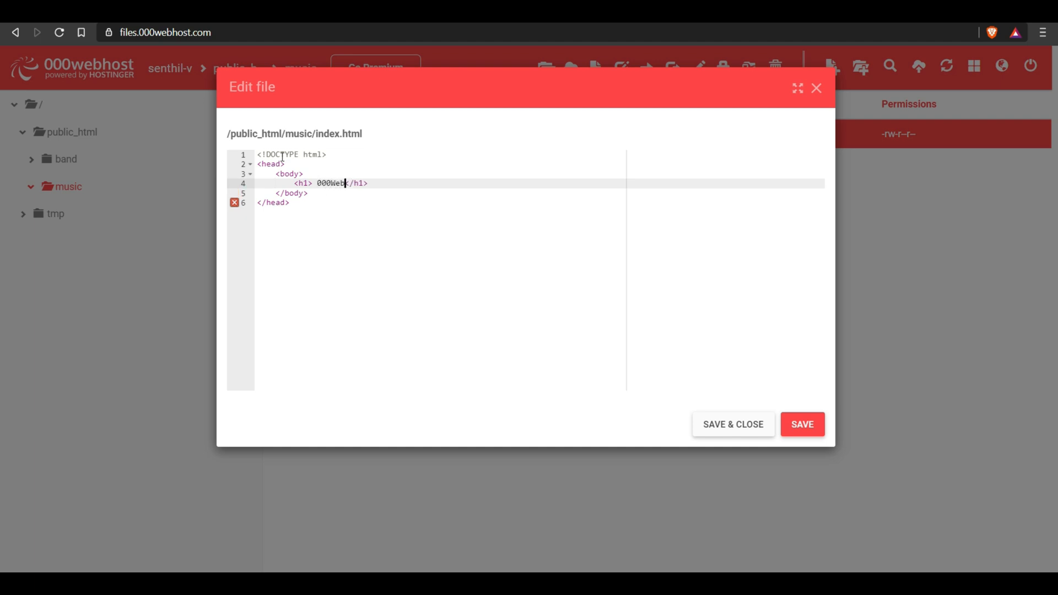
text(Hosti)
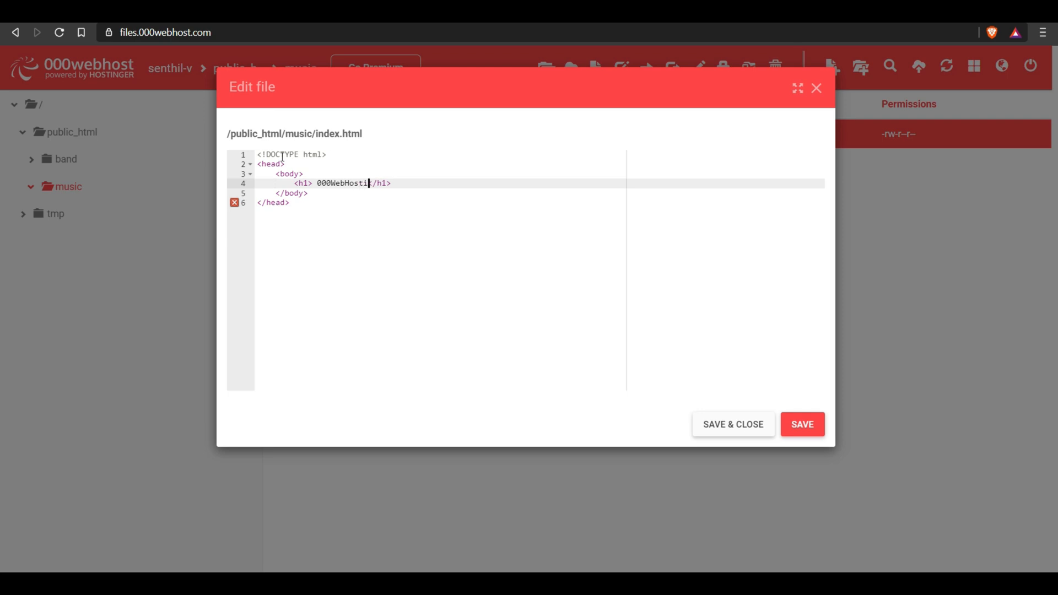
text(ng)
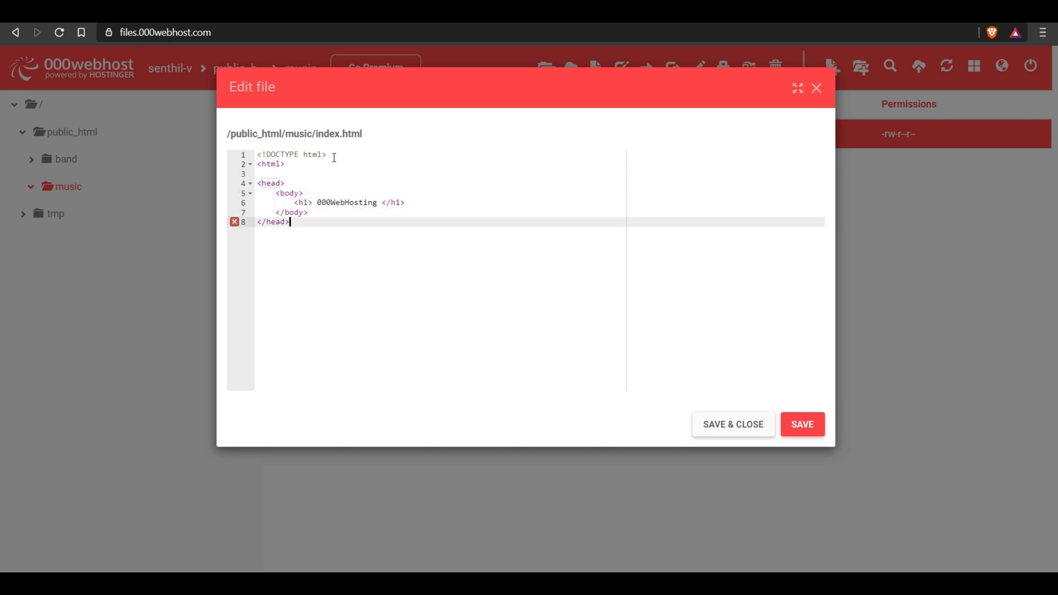
Close the html, add the title 'Hosting' in the head, and save.
text(</html>)
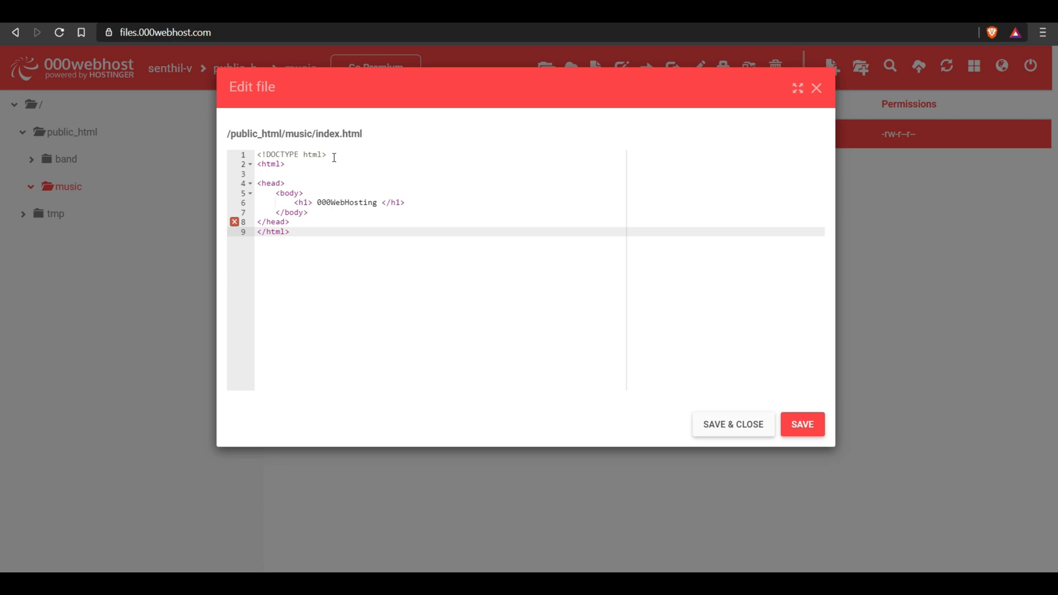
mouse_move(234, 223)
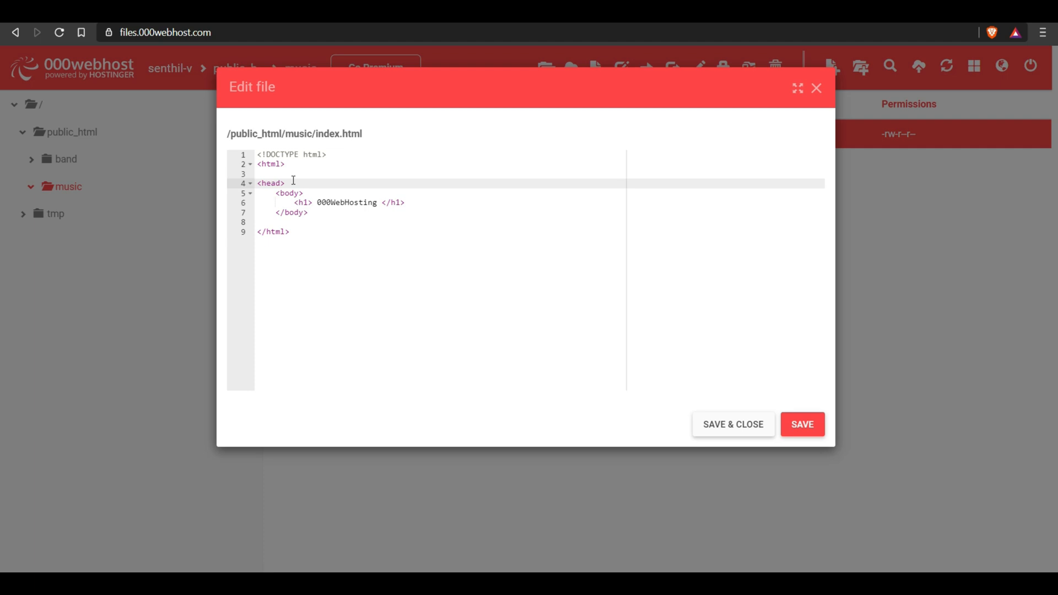
text(</head>)
text(<title></title>)
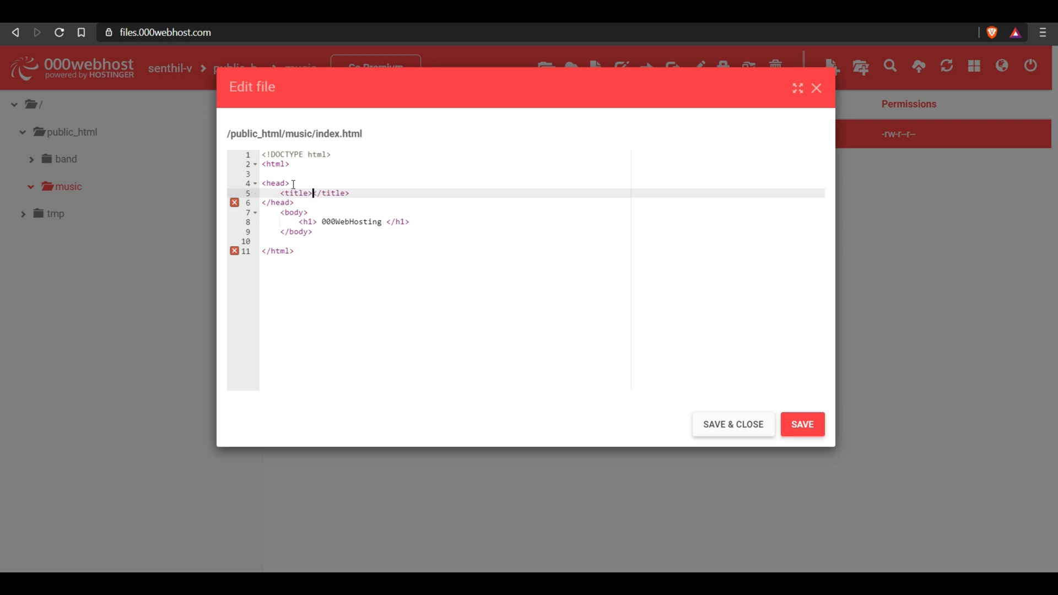
text(" ")
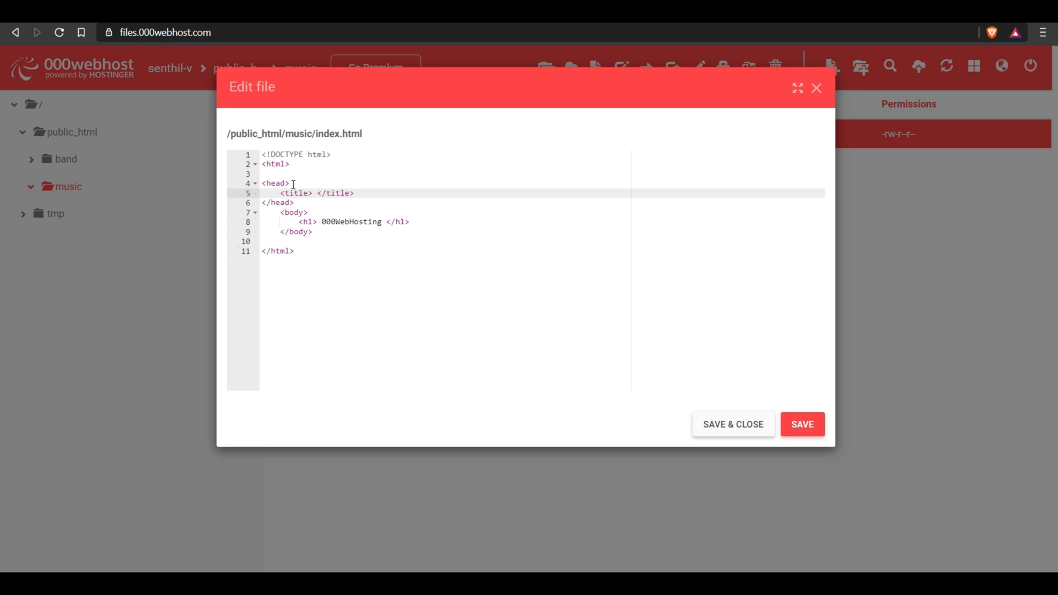
text(Hosting)
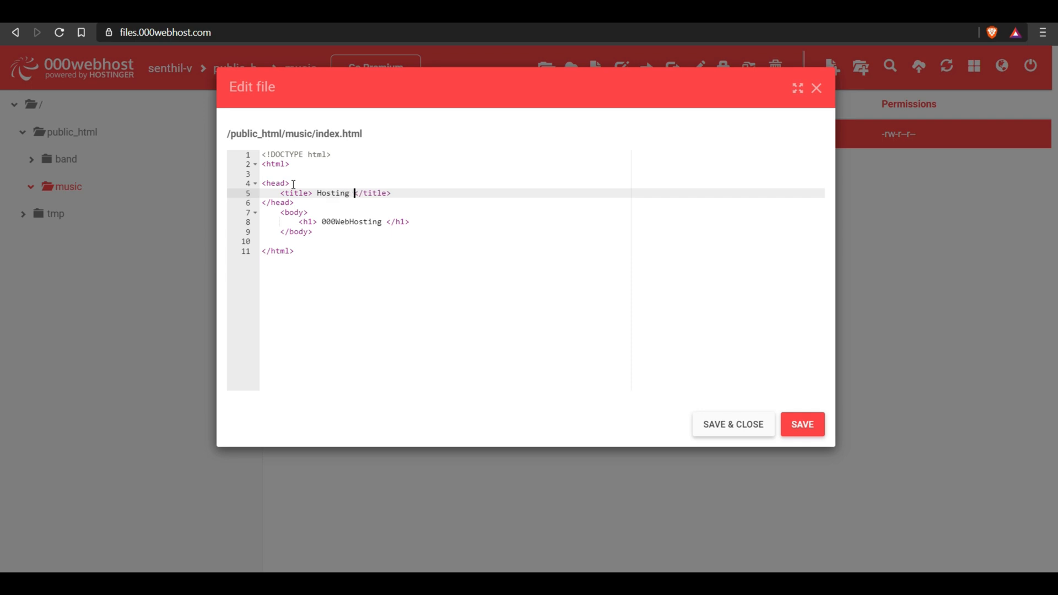
click(802, 424)
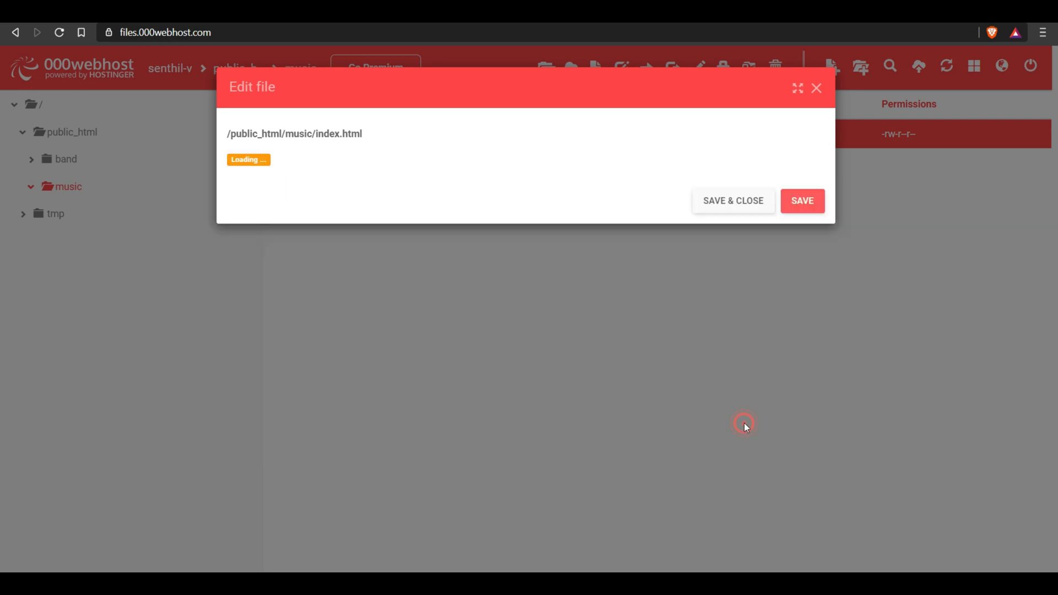
View the saved music page live with its 000WebHosting heading.
click(815, 88)
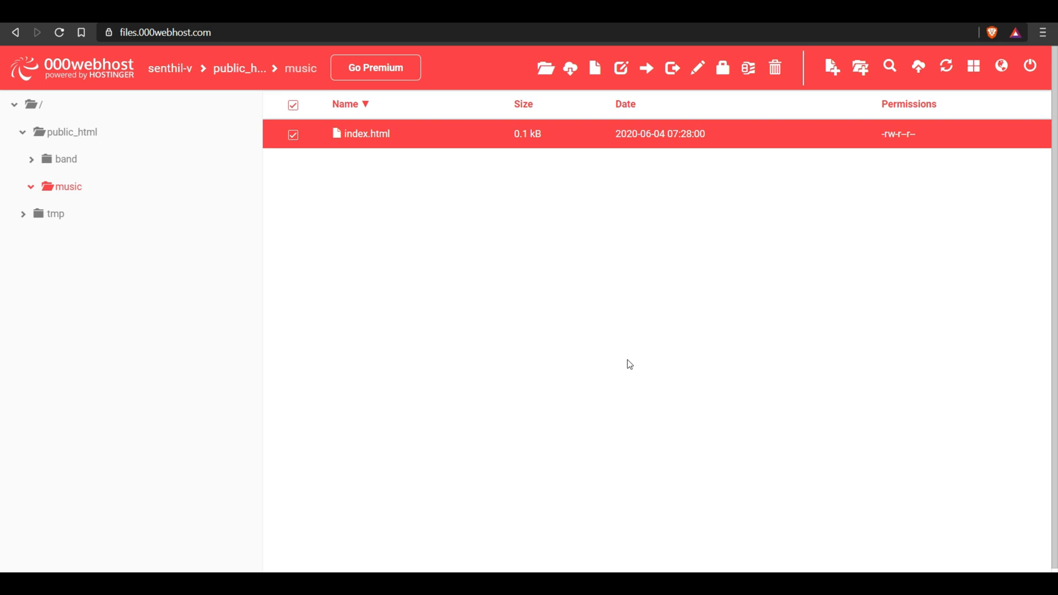
mouse_move(271, 83)
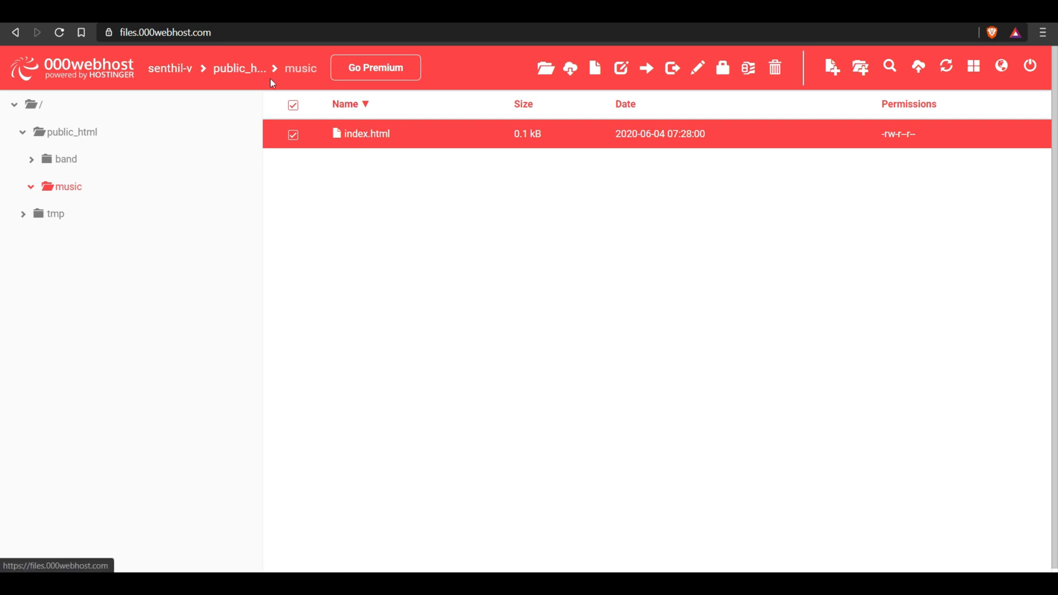
click(240, 68)
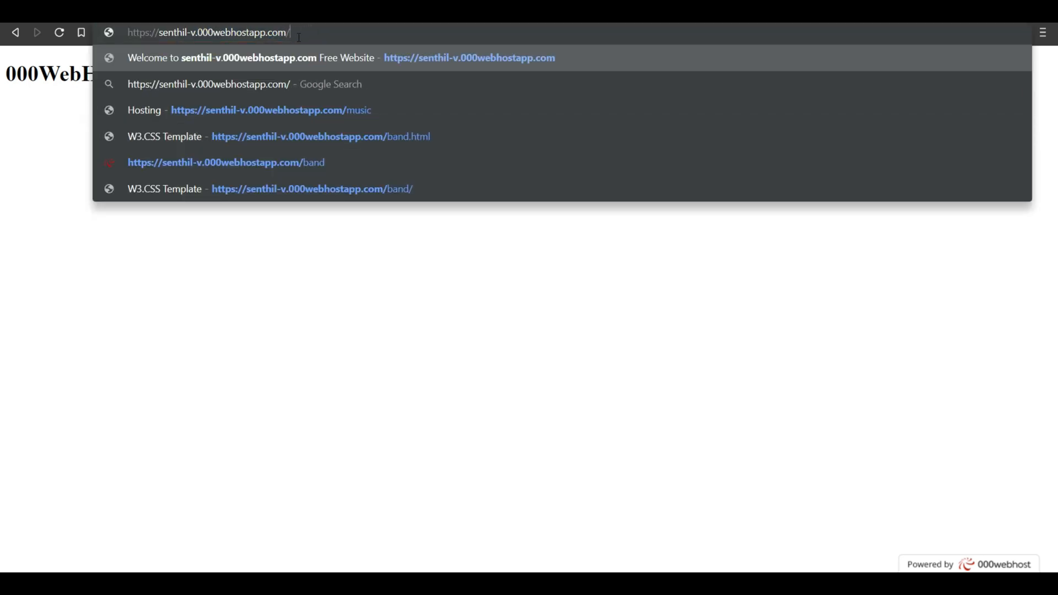
Go back to the file manager's public_html folder listing band, music and .htaccess.
click(225, 162)
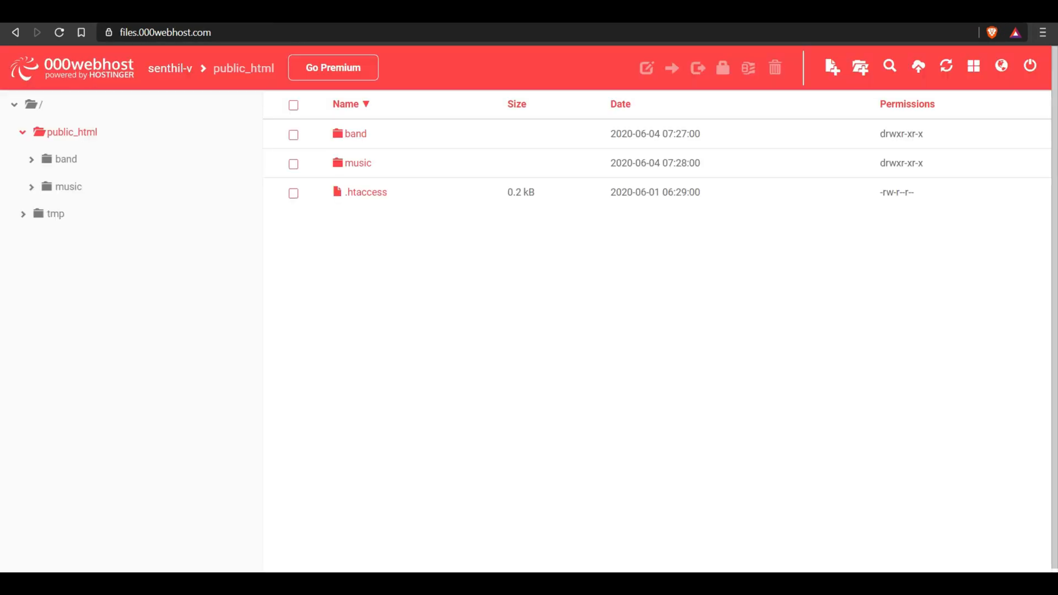
mouse_move(145, 123)
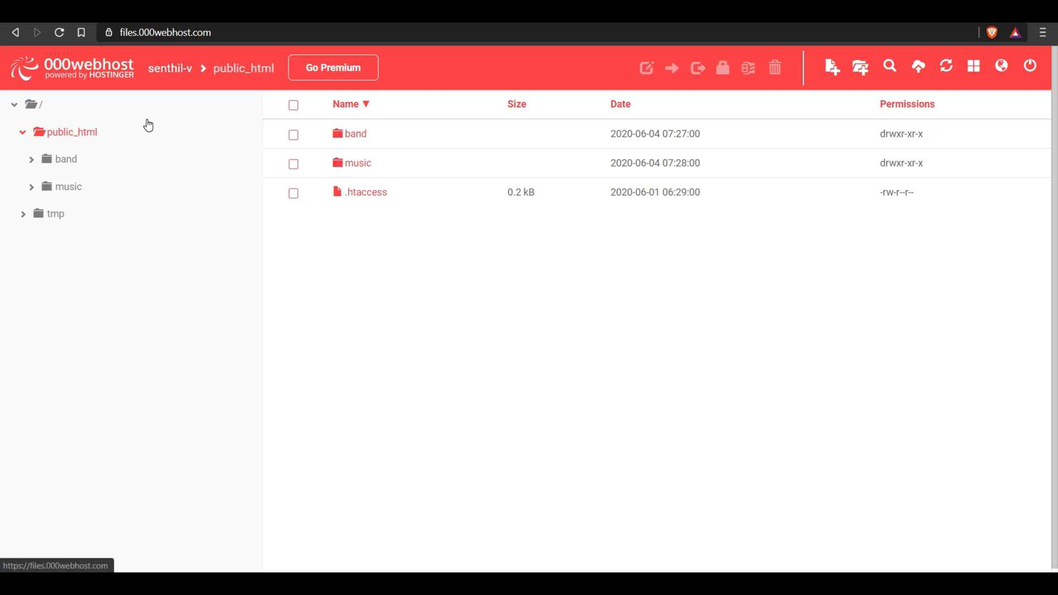
mouse_move(391, 211)
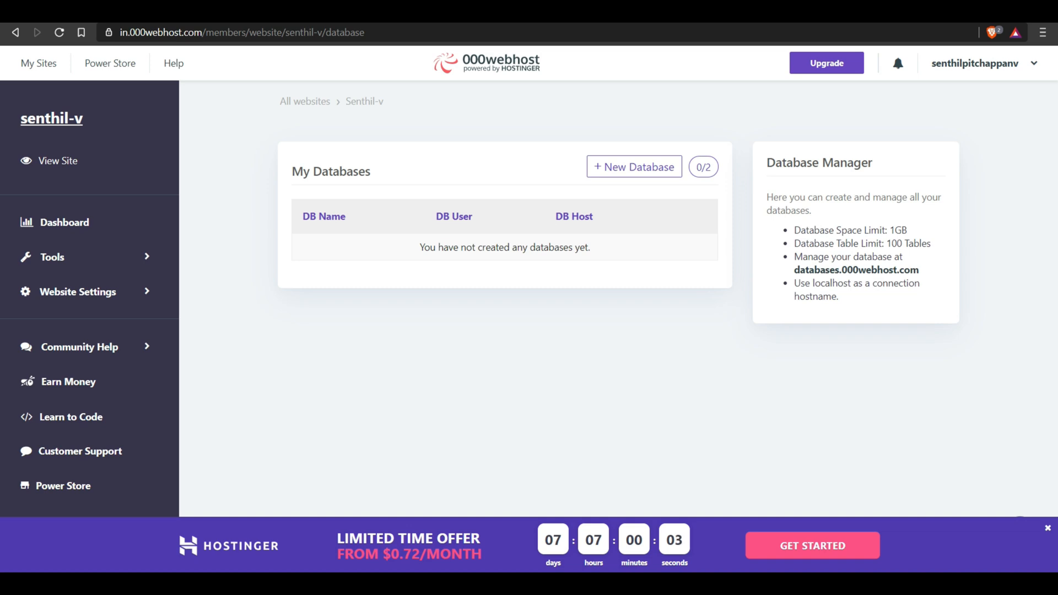
mouse_move(59, 233)
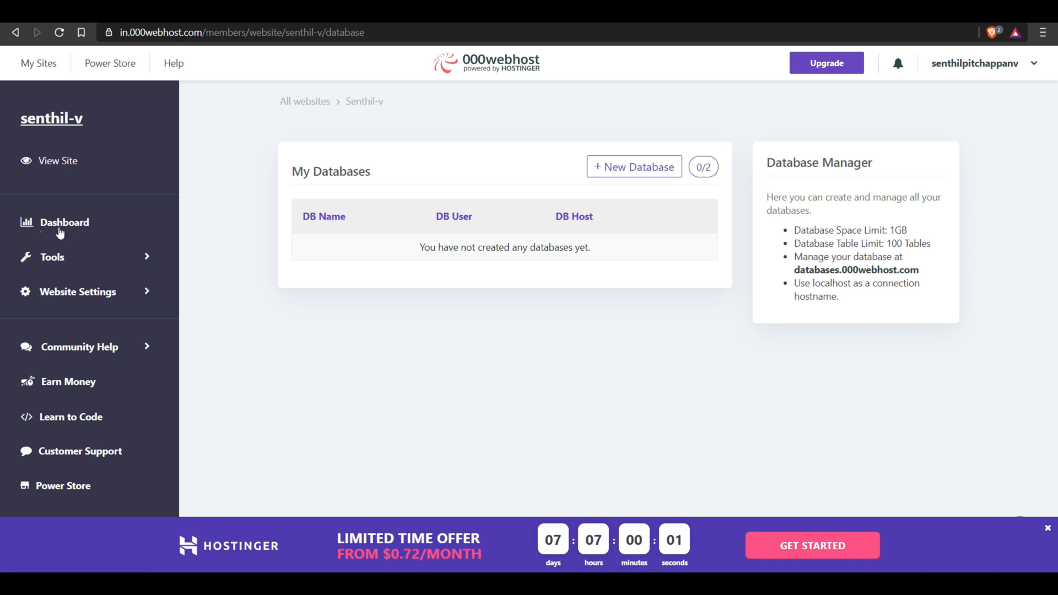
mouse_move(55, 224)
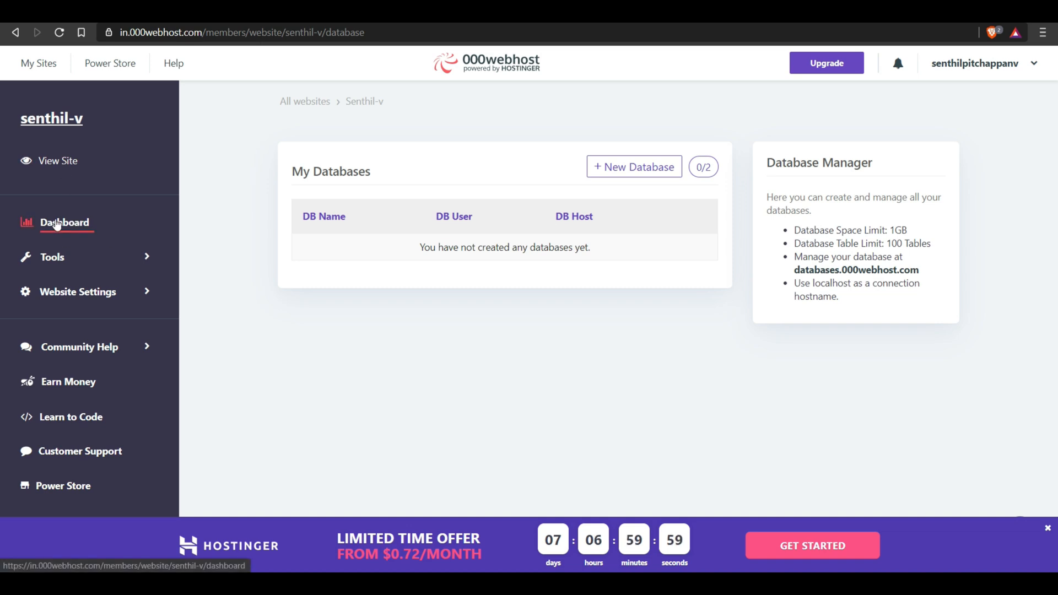
Open the senthil-v Dashboard from the members-area sidebar.
click(65, 222)
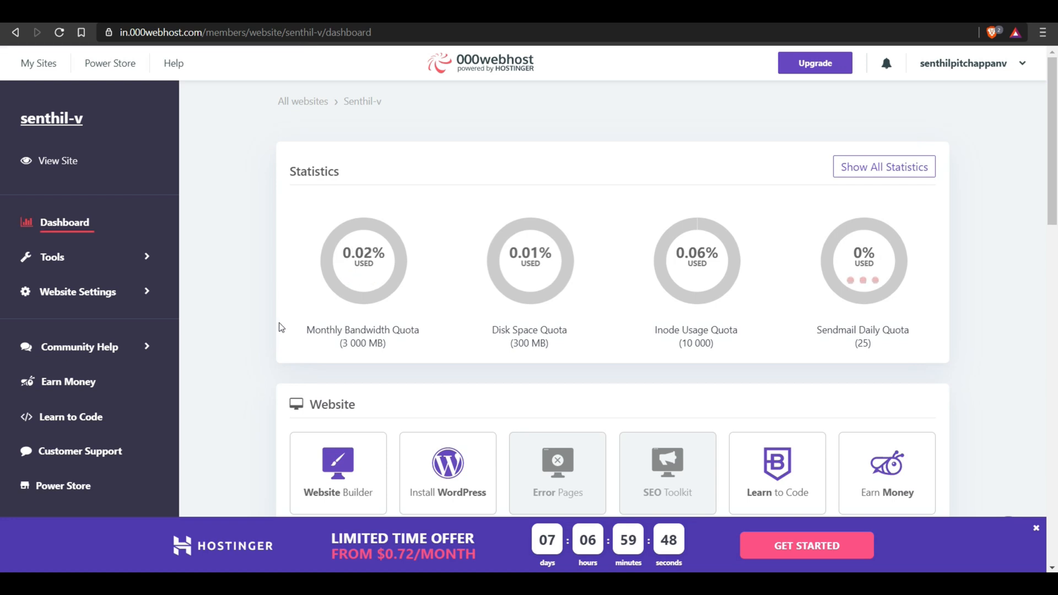
scroll(down, 3)
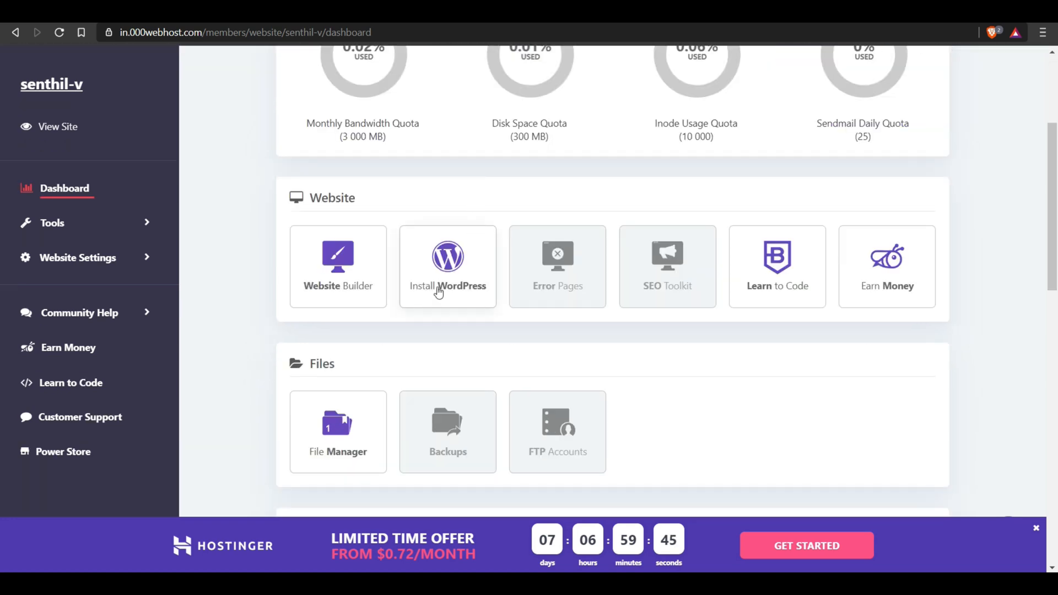
mouse_move(456, 298)
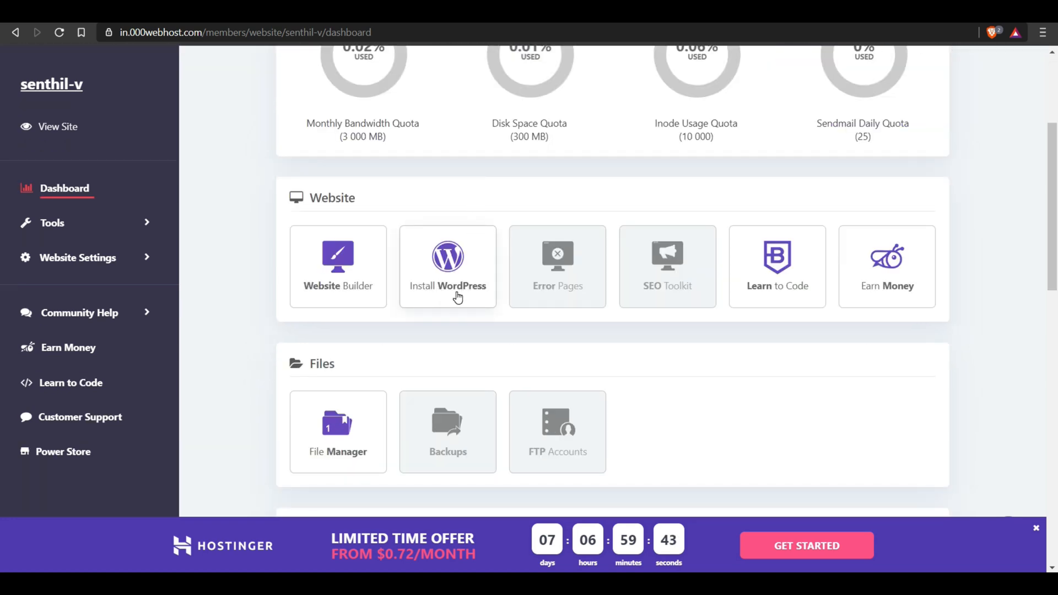
mouse_move(3, 233)
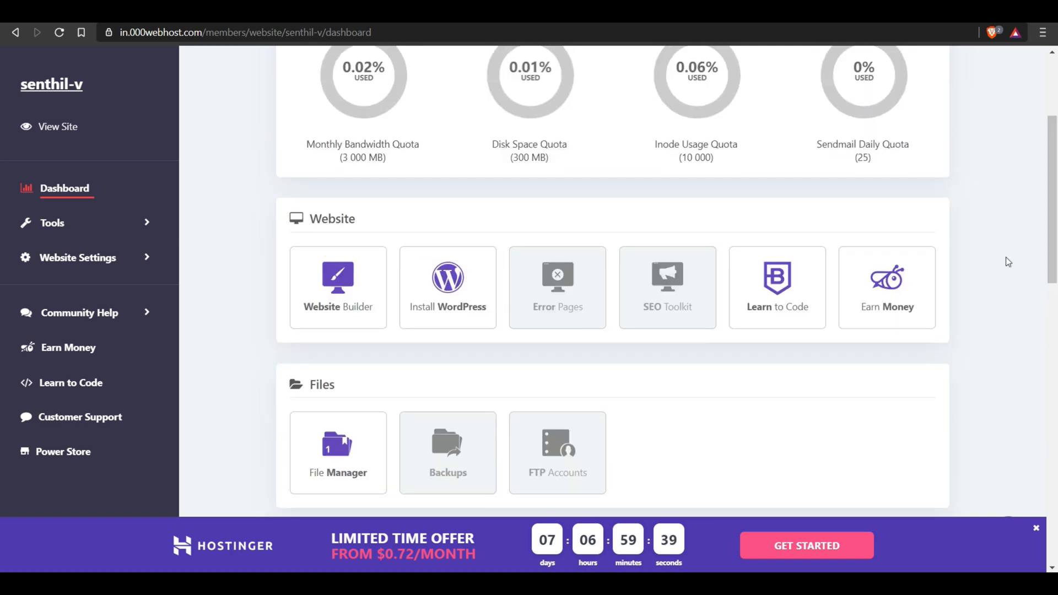
scroll(down, 3)
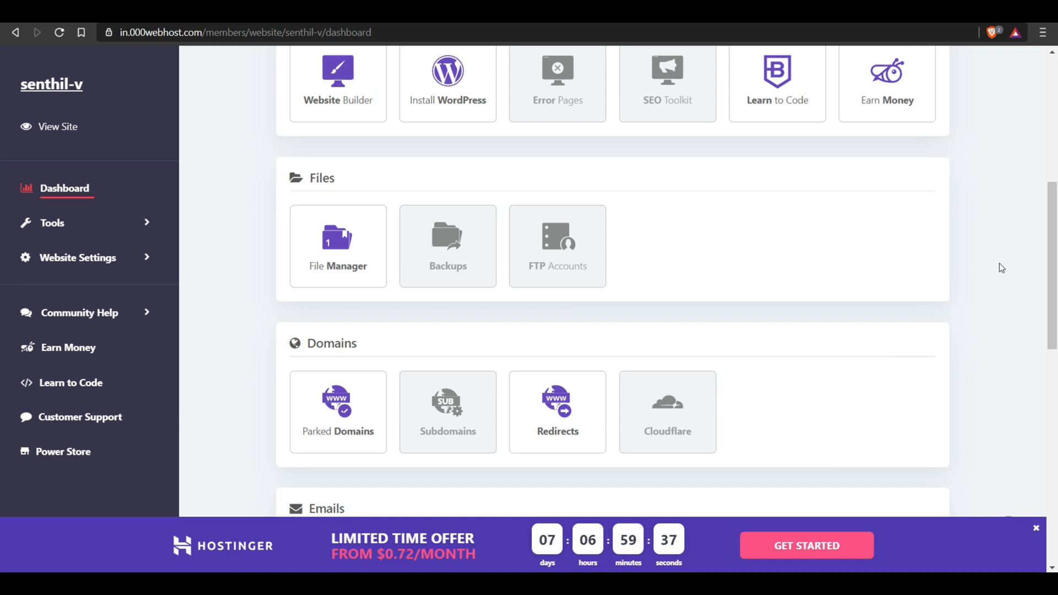
scroll(down, 3)
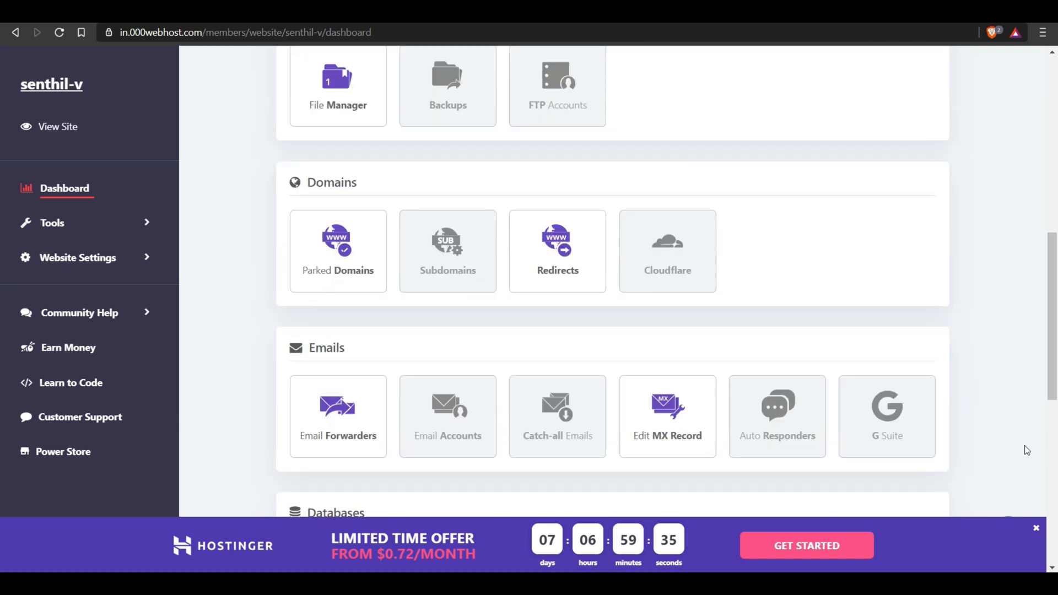
click(1034, 529)
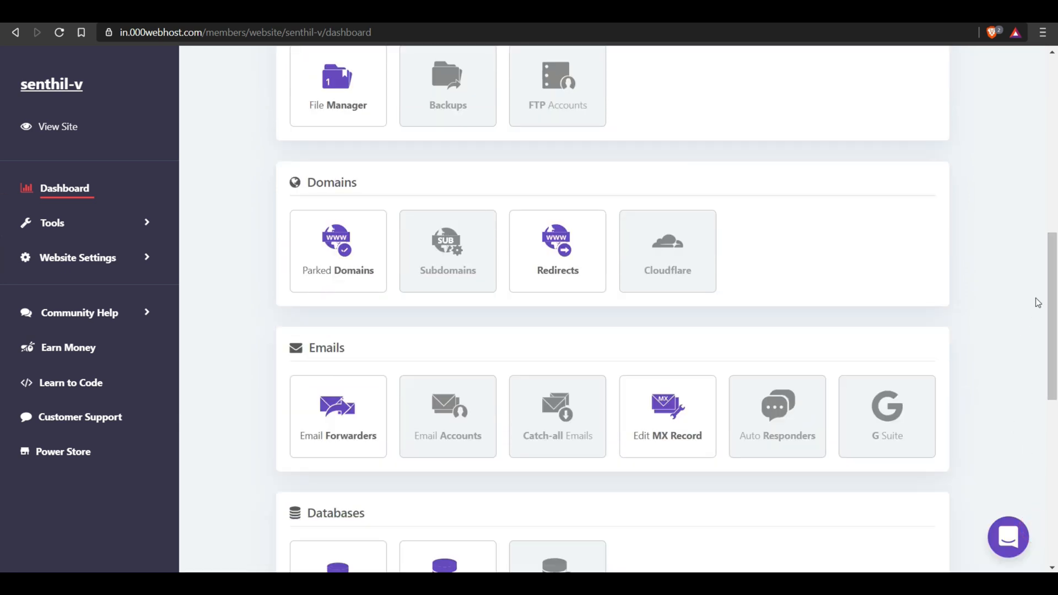
scroll(down, 3)
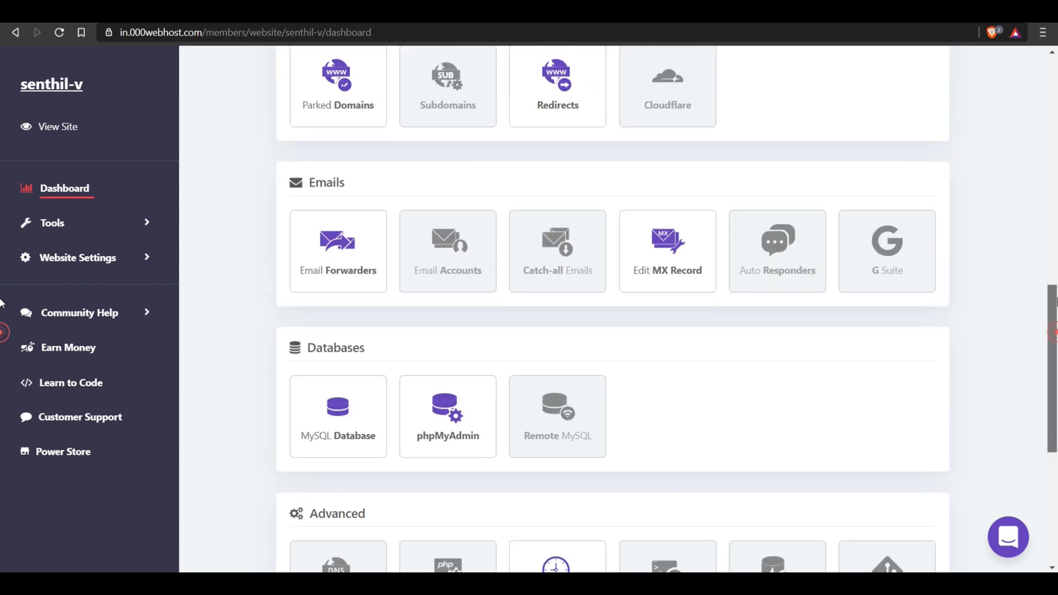
scroll(up, 3)
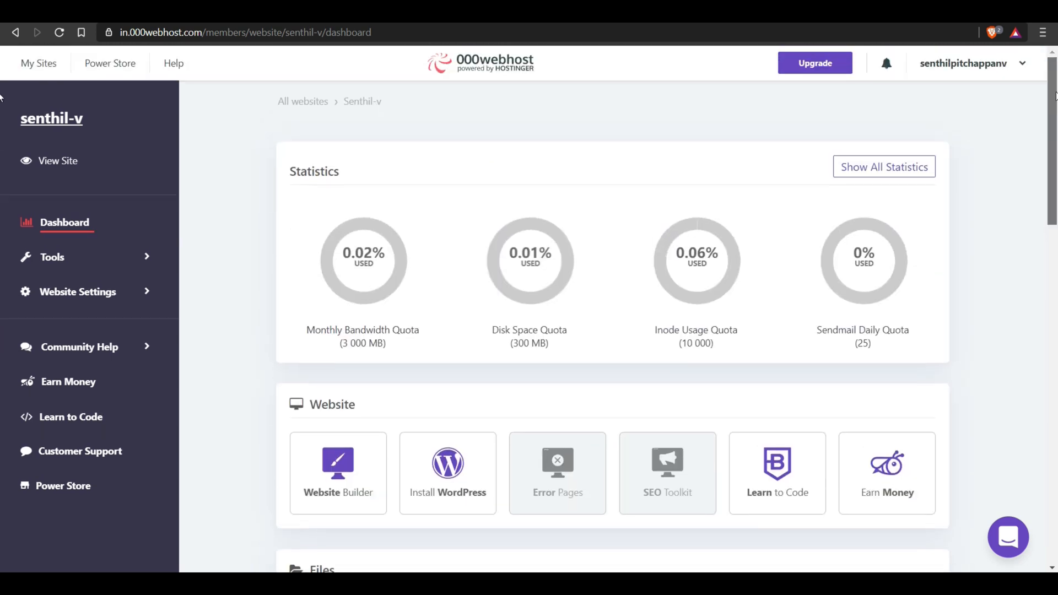
mouse_move(1053, 100)
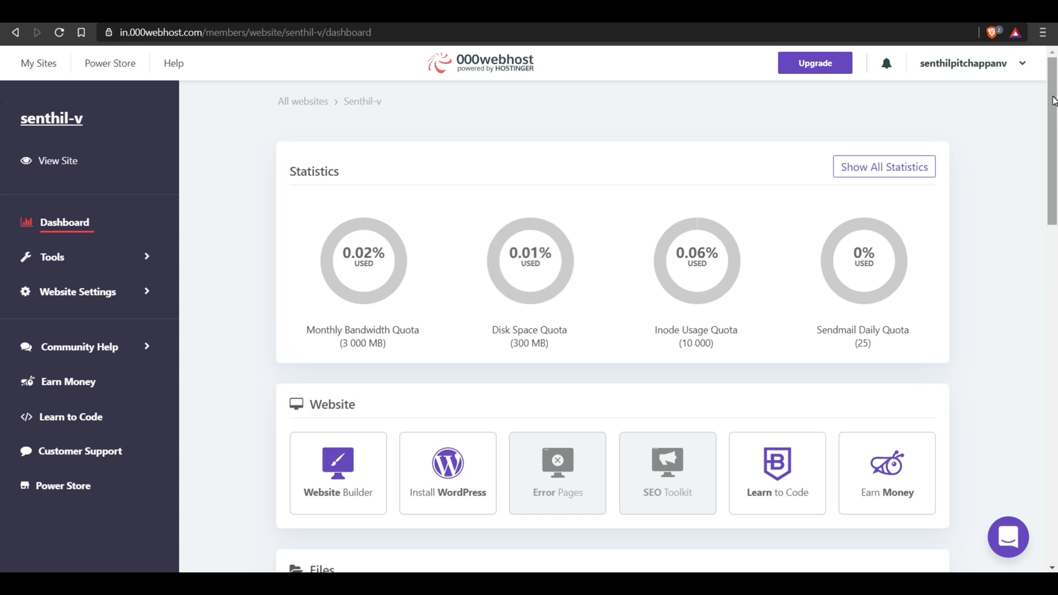
scroll(down, 3)
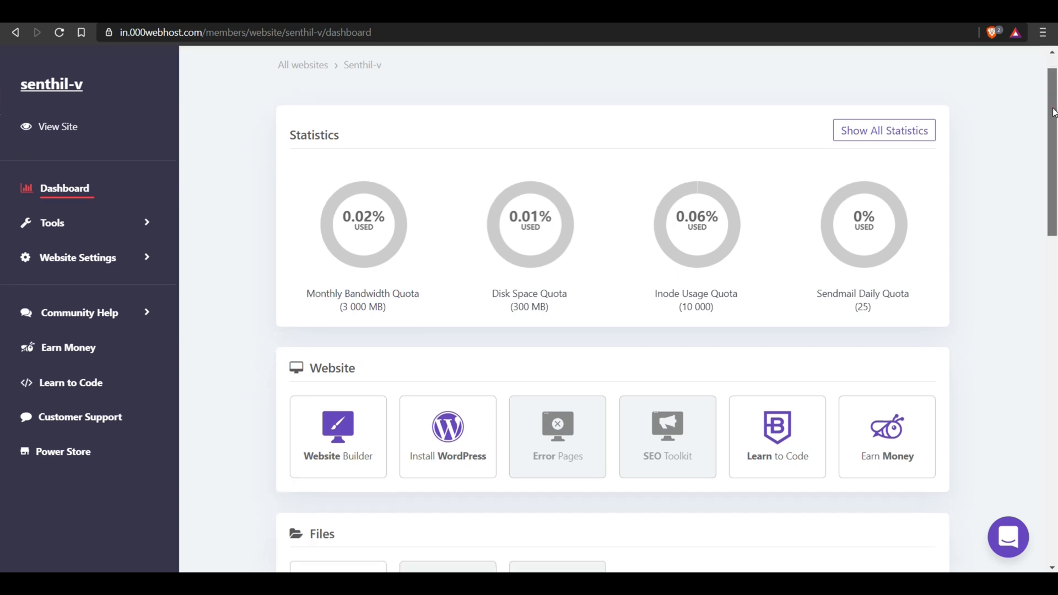
scroll(down, 3)
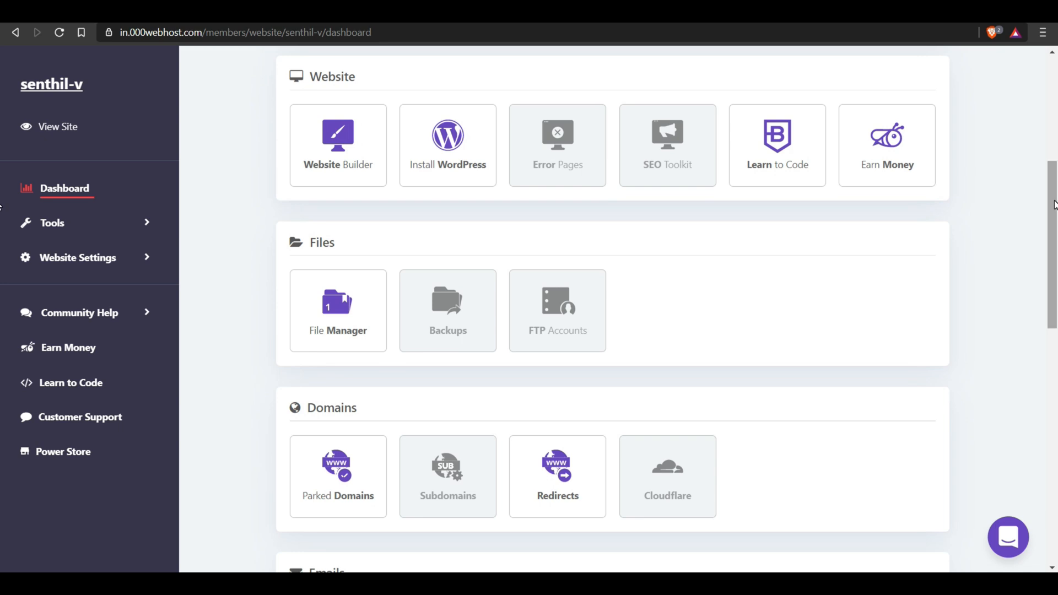
scroll(down, 3)
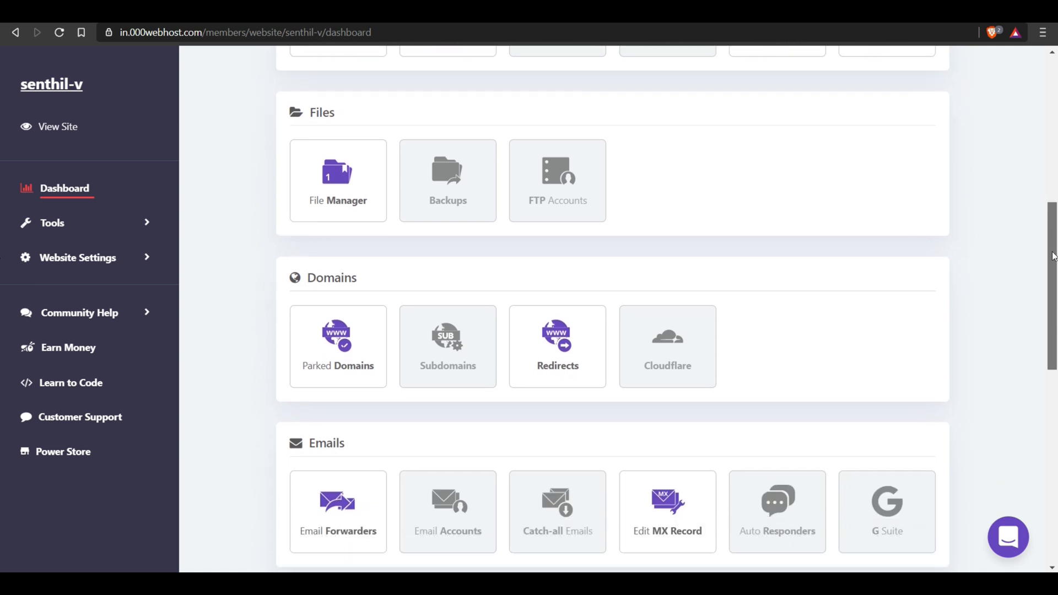
scroll(down, 3)
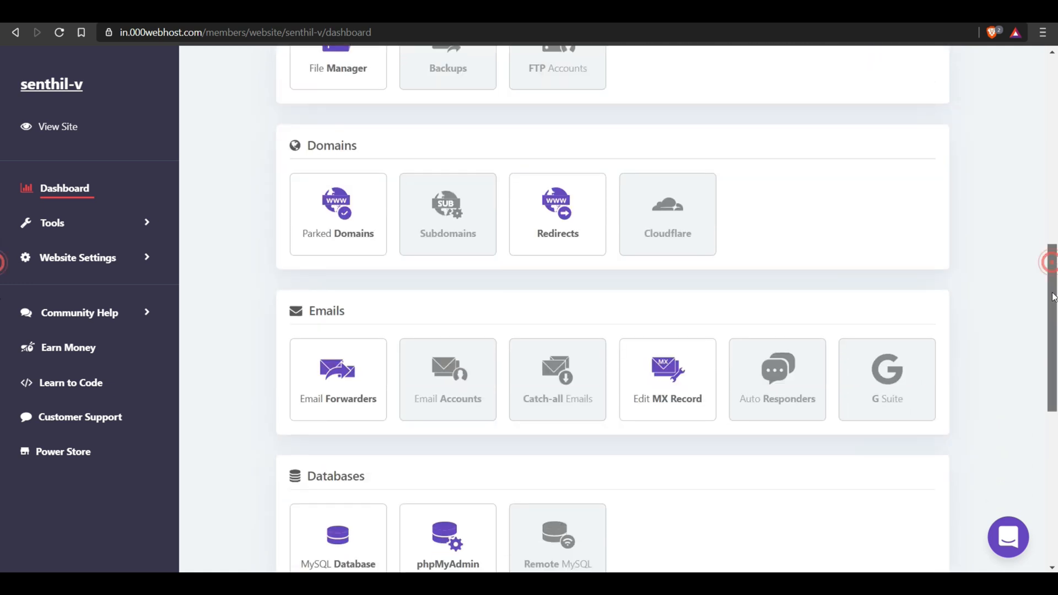
scroll(down, 3)
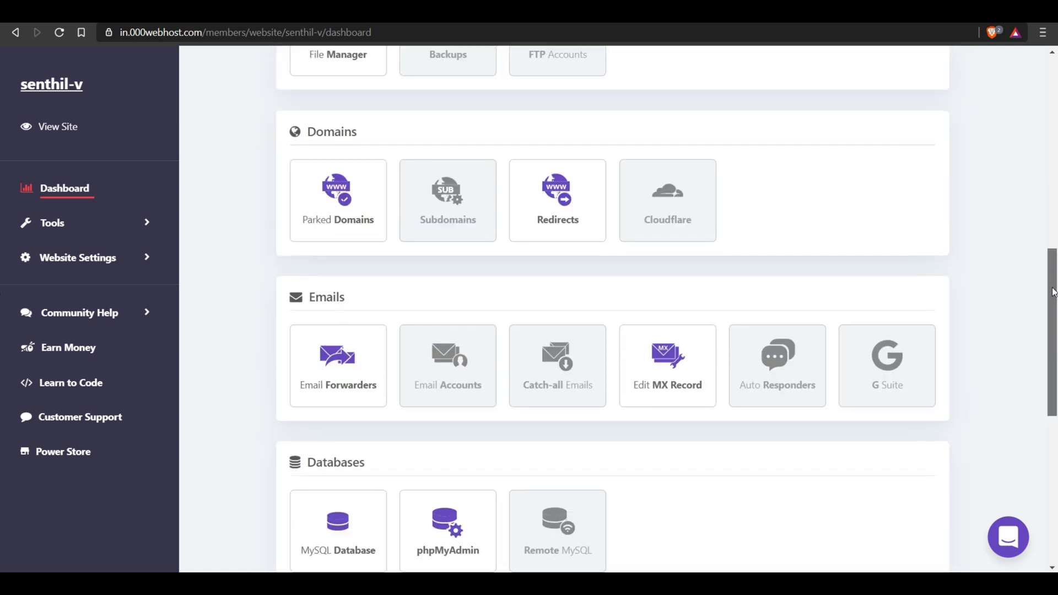
scroll(up, 3)
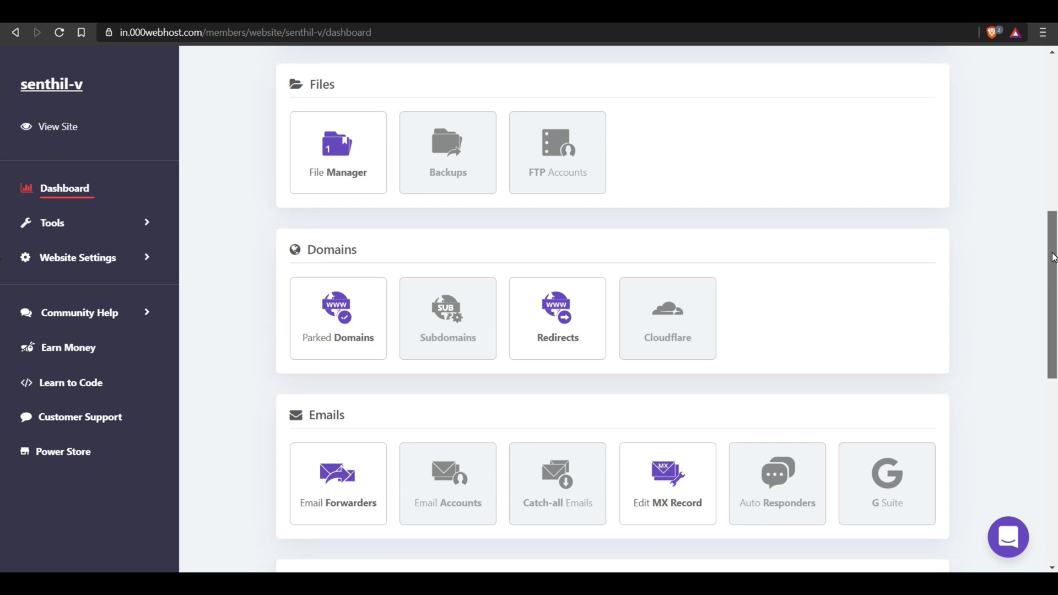
scroll(down, 3)
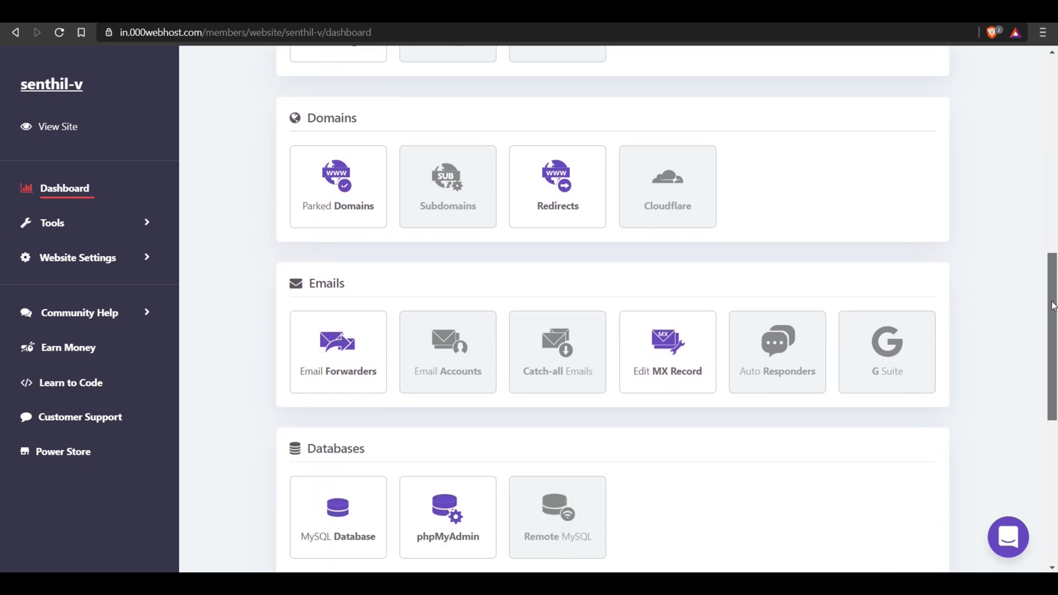
scroll(down, 3)
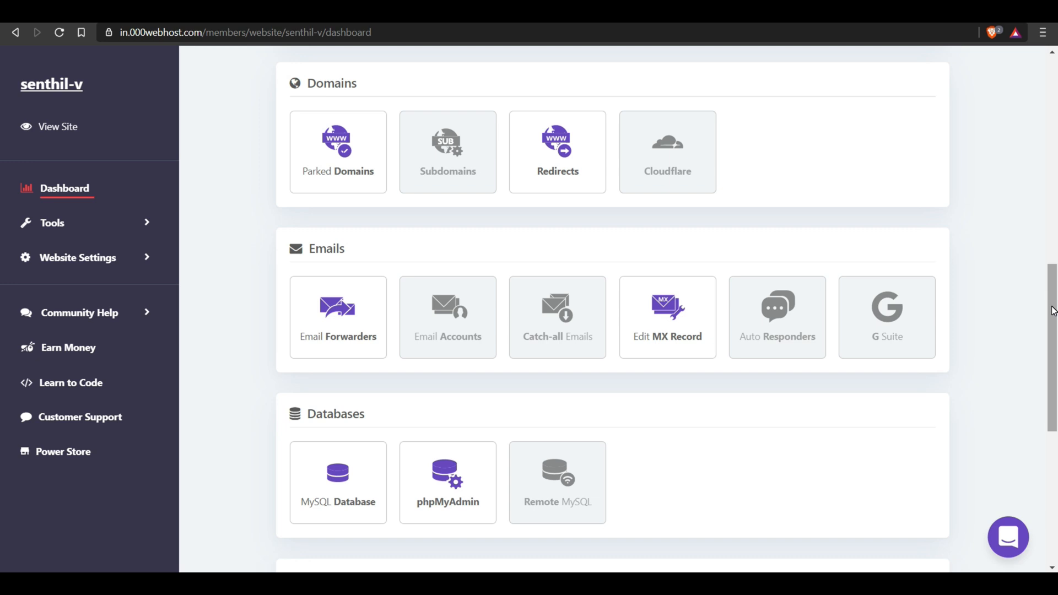
mouse_move(1036, 303)
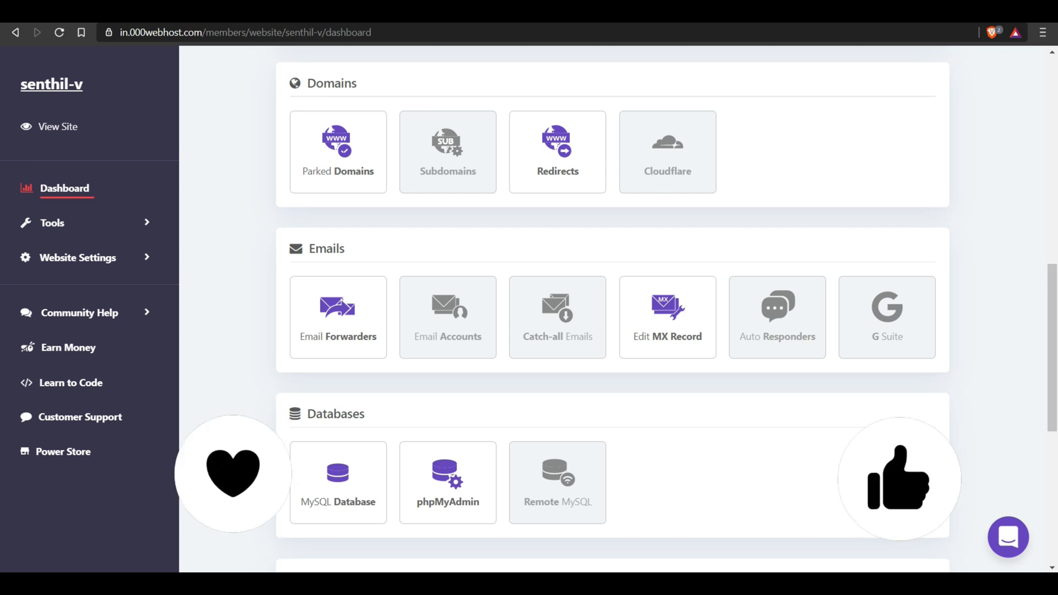
mouse_move(222, 207)
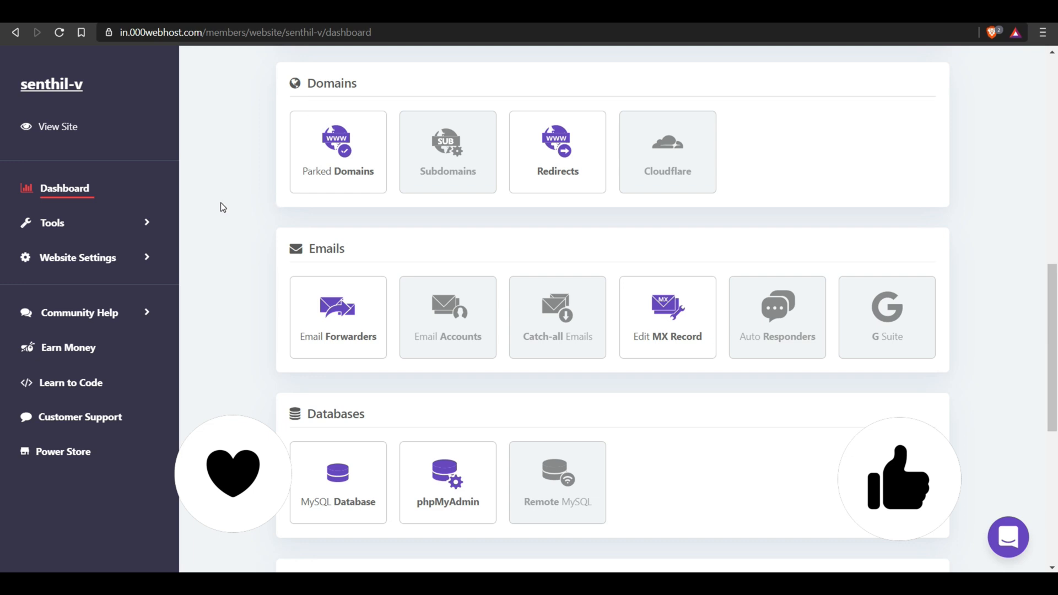